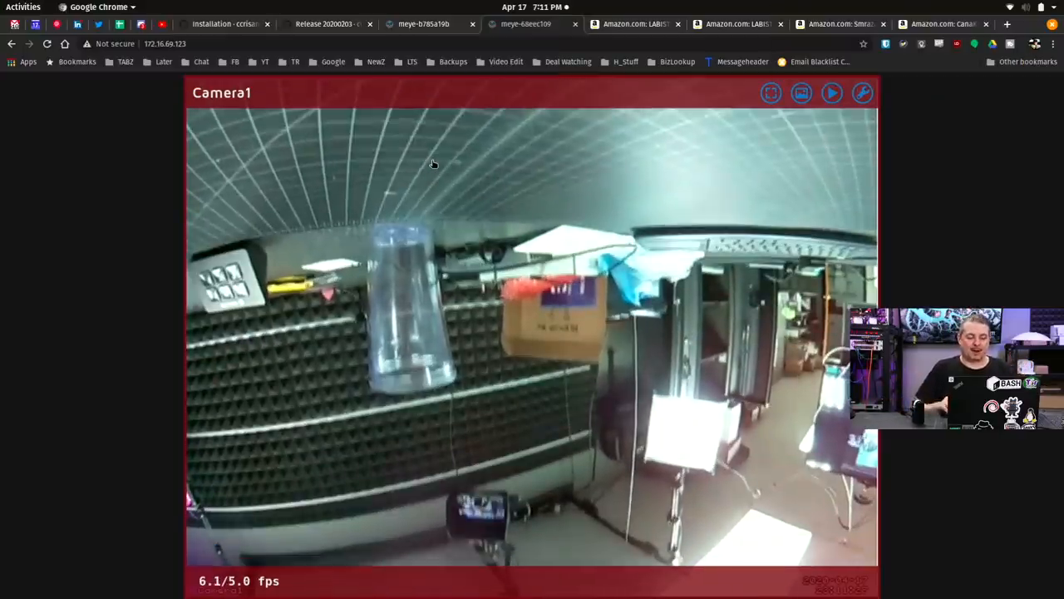
- Show the motionEyeOS Installation wiki from its top, at the OS image-writing steps
left_click(221, 23)
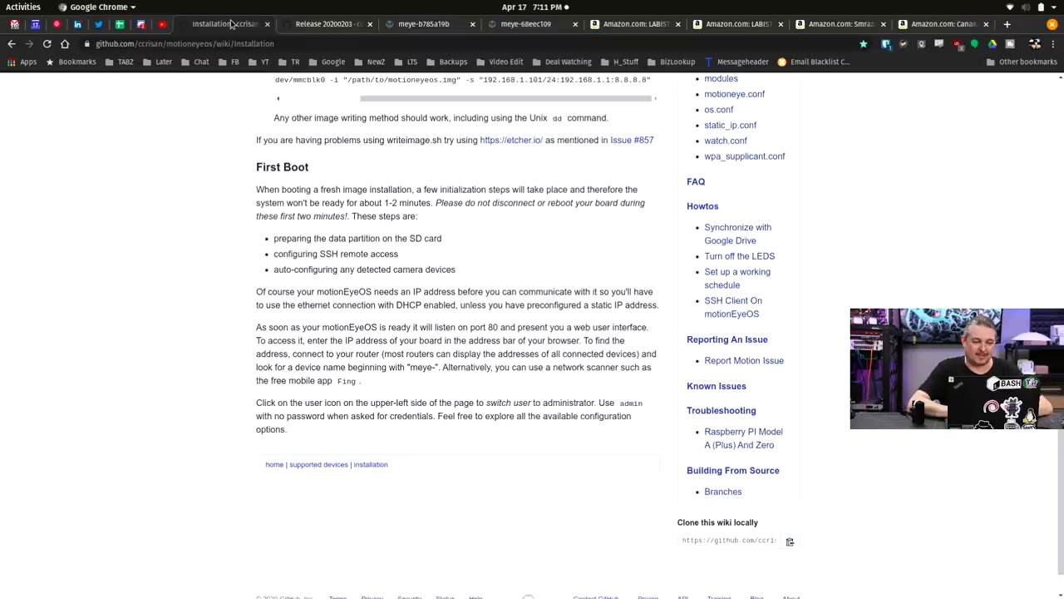
scroll("up", 3)
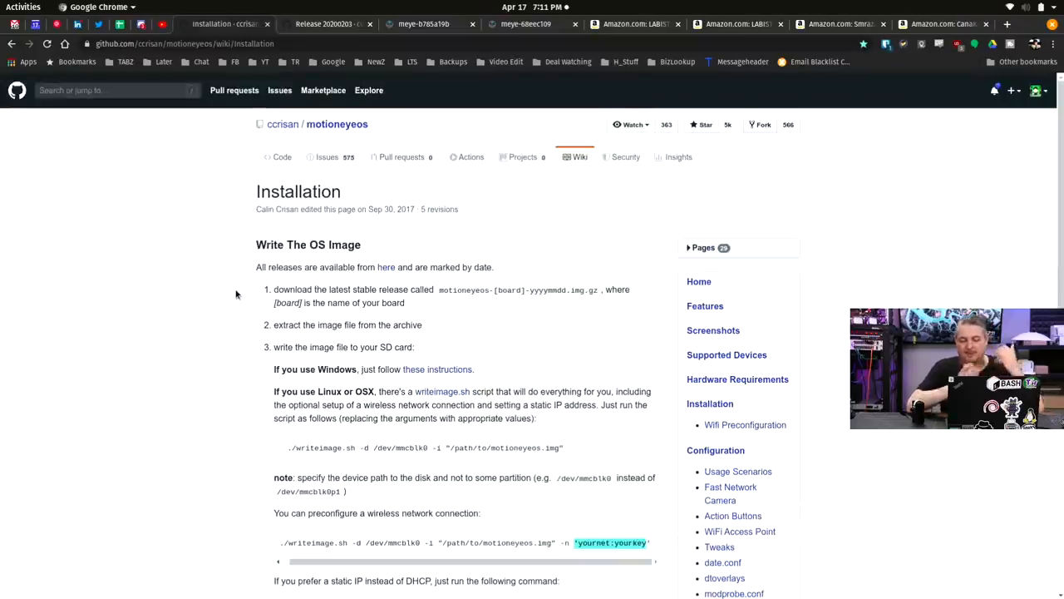
mouse_move(337, 124)
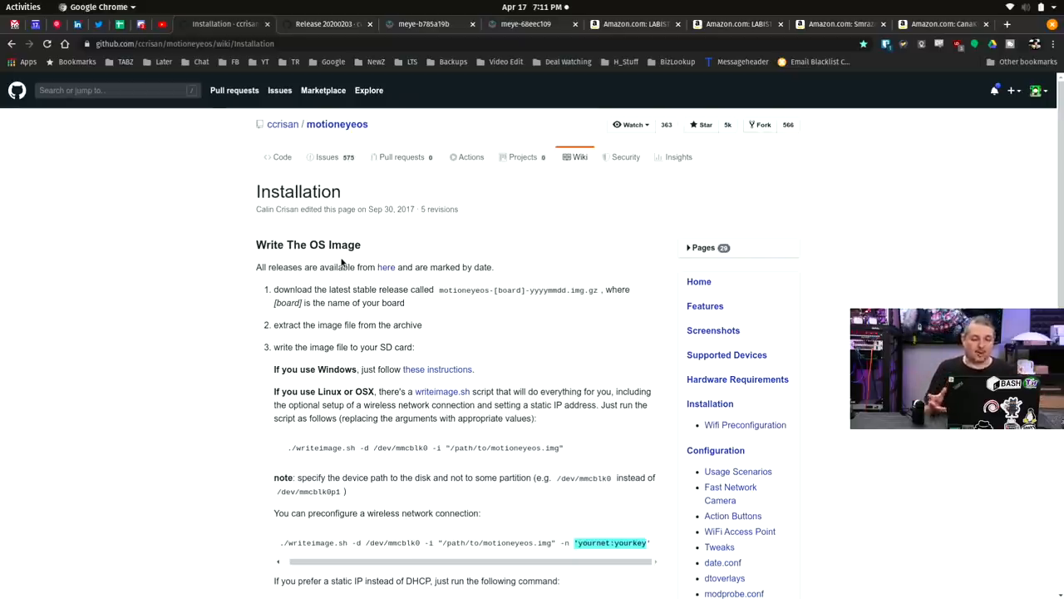
mouse_move(898, 90)
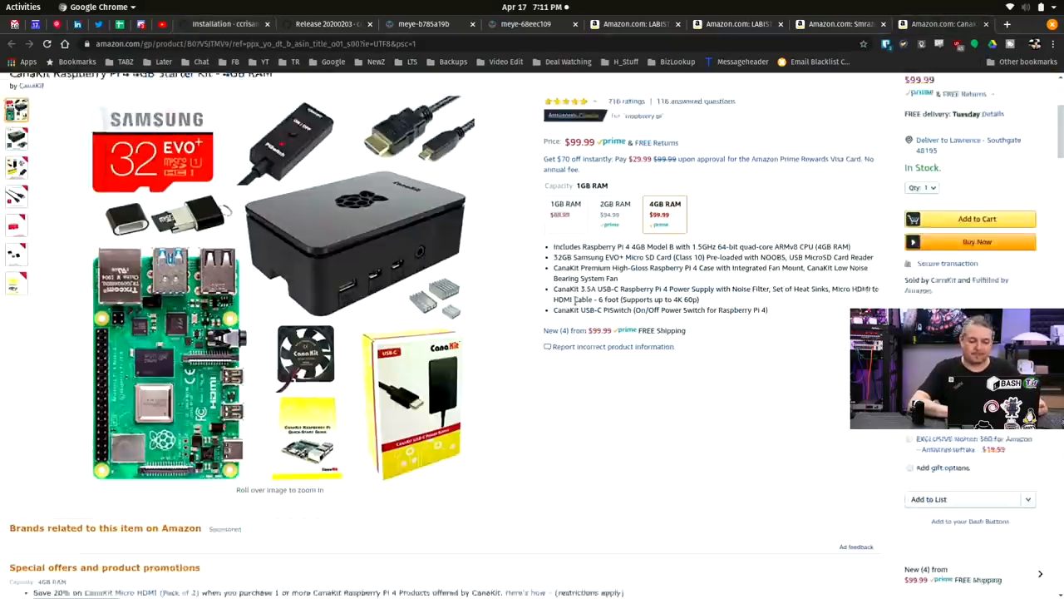
- Browse the Amazon Pi 4 kit and camera pages, viewing LABISTS's 1080P sample image
scroll("up", 3)
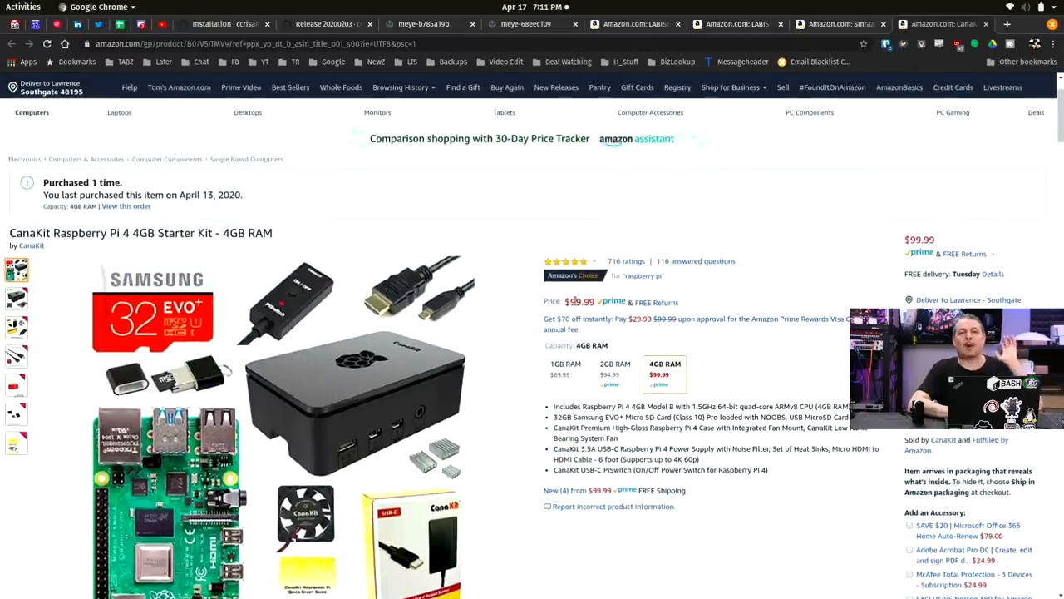
scroll("down", 3)
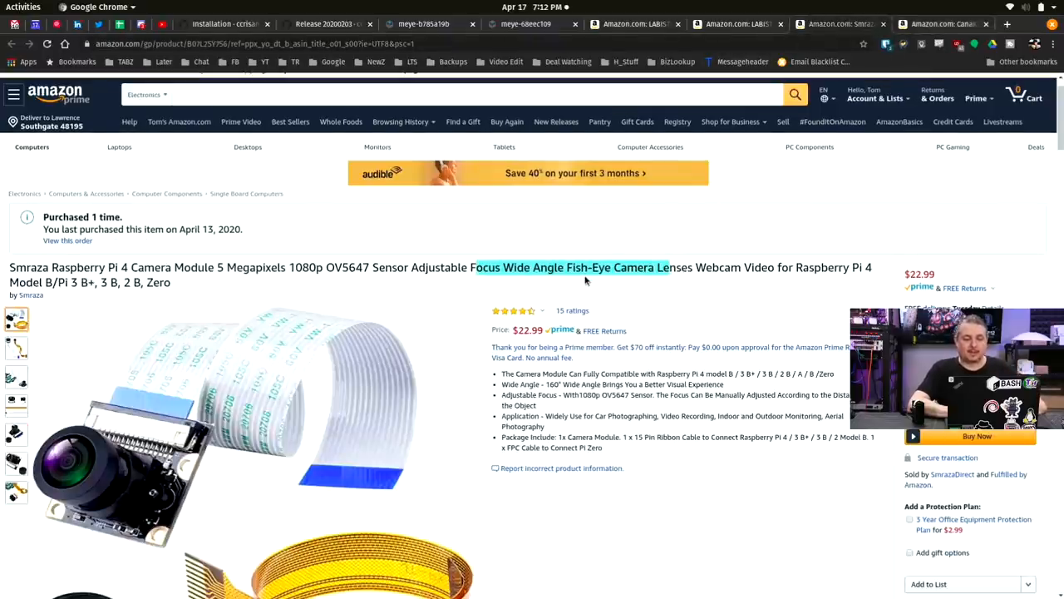
mouse_move(382, 316)
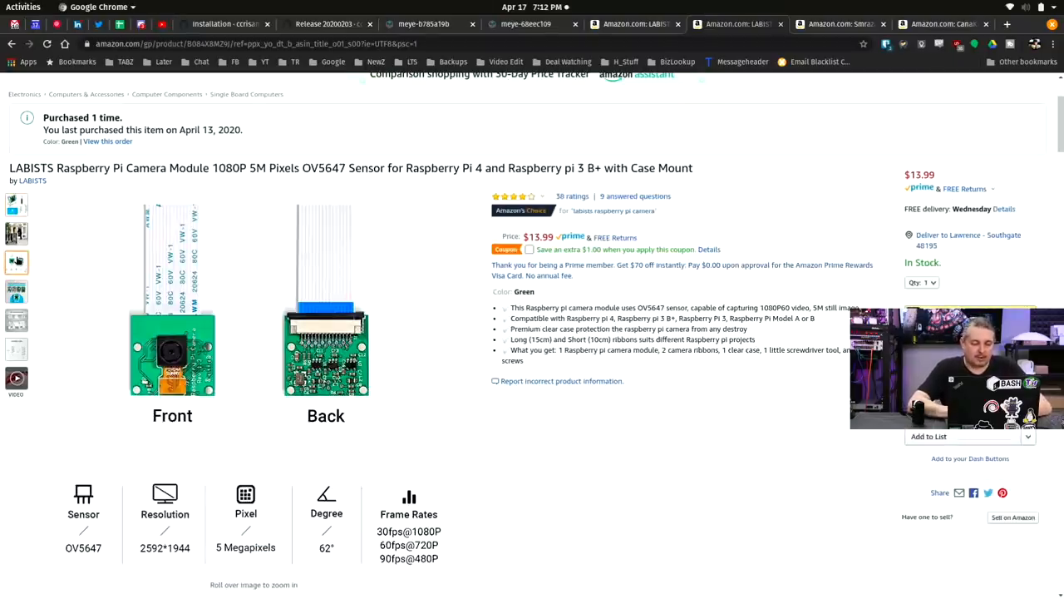
left_click(15, 233)
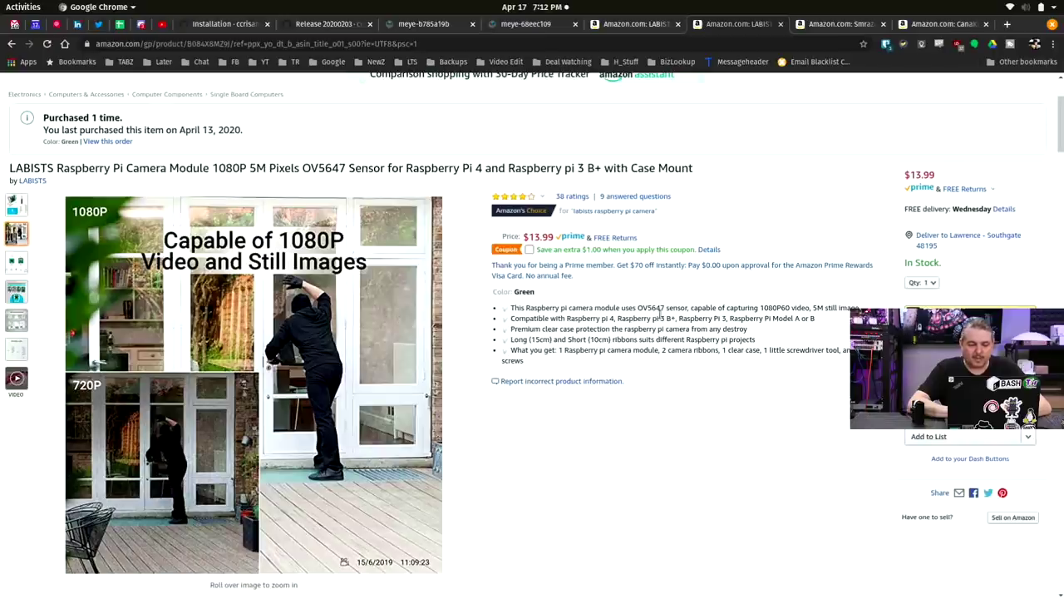
scroll("up", 3)
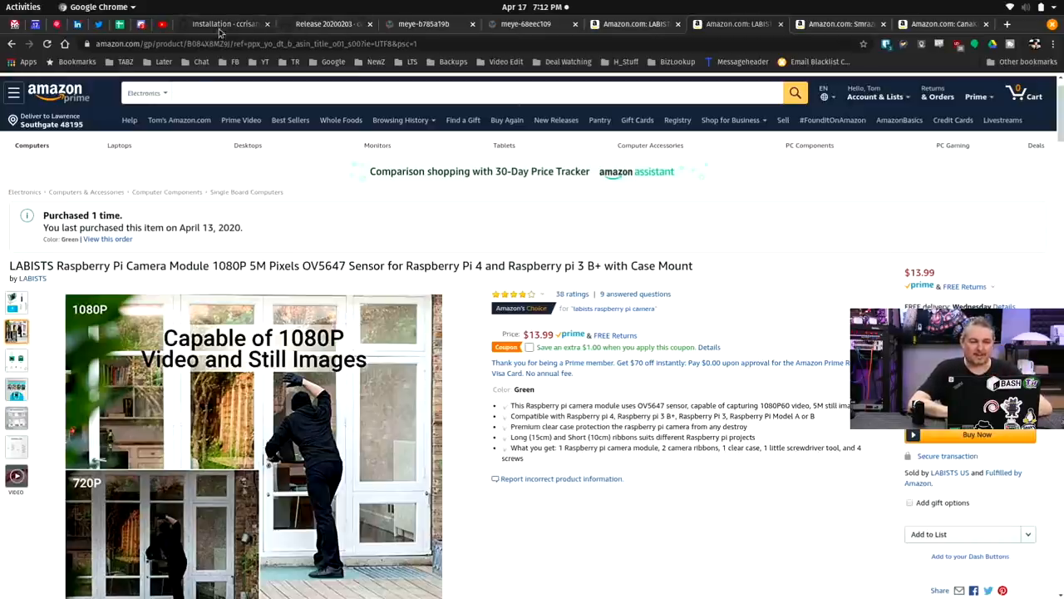
- Highlight the basic ./writeimage.sh command on the Installation wiki
left_click(224, 23)
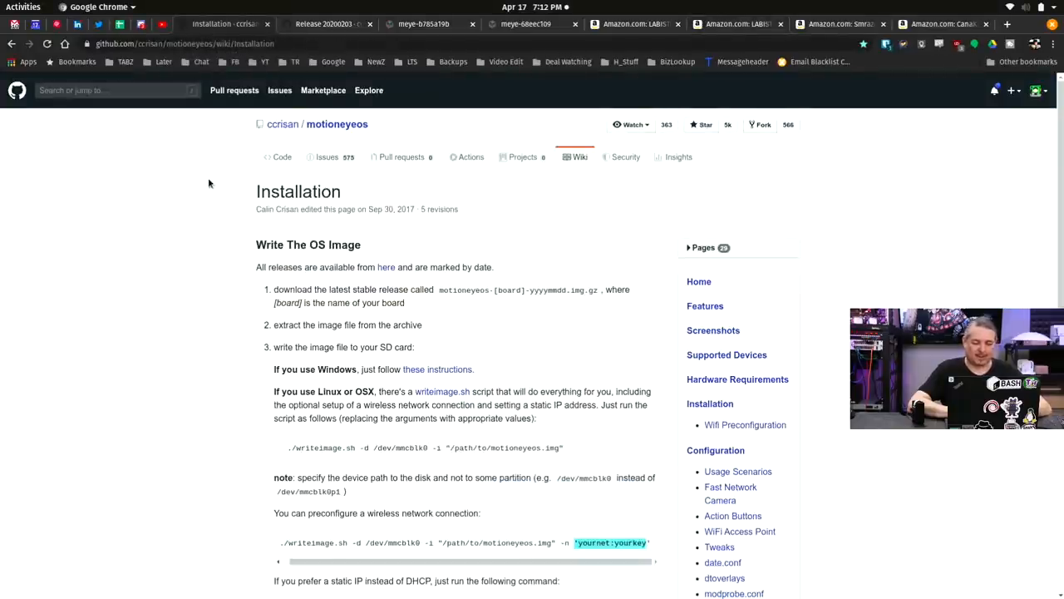
mouse_move(178, 257)
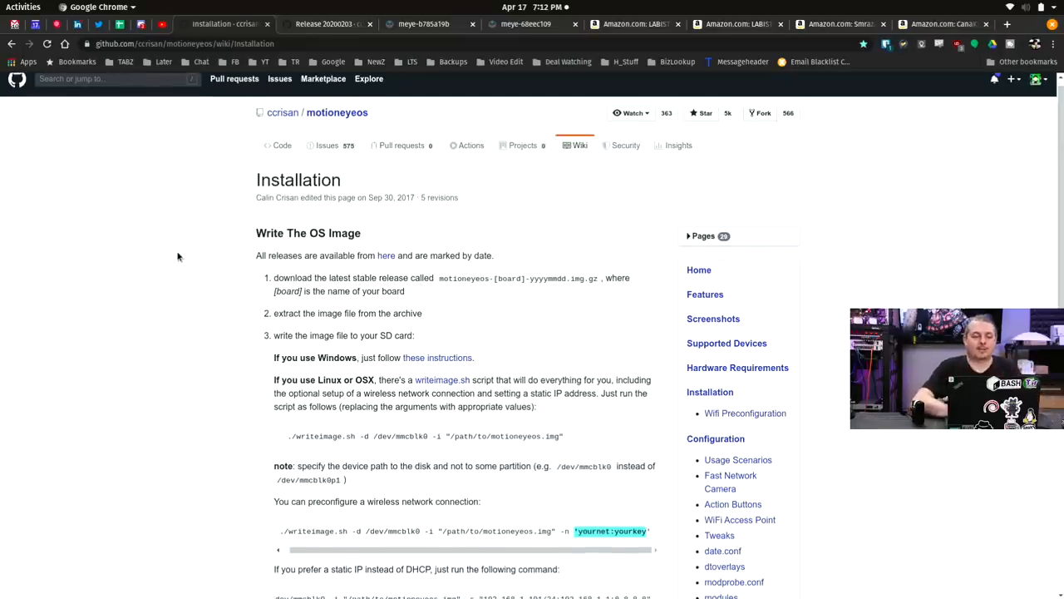
scroll("down", 3)
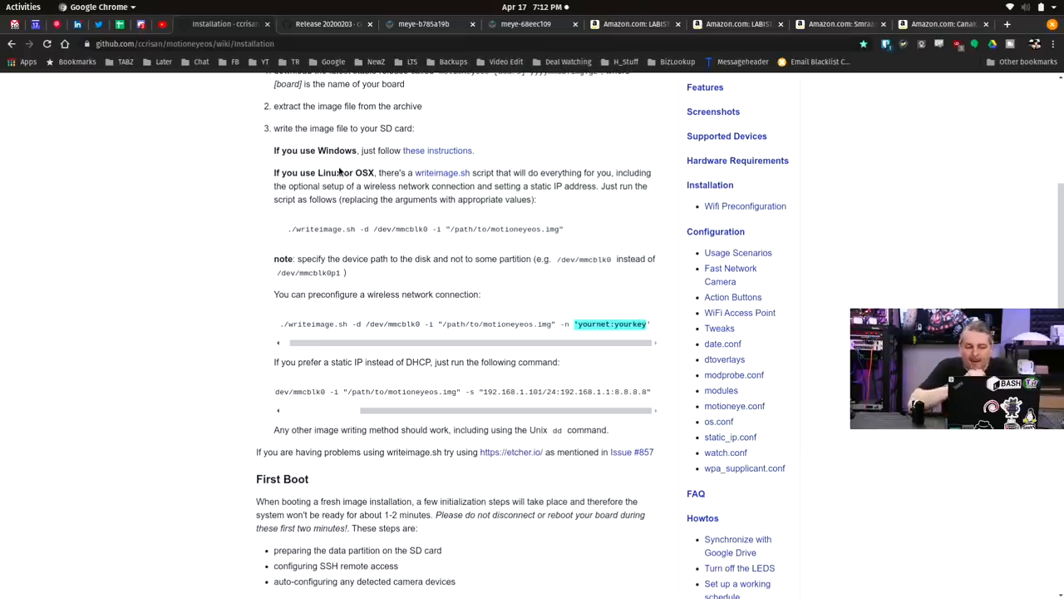
triple_click(424, 228)
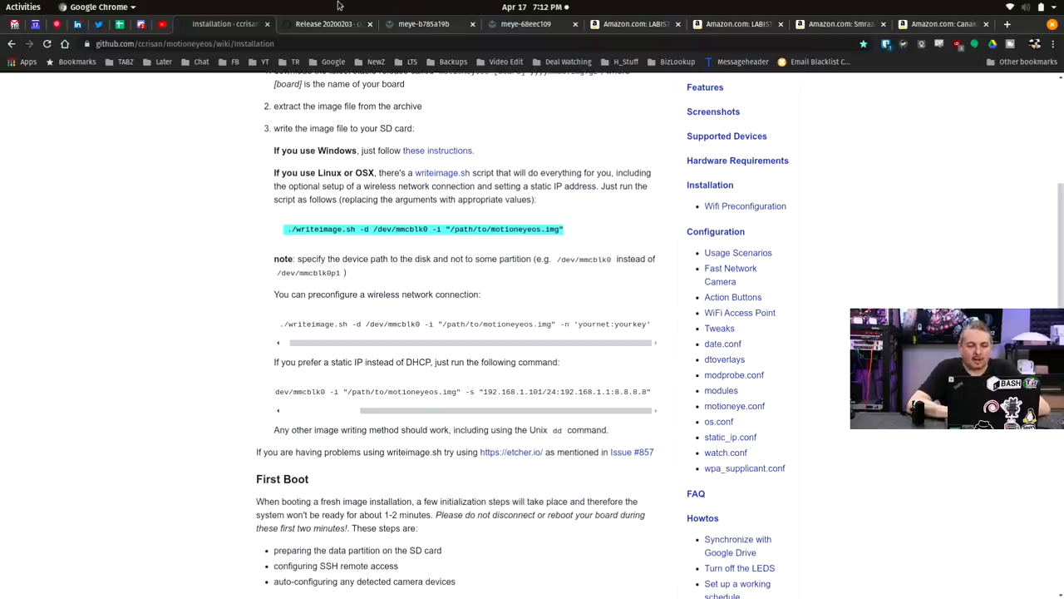
- Show the Release 20200203 page with its board image assets
left_click(329, 23)
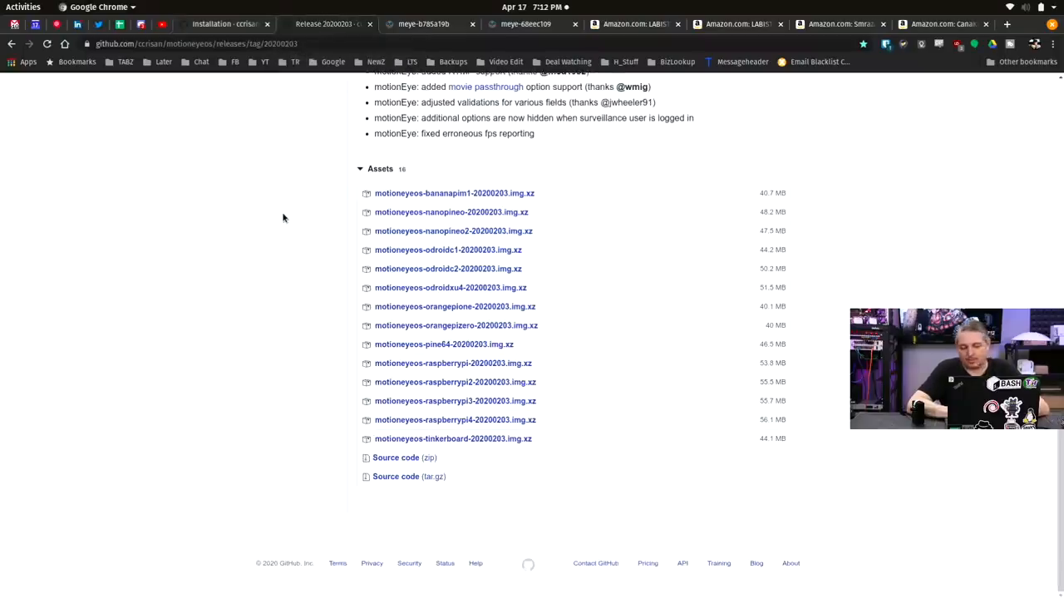
mouse_move(325, 199)
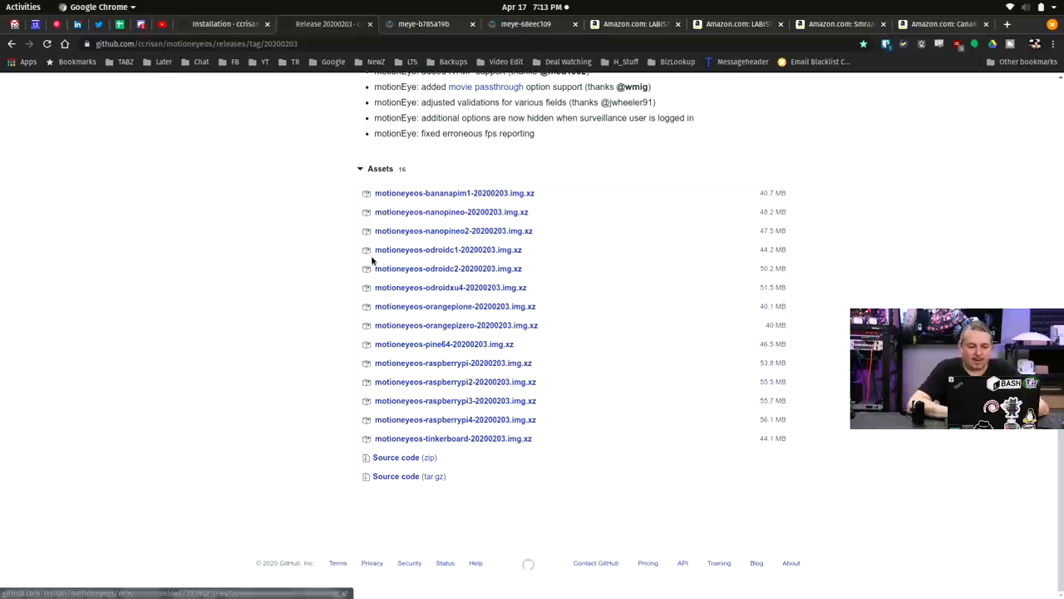
mouse_move(372, 365)
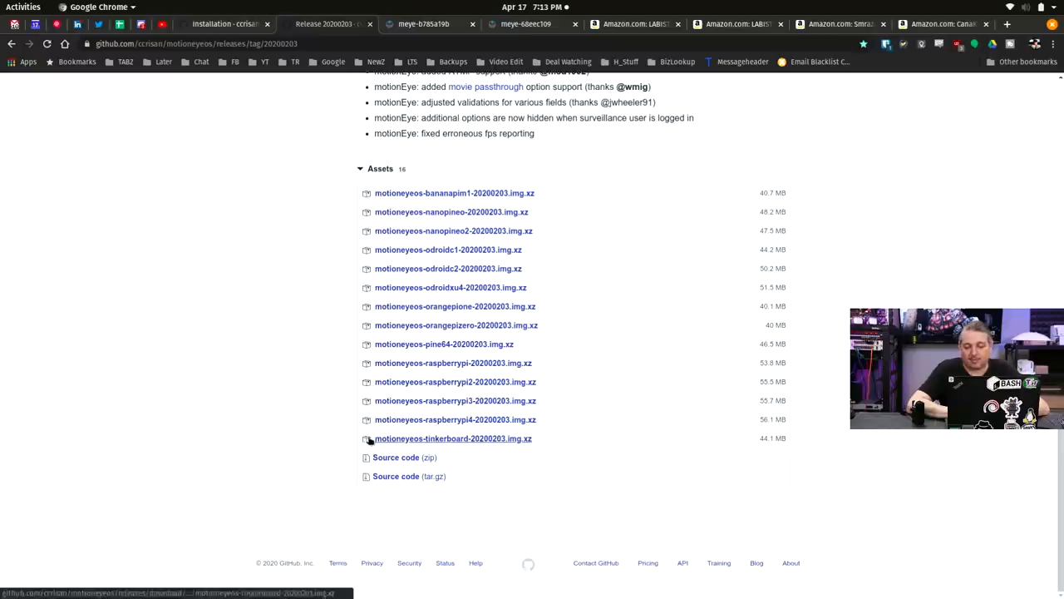
mouse_move(386, 370)
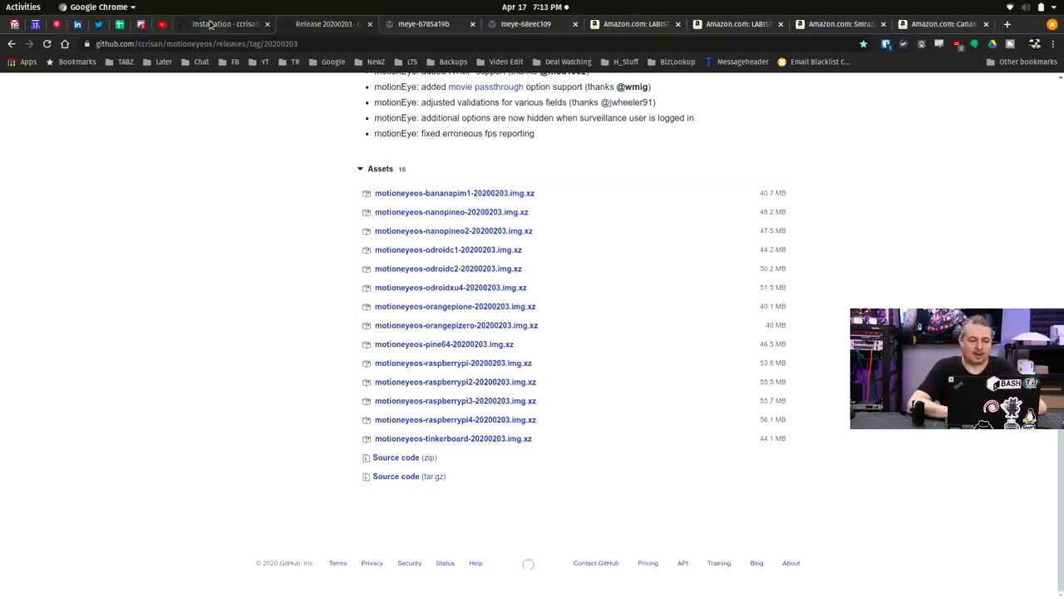
- Return to the Installation wiki's wireless writeimage.sh command
left_click(220, 23)
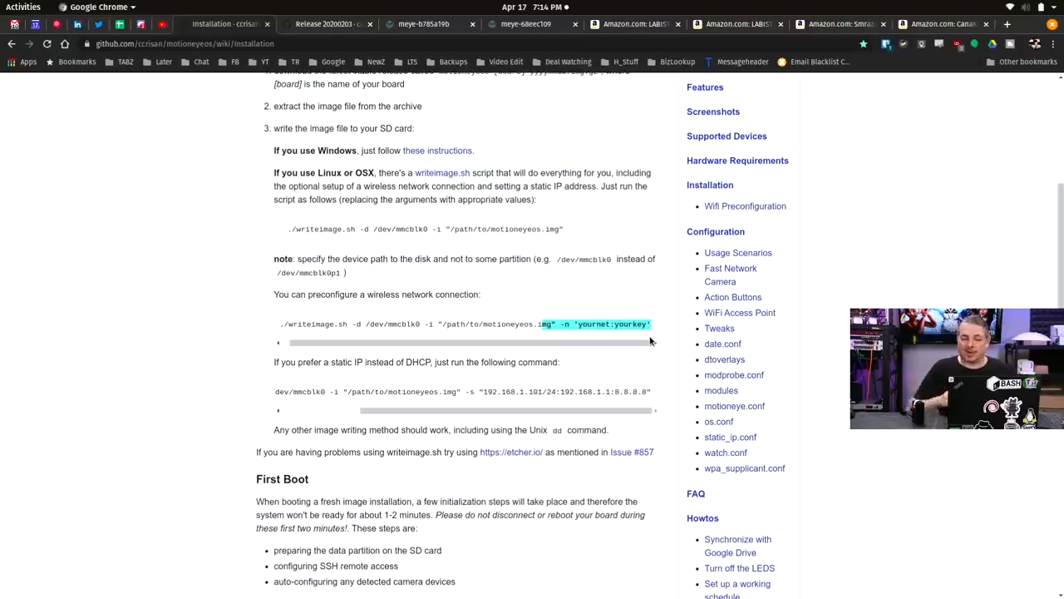
- Check PiZeromCam's video settings and Camera1's live feed, then return to release downloads
left_click(422, 23)
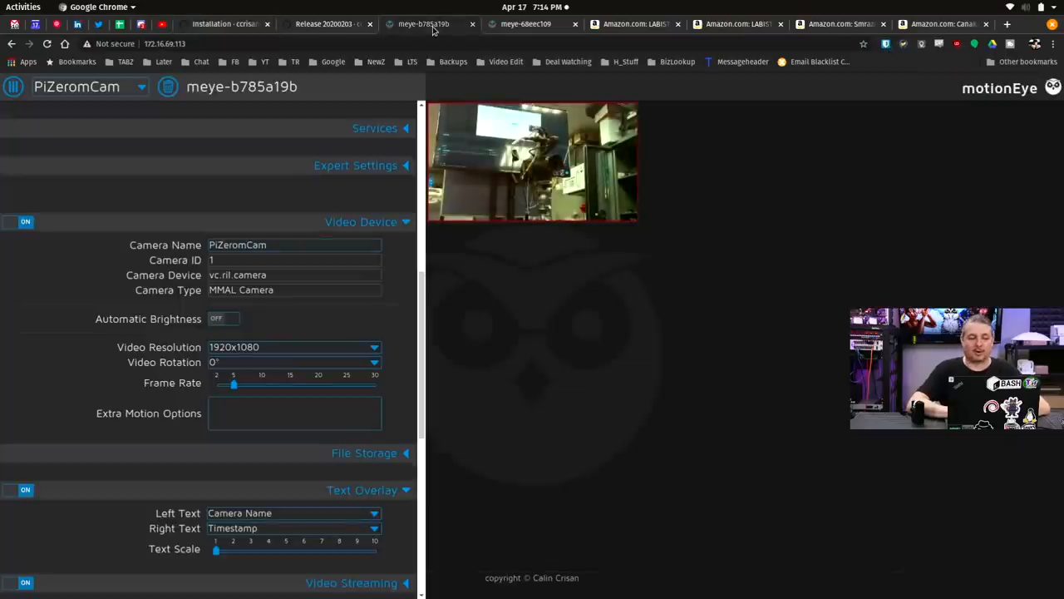
left_click(527, 23)
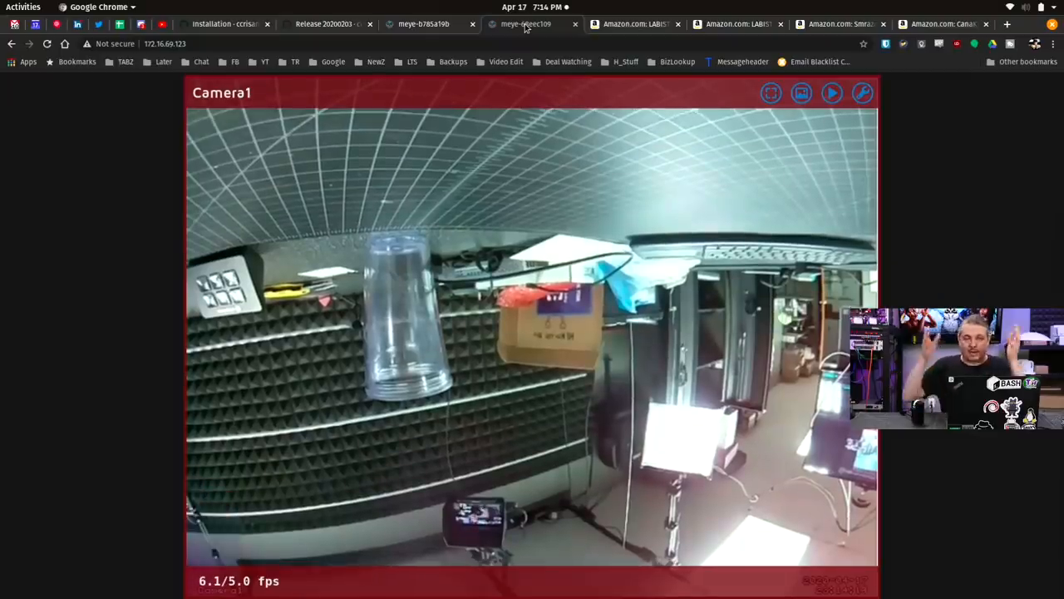
left_click(324, 23)
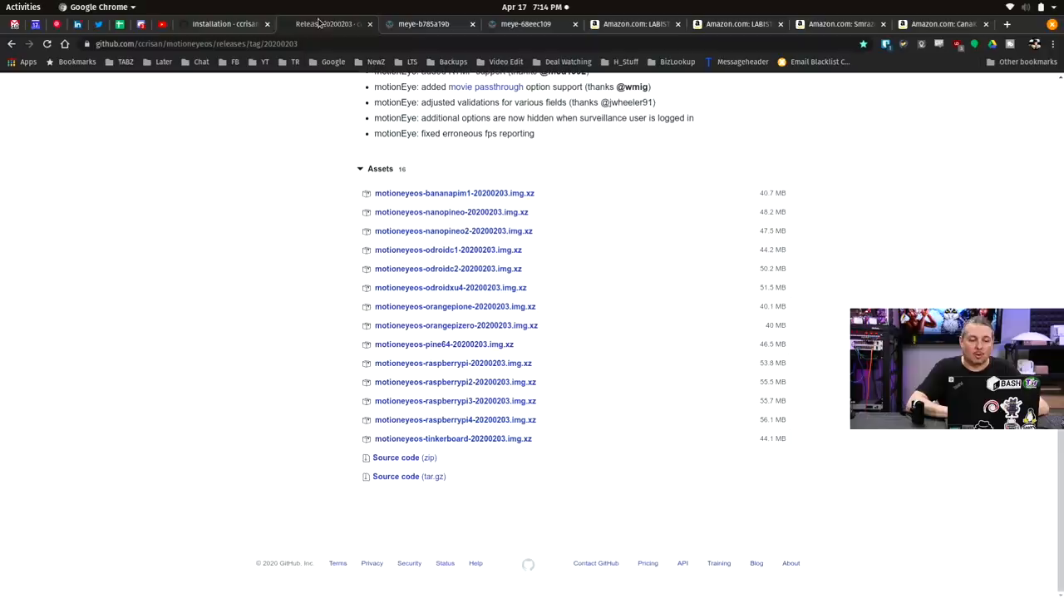
- Scroll the Installation wiki past the static IP command, then show Camera1's dashboard
left_click(225, 23)
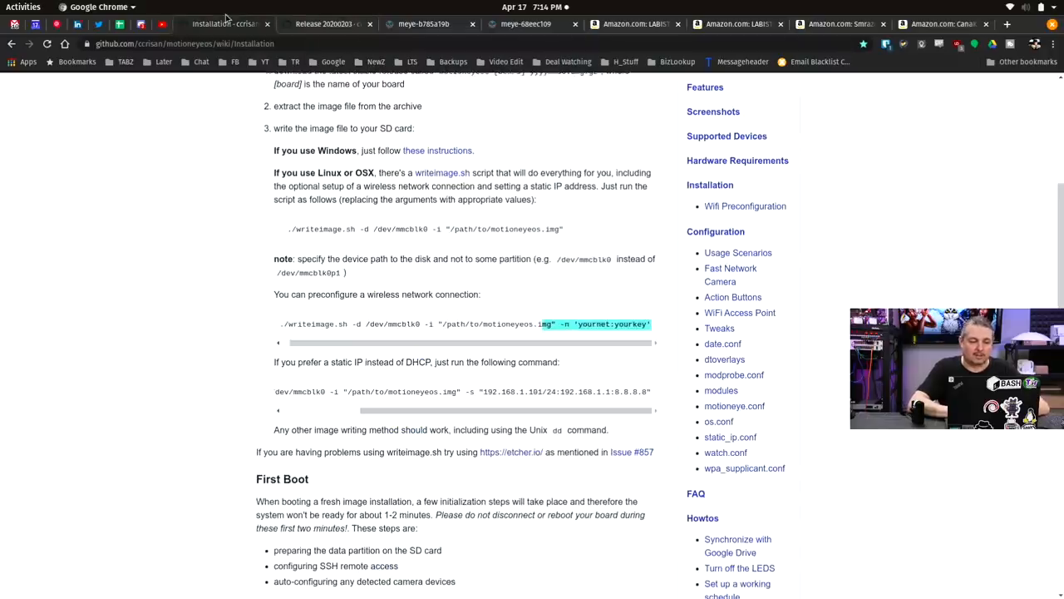
scroll("down", 3)
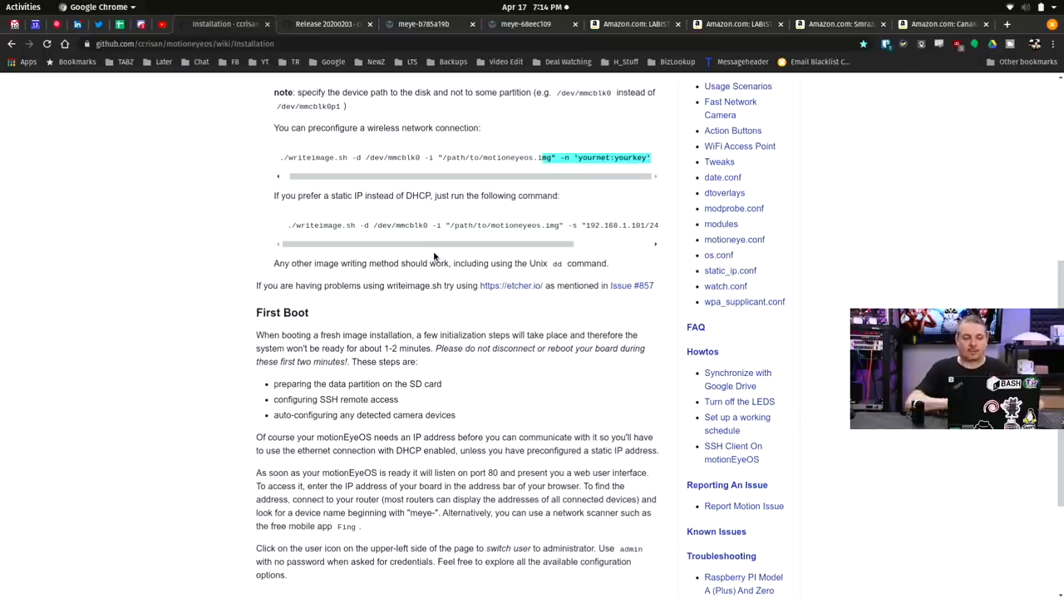
left_click(525, 23)
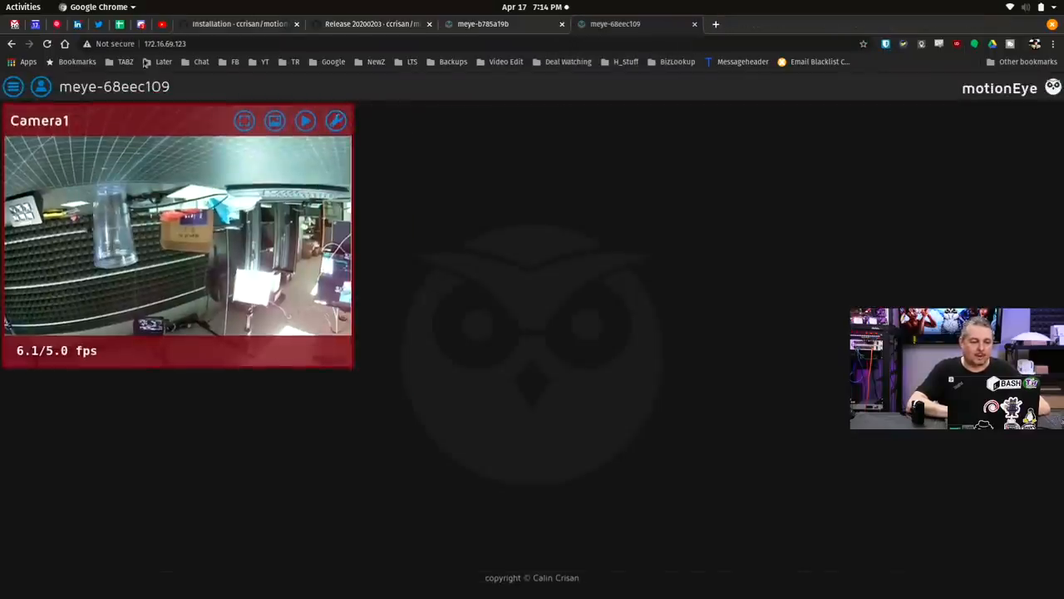
- Log into the meye-68eec109 motionEye dashboard as admin
left_click(40, 87)
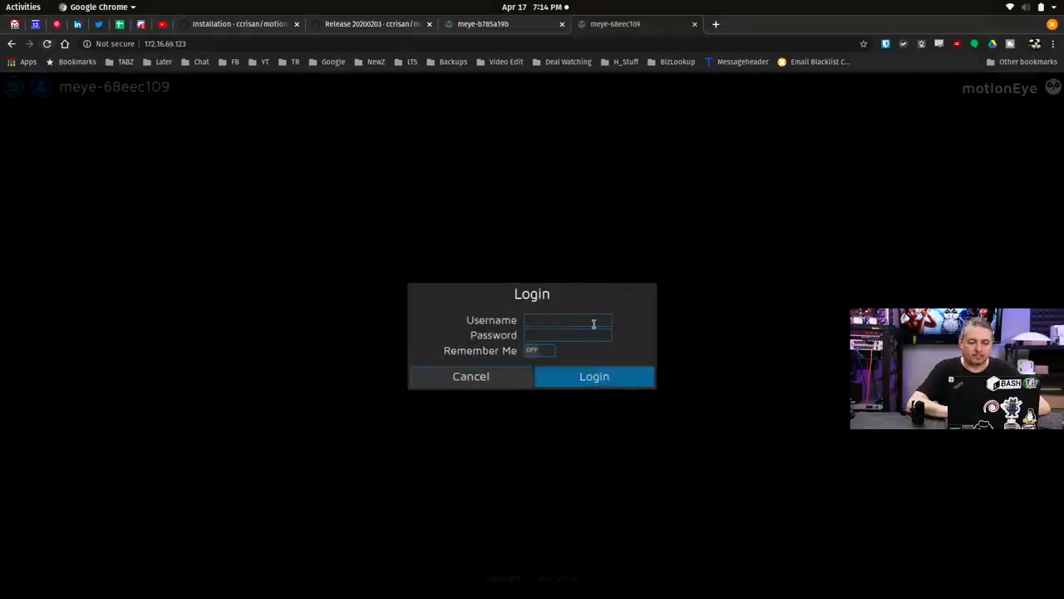
type("ad")
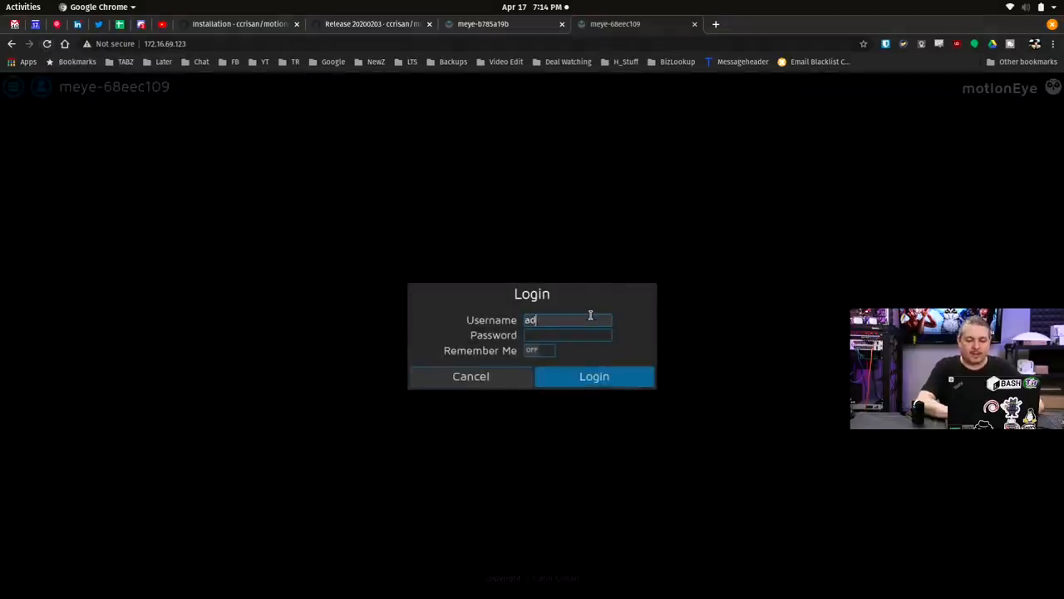
type("min")
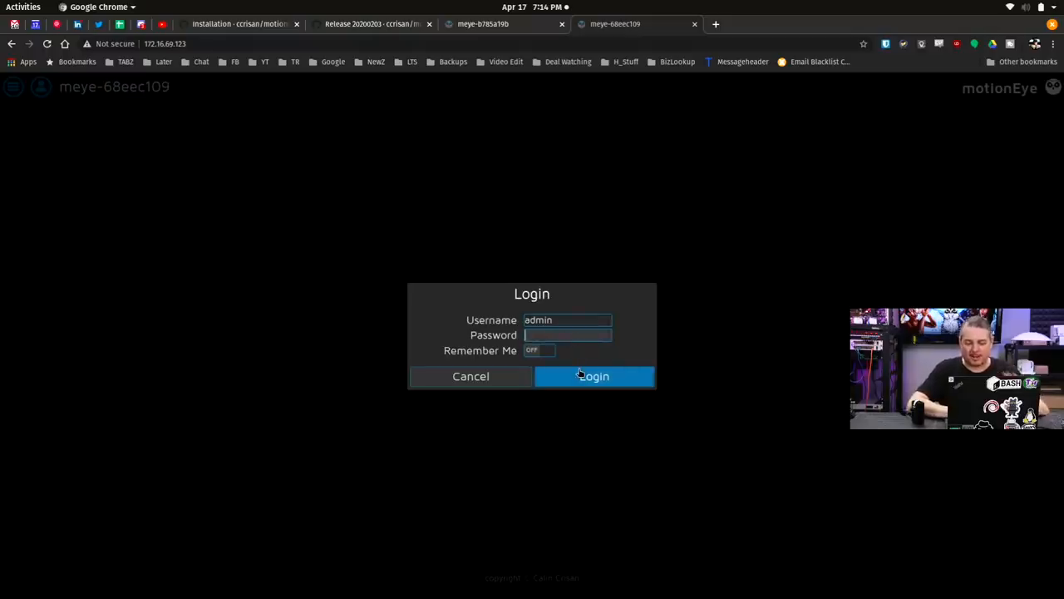
left_click(593, 375)
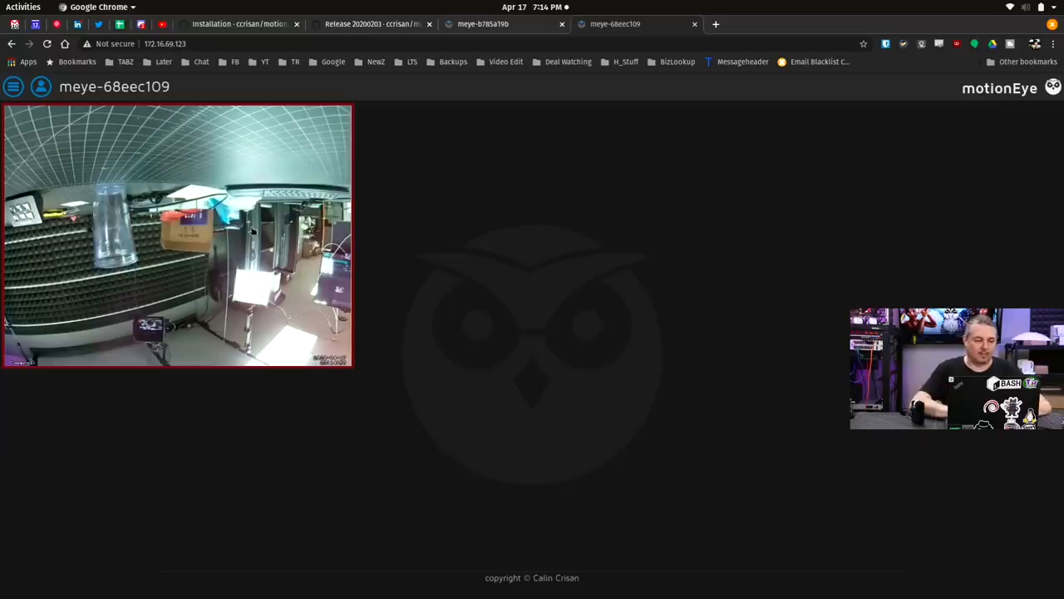
- Open the camera's settings panel and scroll through to the Network section
left_click(13, 86)
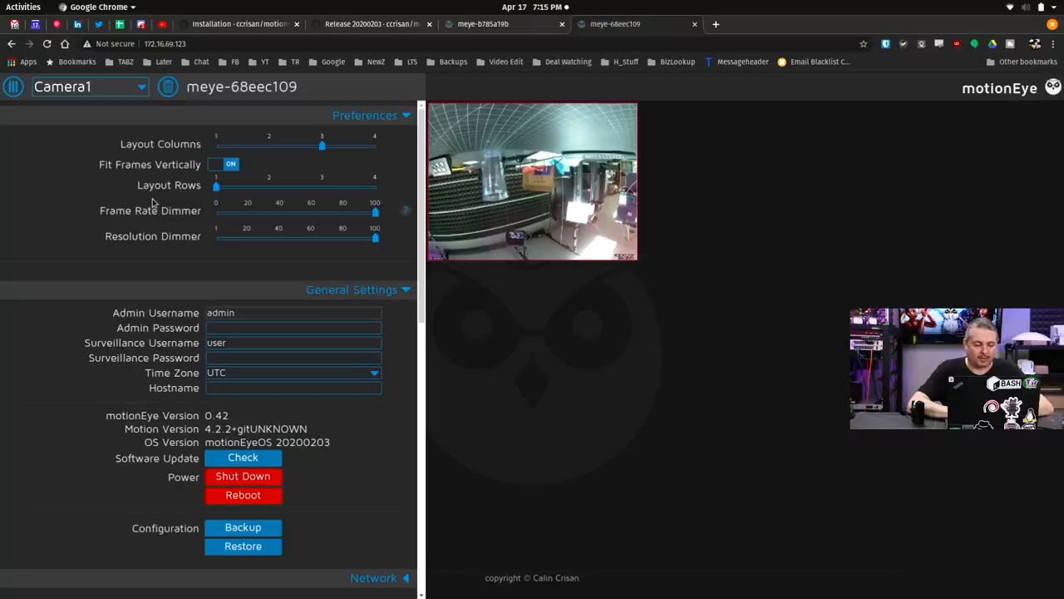
scroll("down", 3)
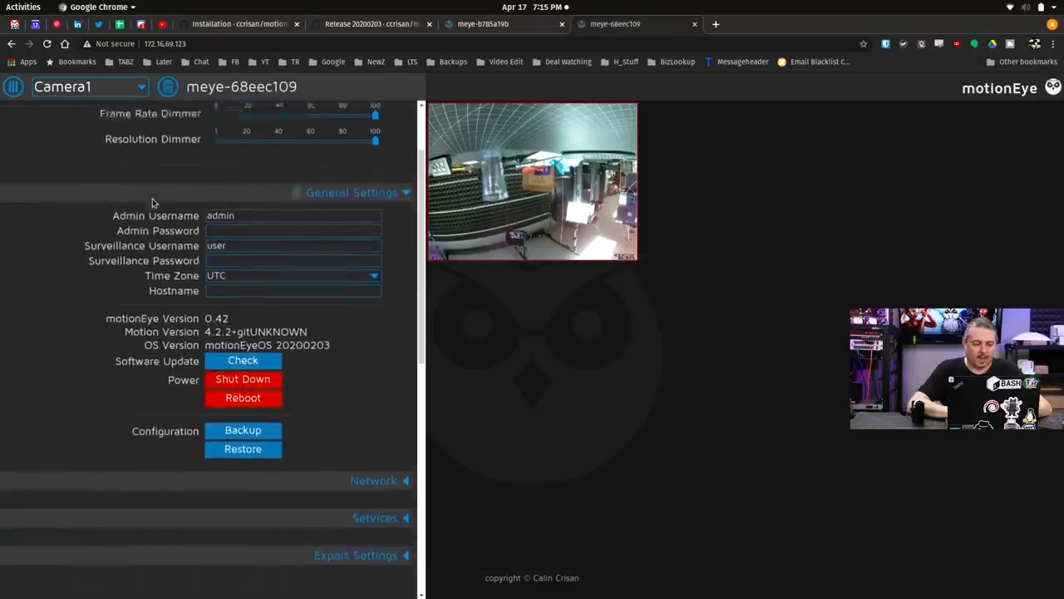
scroll("down", 3)
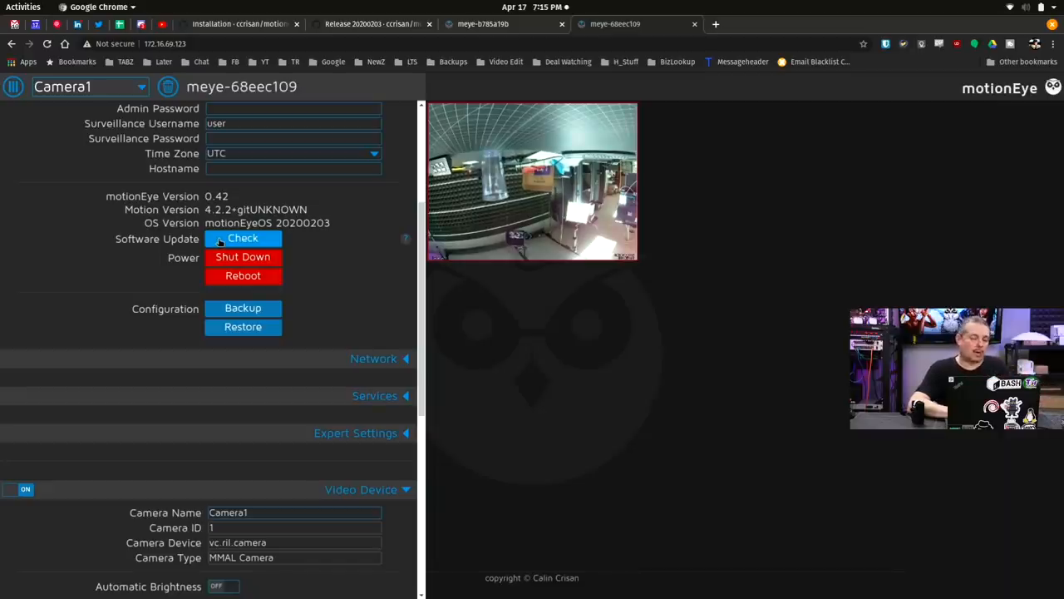
scroll("down", 3)
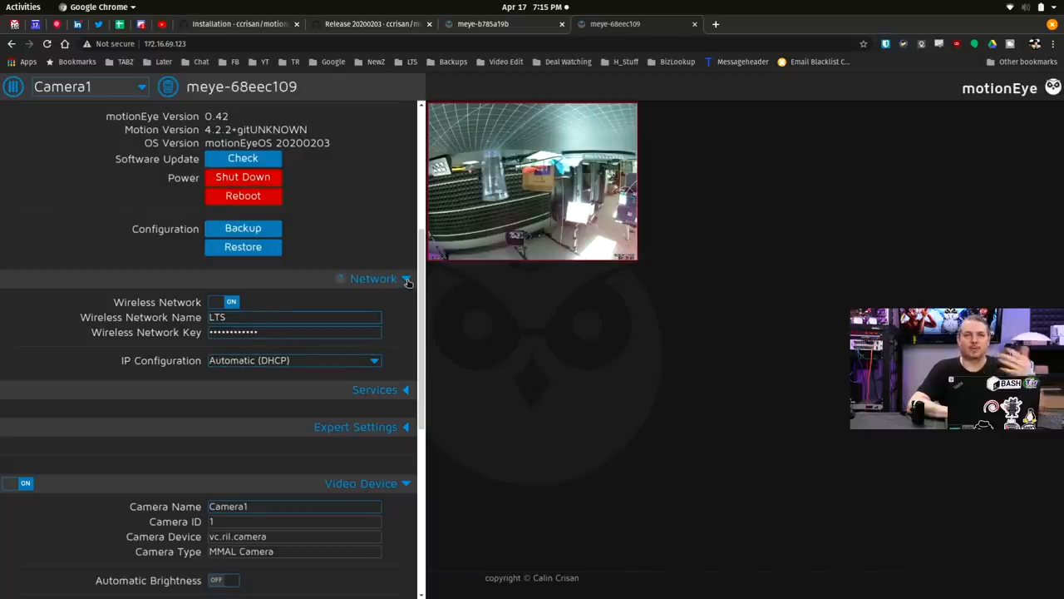
- Collapse Network and expand Services to review FTP, Samba and SSH options
left_click(373, 278)
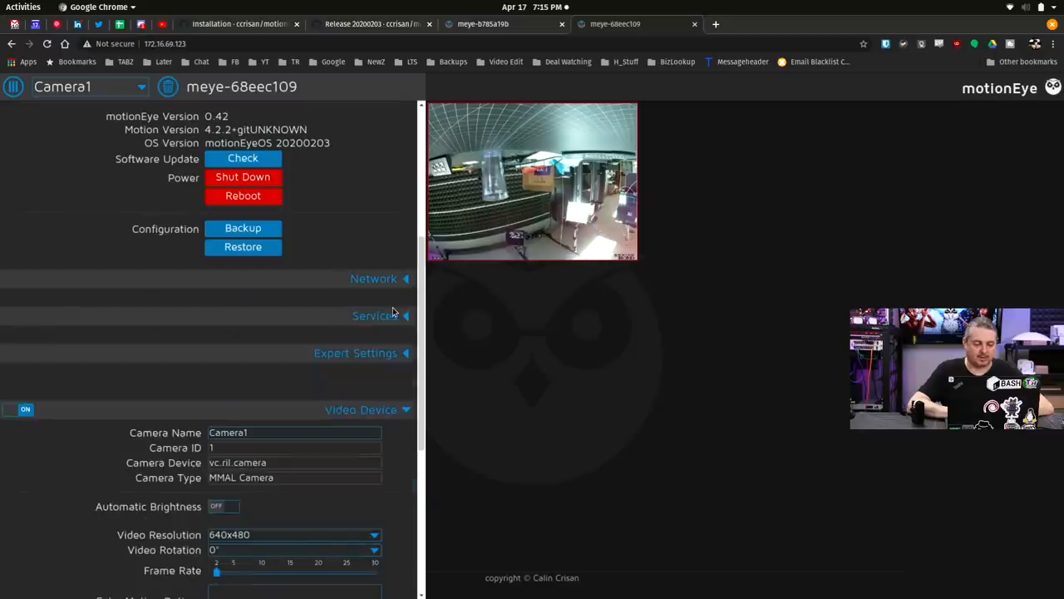
left_click(374, 315)
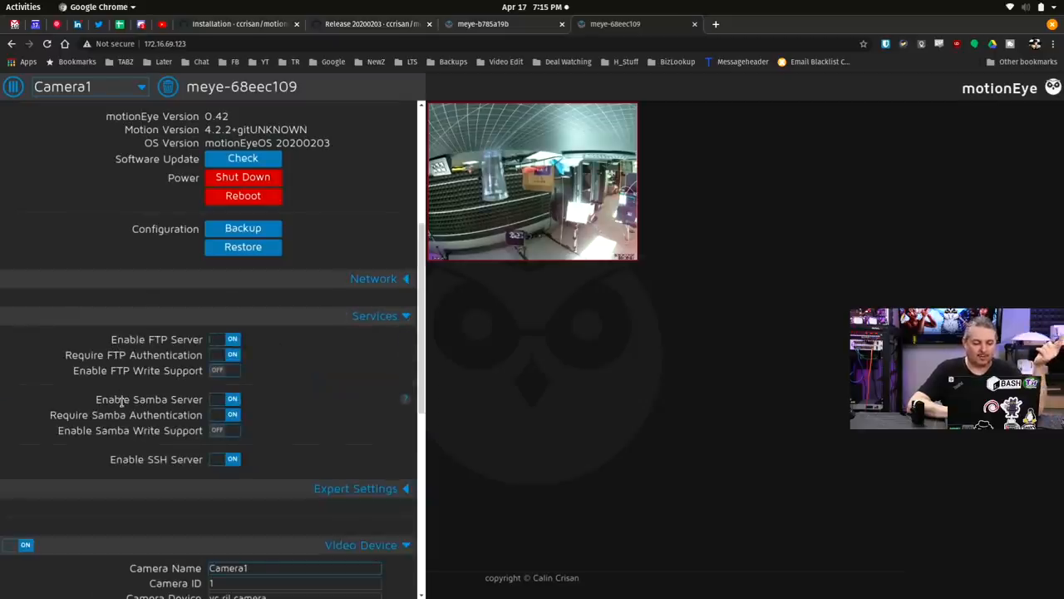
scroll("down", 3)
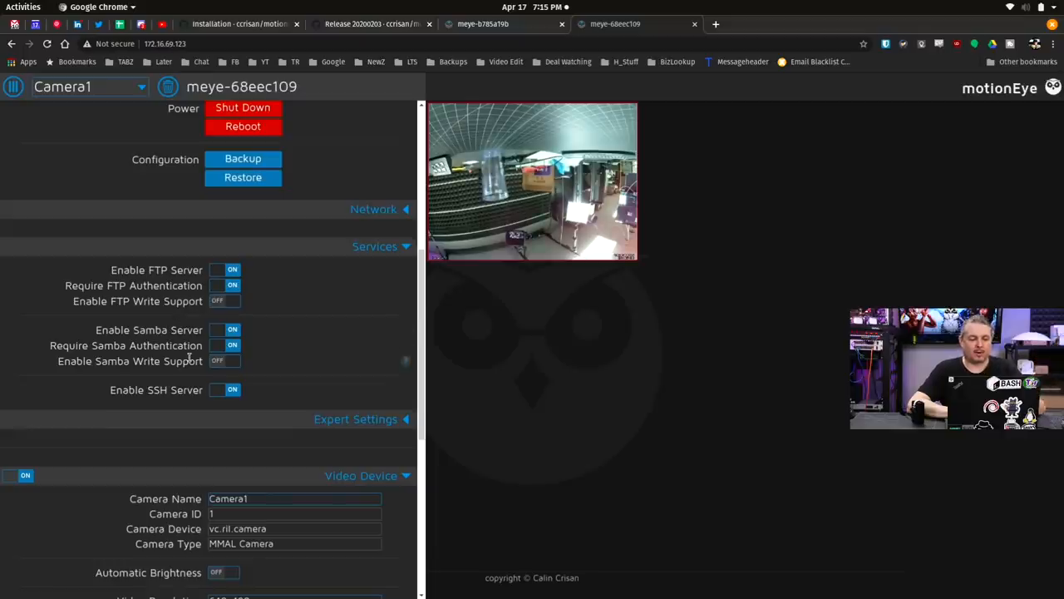
mouse_move(183, 377)
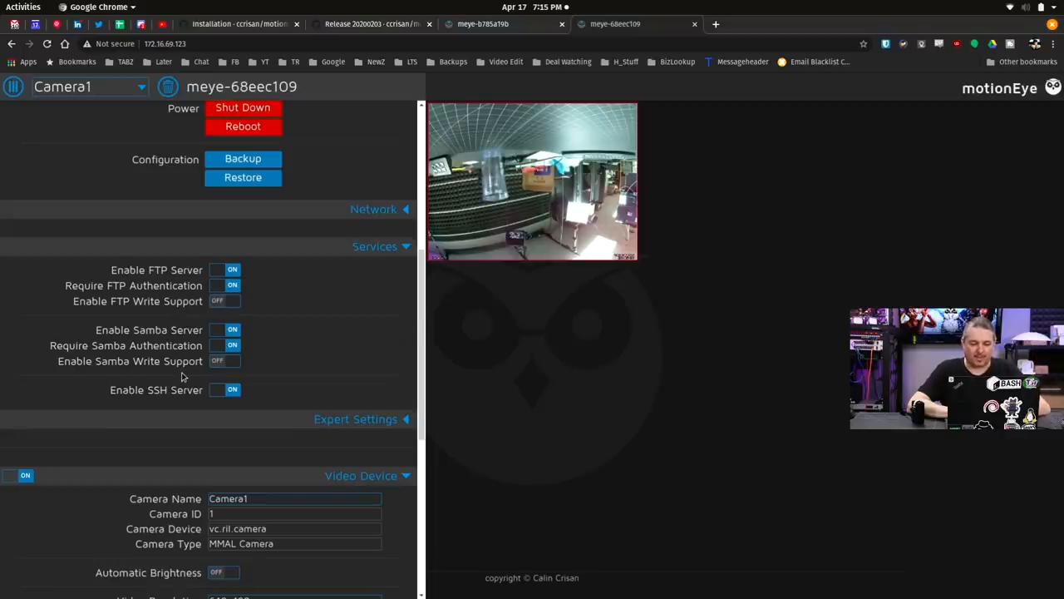
scroll("down", 3)
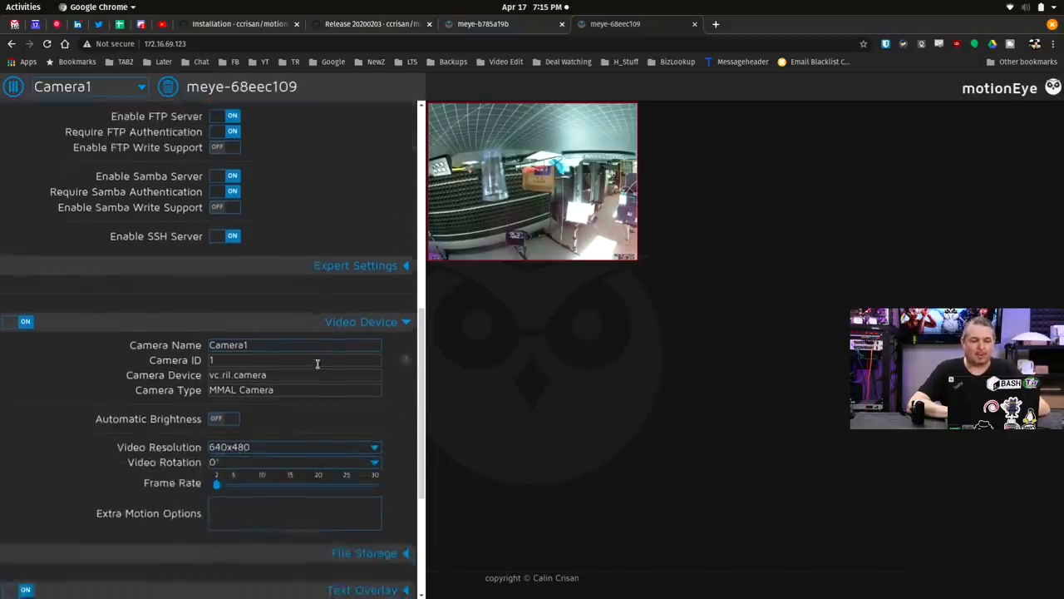
scroll("down", 3)
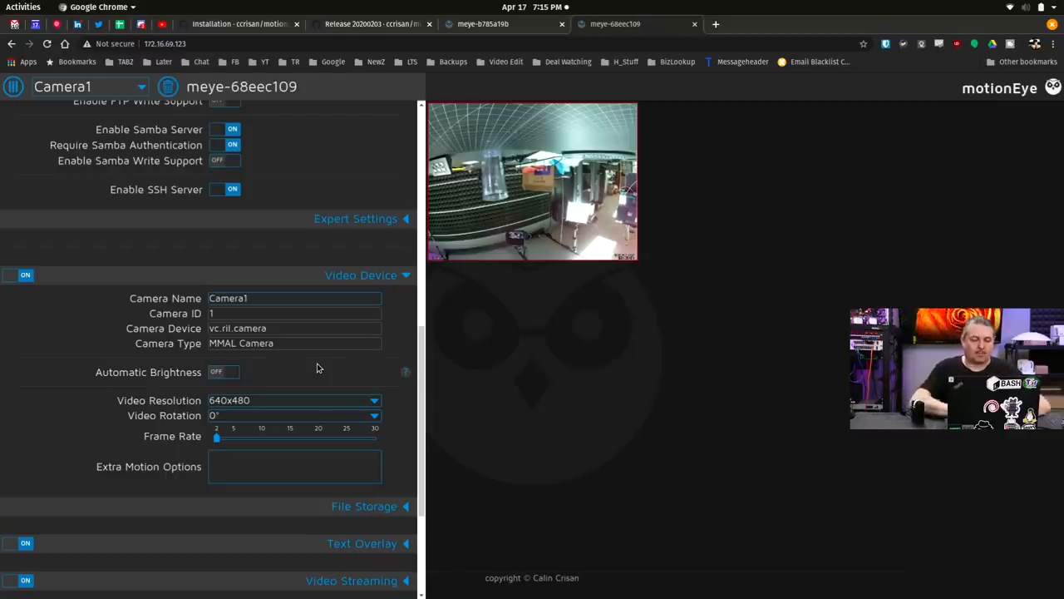
- Expand Expert Settings and review HTTP port, log files, GPU memory and camera LED options
left_click(355, 218)
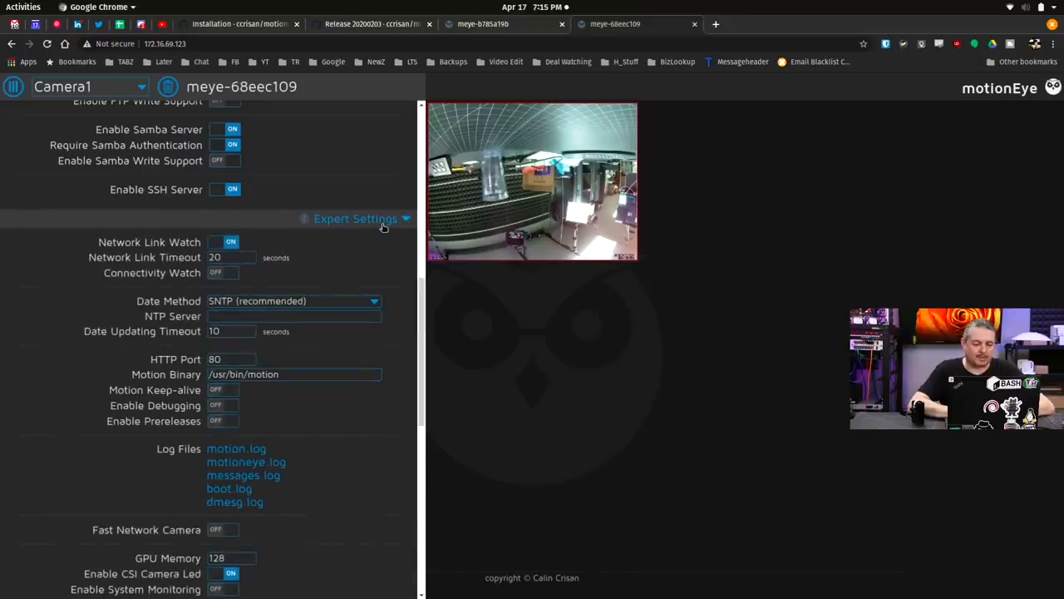
scroll("down", 3)
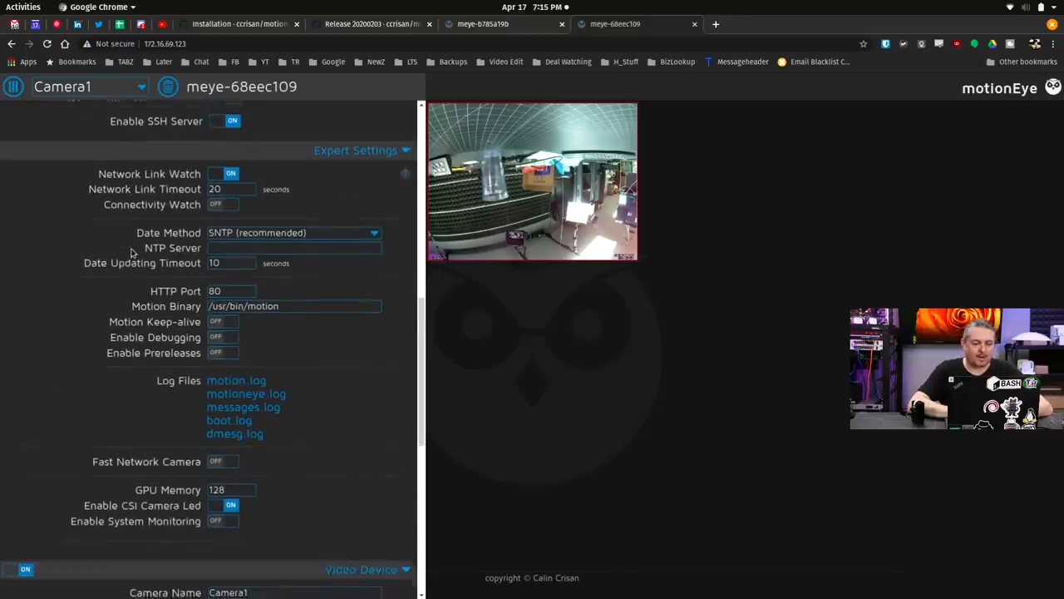
scroll("down", 3)
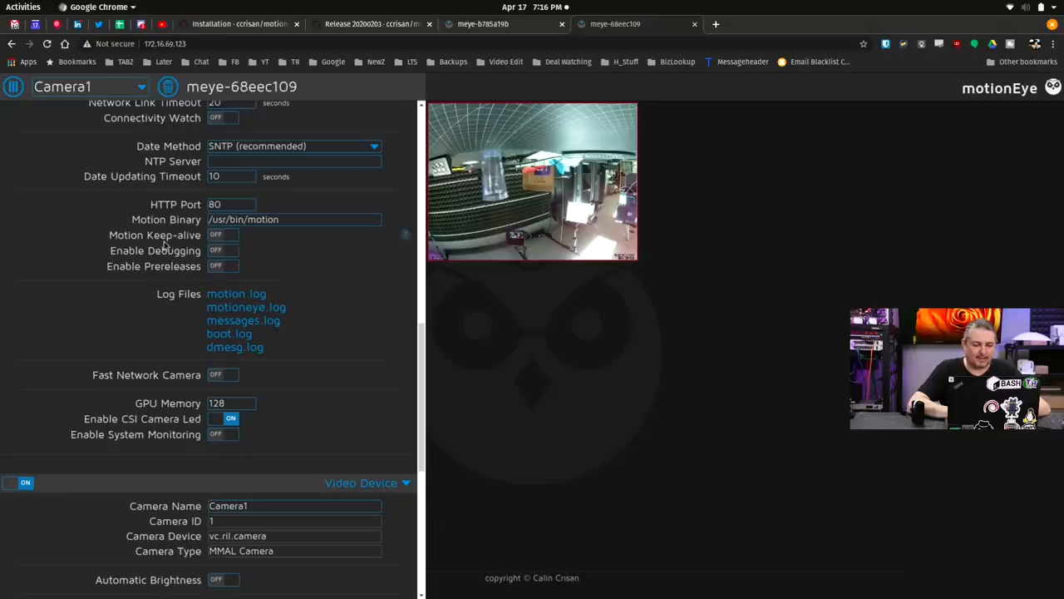
scroll("down", 3)
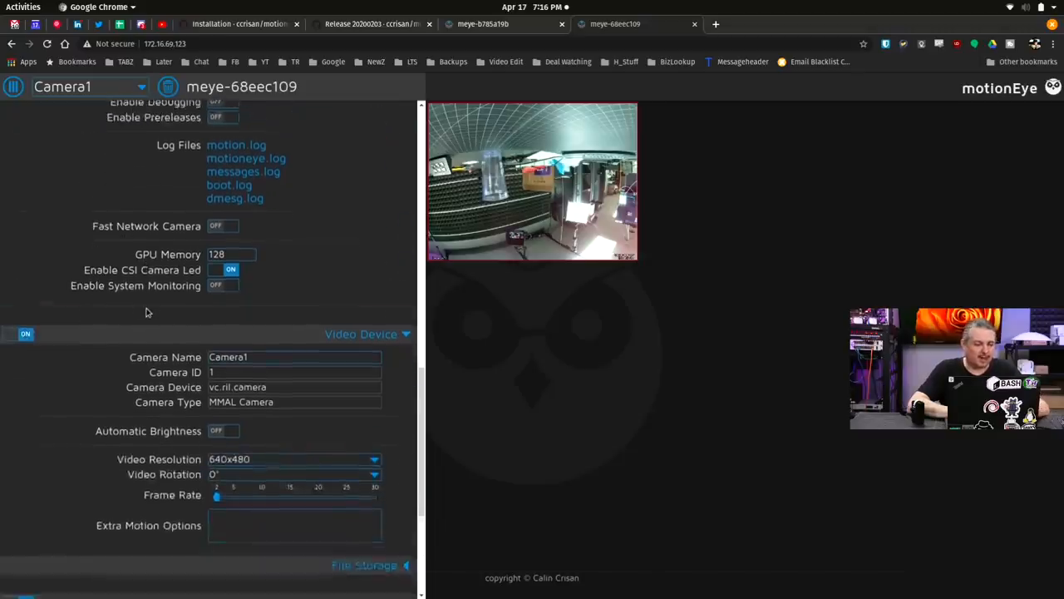
scroll("down", 3)
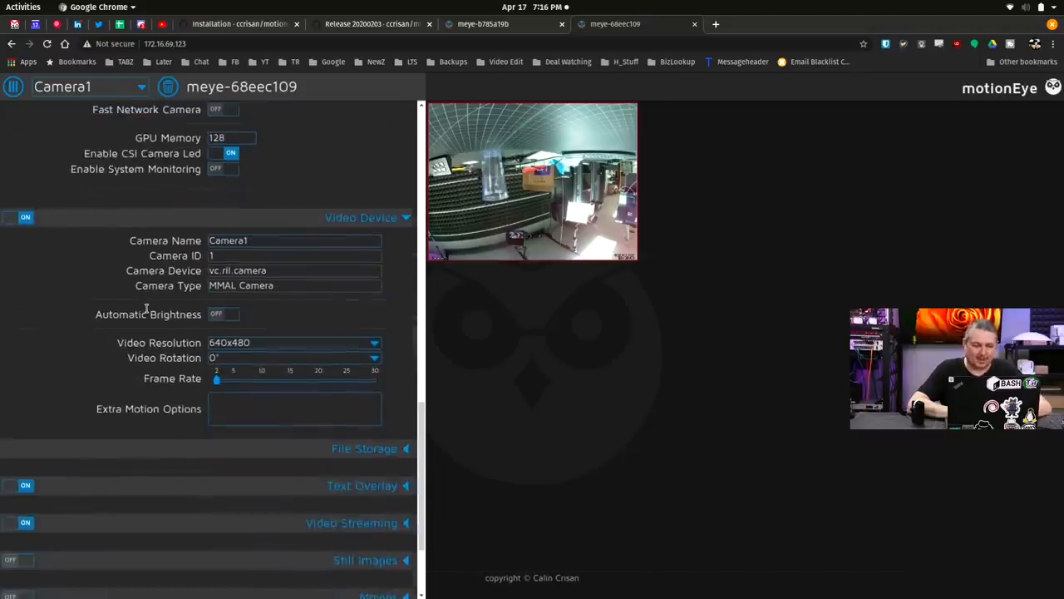
scroll("up", 3)
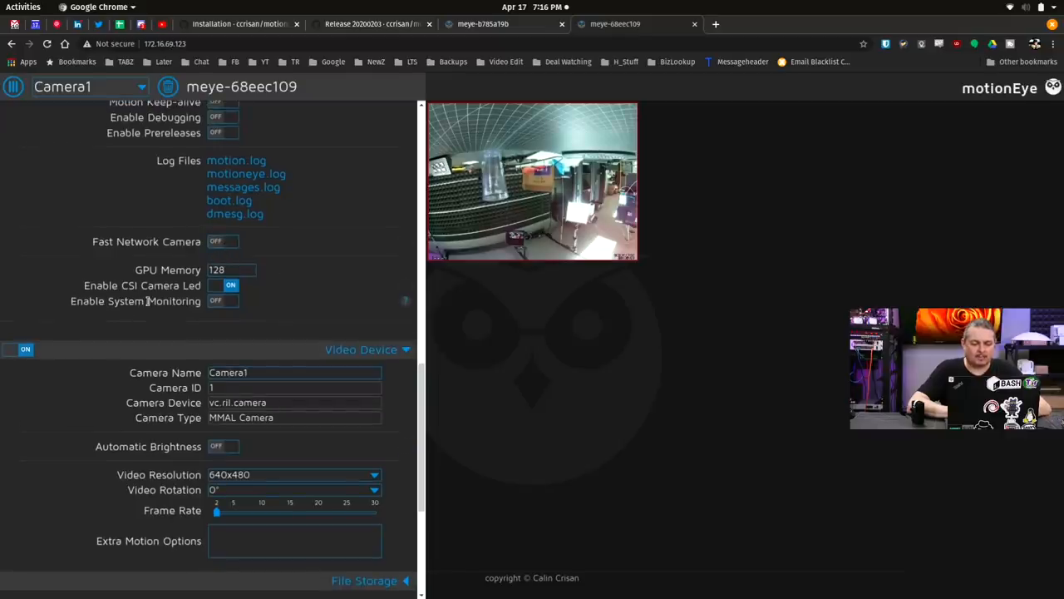
mouse_move(406, 243)
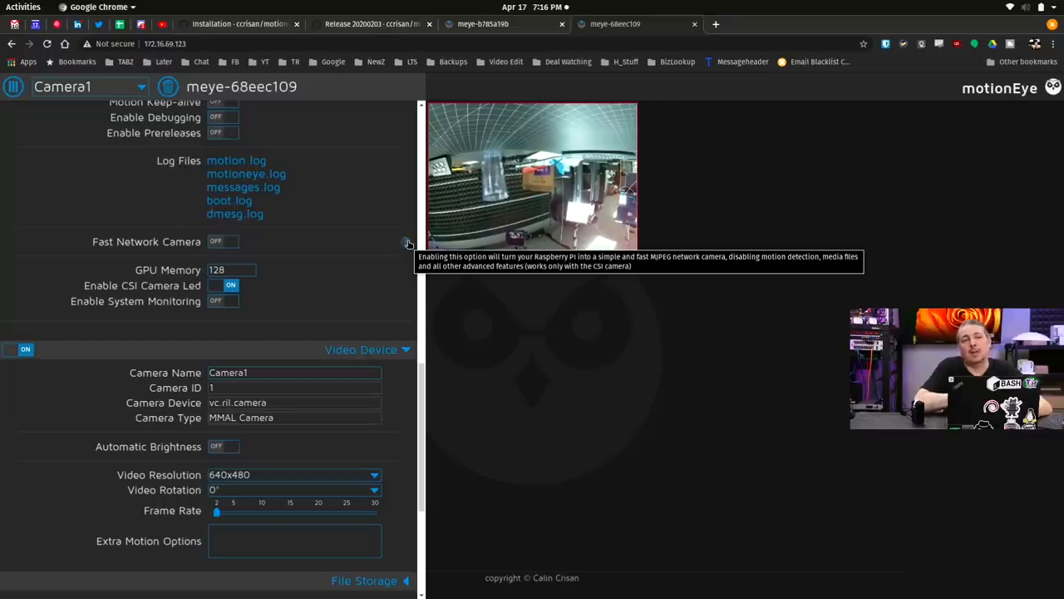
mouse_move(73, 239)
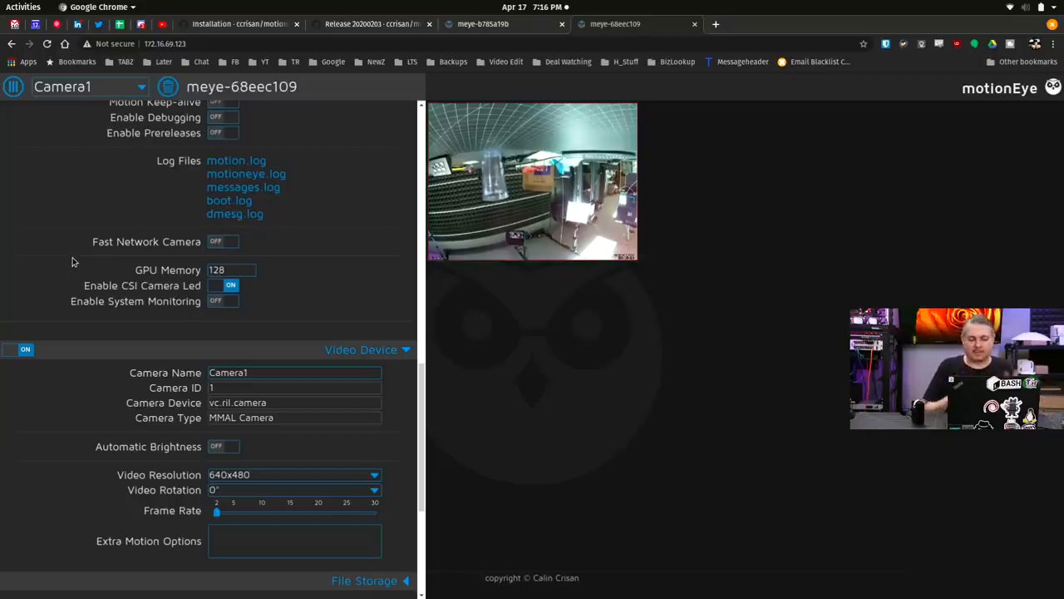
- Change the Video Device camera name from Camera1 to 'Ras Cam 4' and apply
scroll("down", 3)
type("R")
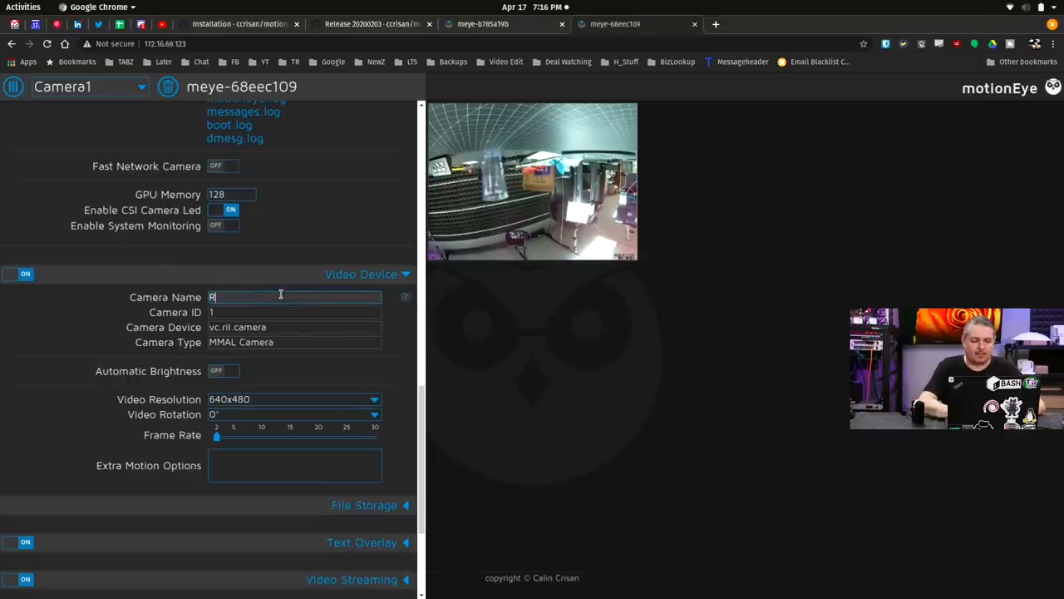
type("as")
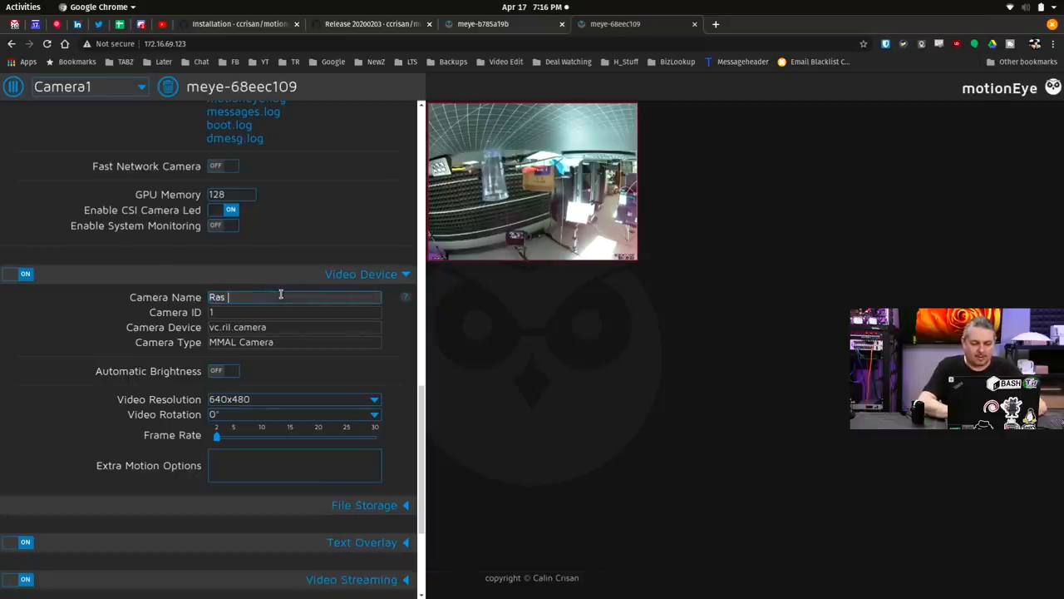
type("Cam 4")
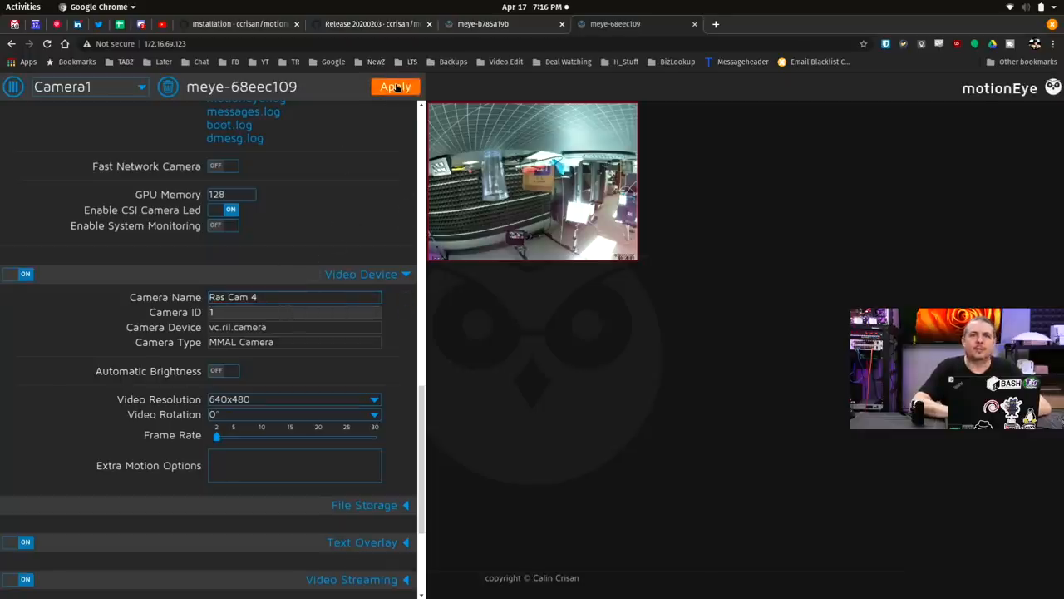
left_click(396, 86)
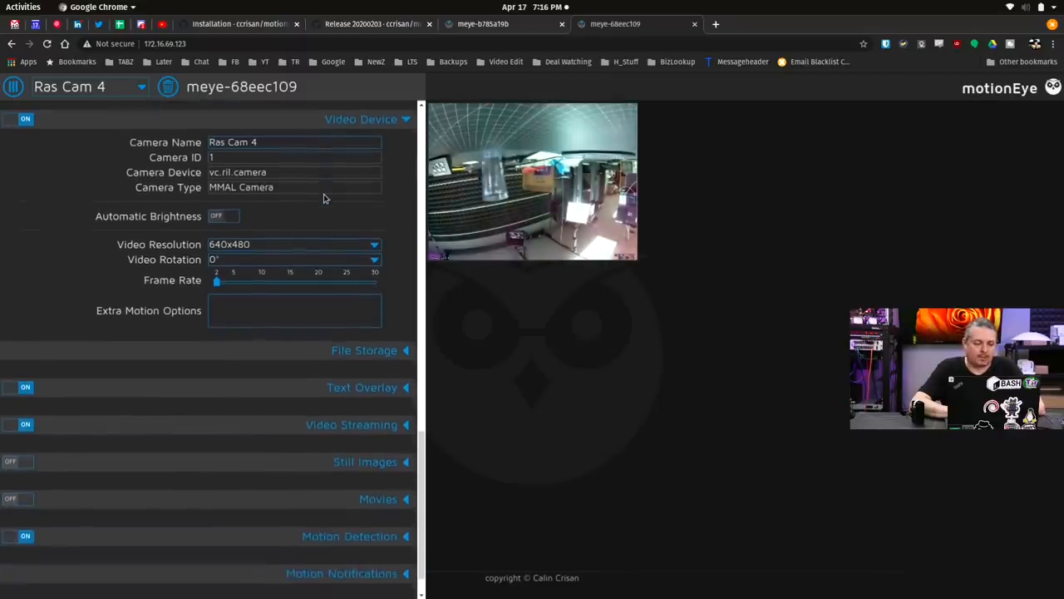
- Set Ras Cam 4's video resolution to 1920x1080 and frame rate to 30, then apply
left_click(375, 244)
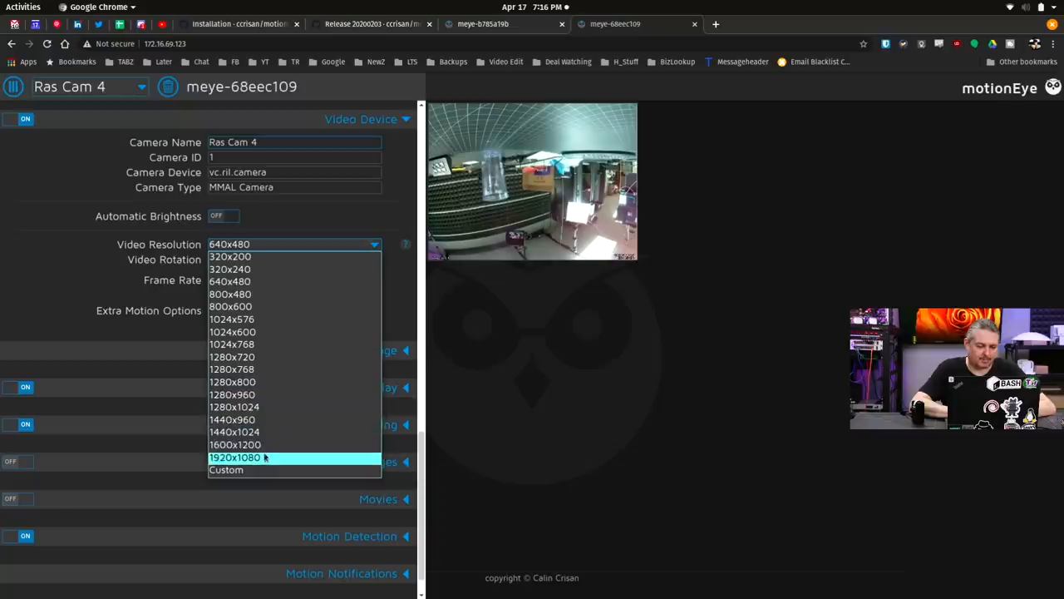
left_click(234, 457)
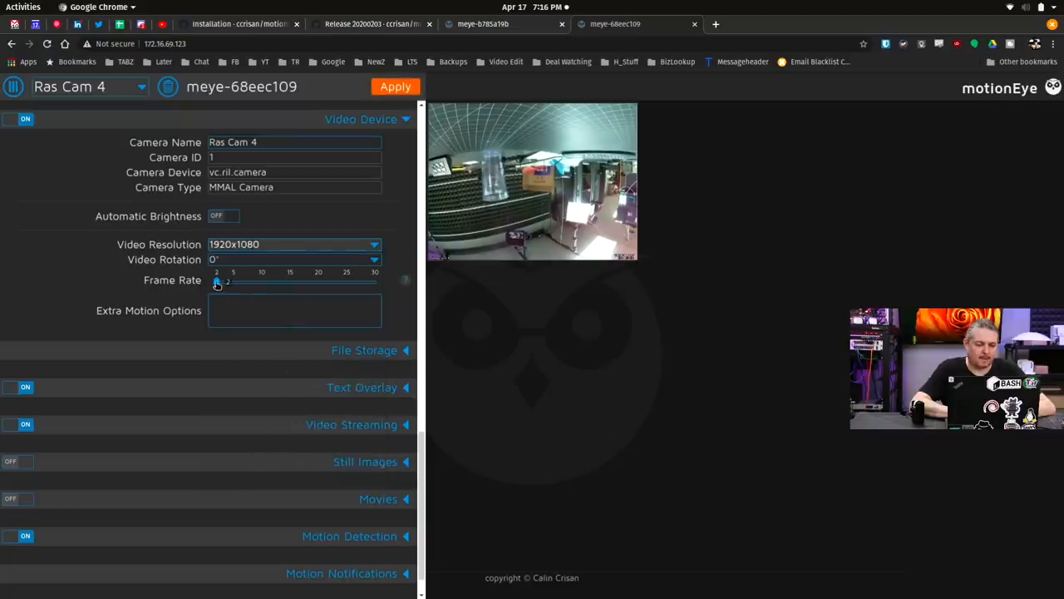
left_click_drag(216, 281, 374, 281)
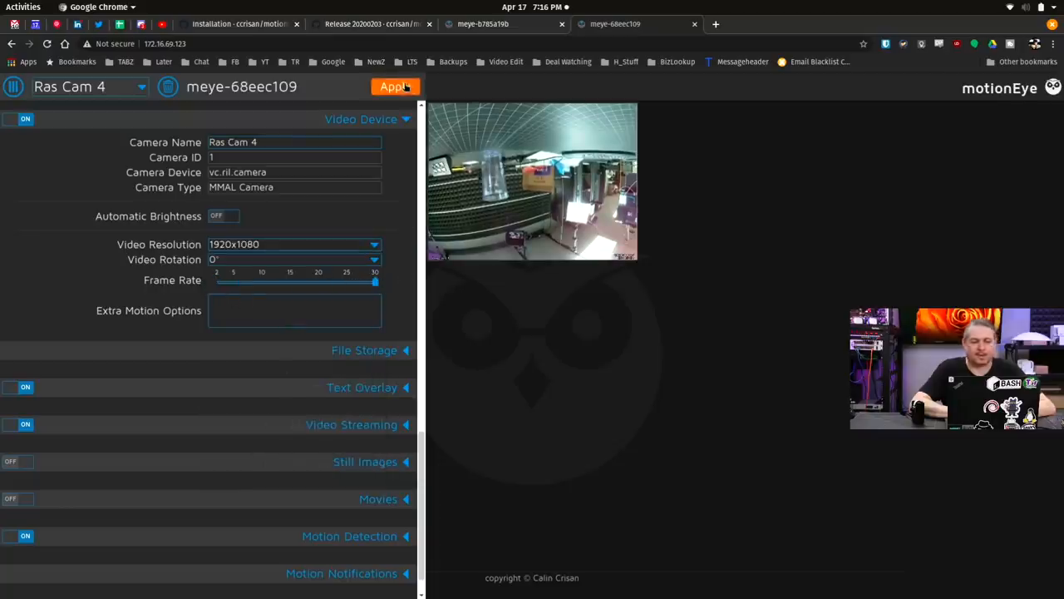
left_click(396, 87)
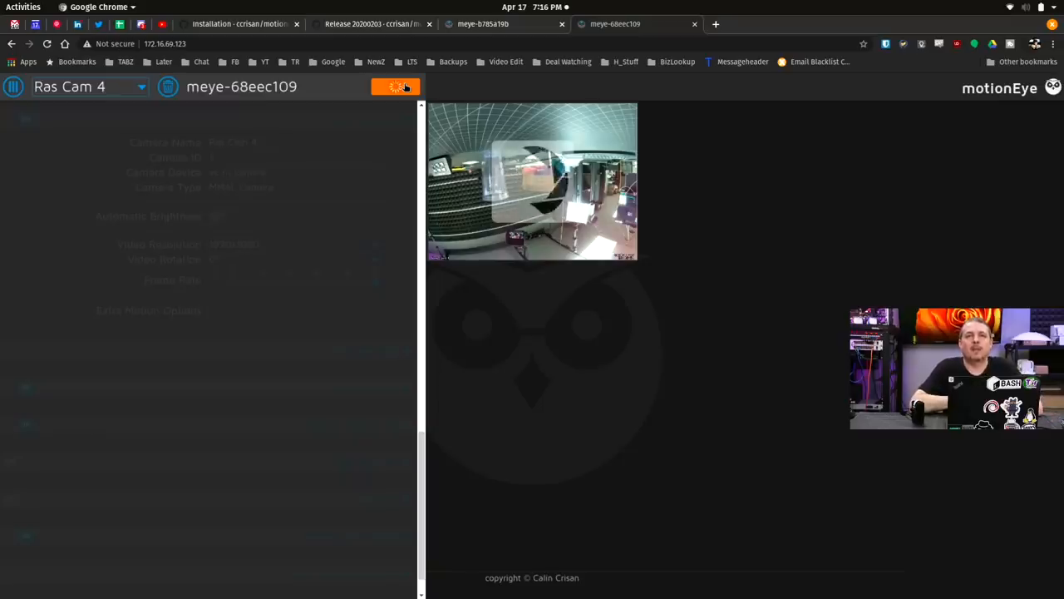
left_click(397, 86)
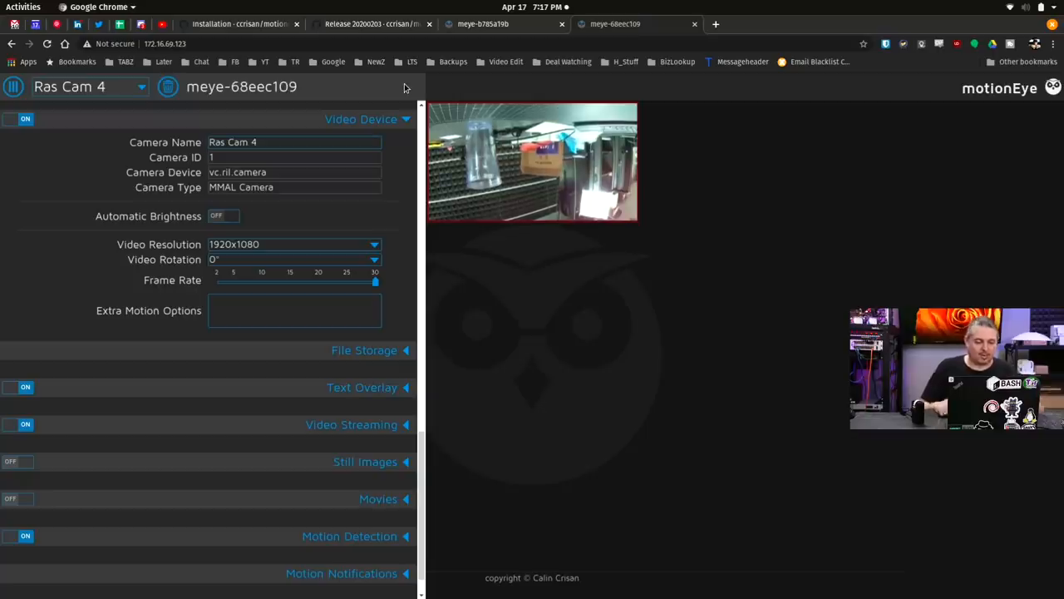
mouse_move(385, 328)
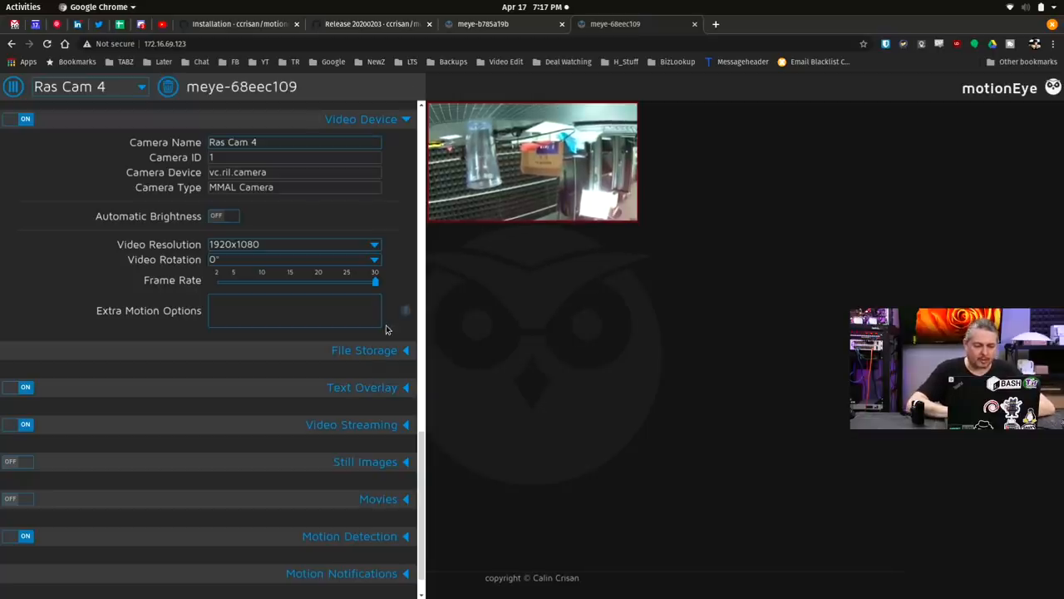
- Expand File Storage and toggle Upload Media Files and Call A Web Hook on, then off
left_click(364, 350)
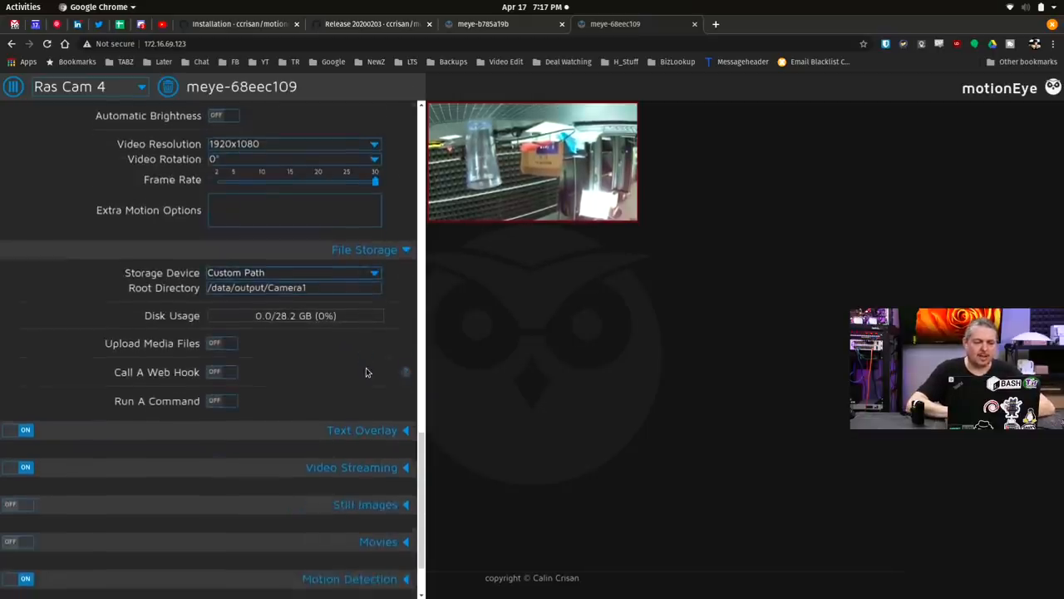
scroll("down", 3)
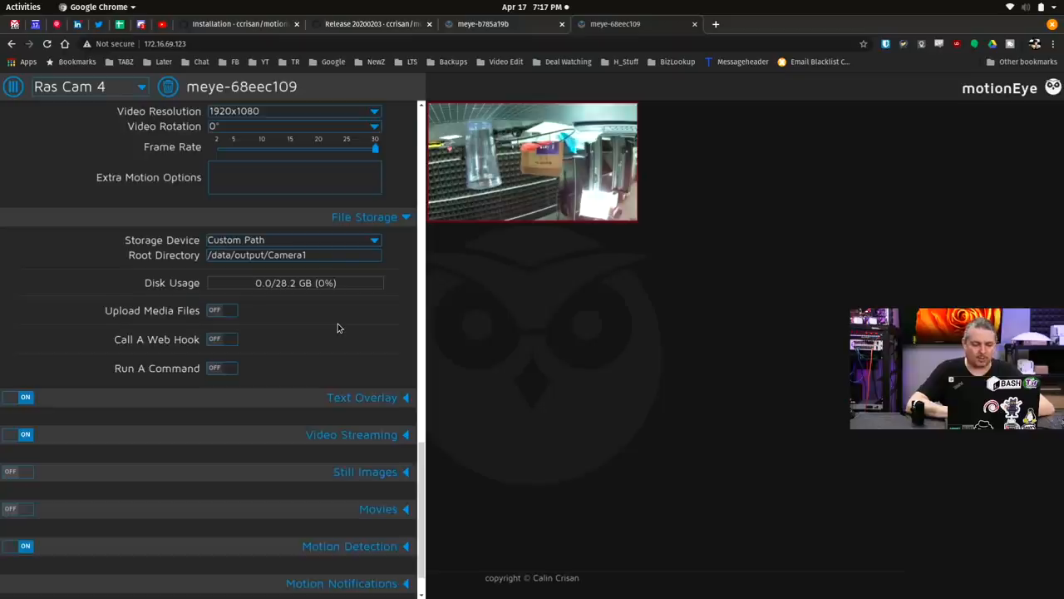
left_click(221, 310)
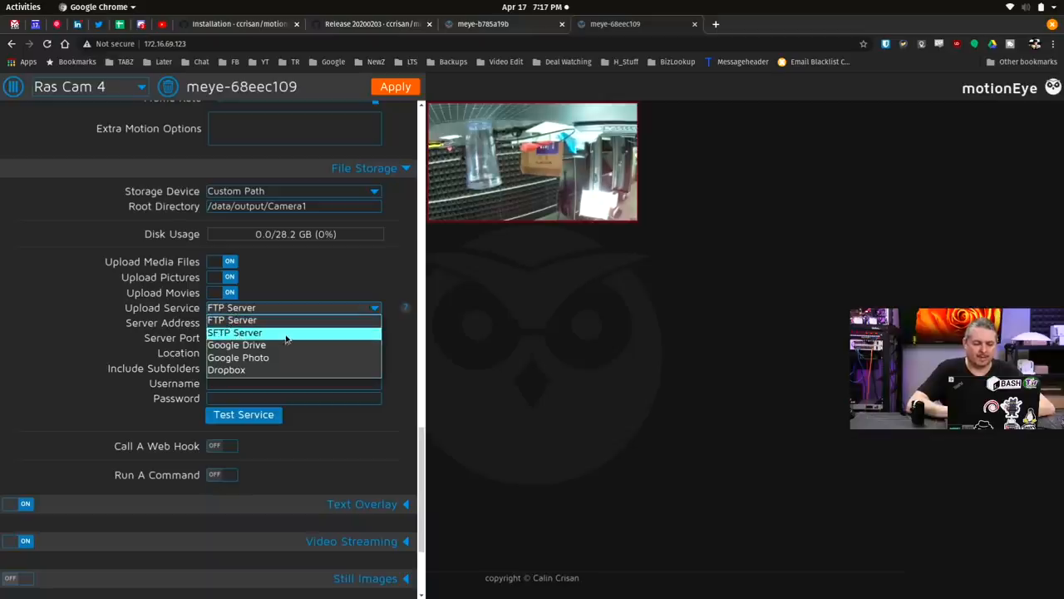
mouse_move(274, 357)
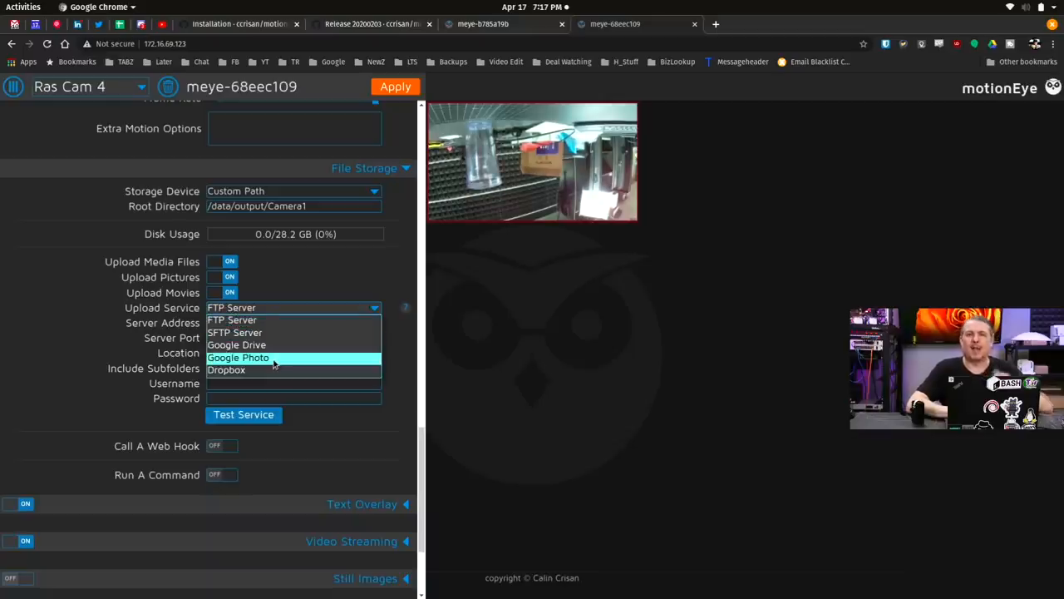
mouse_move(266, 370)
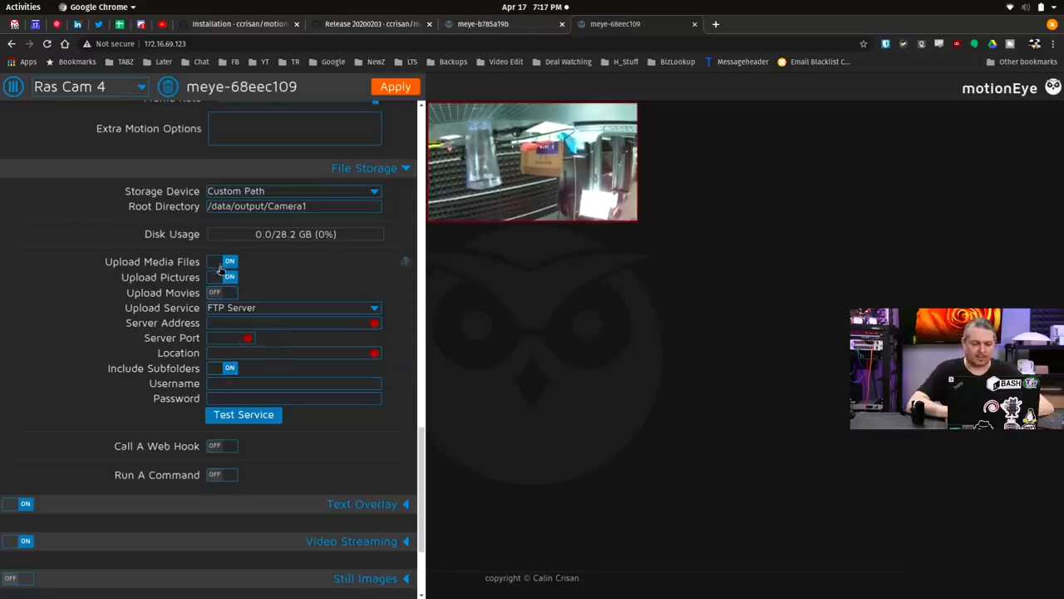
left_click(222, 261)
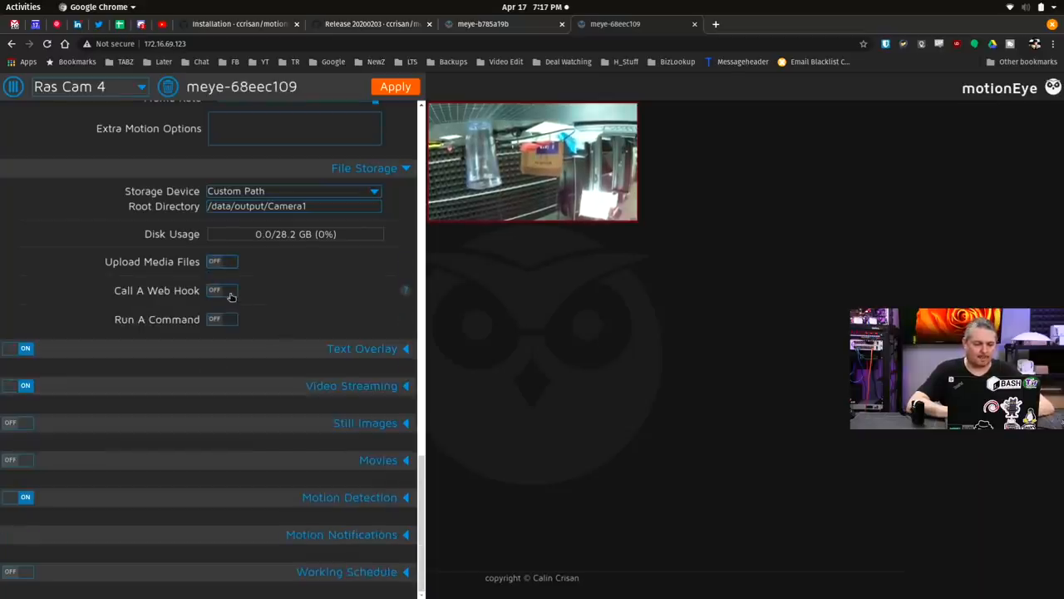
left_click(222, 290)
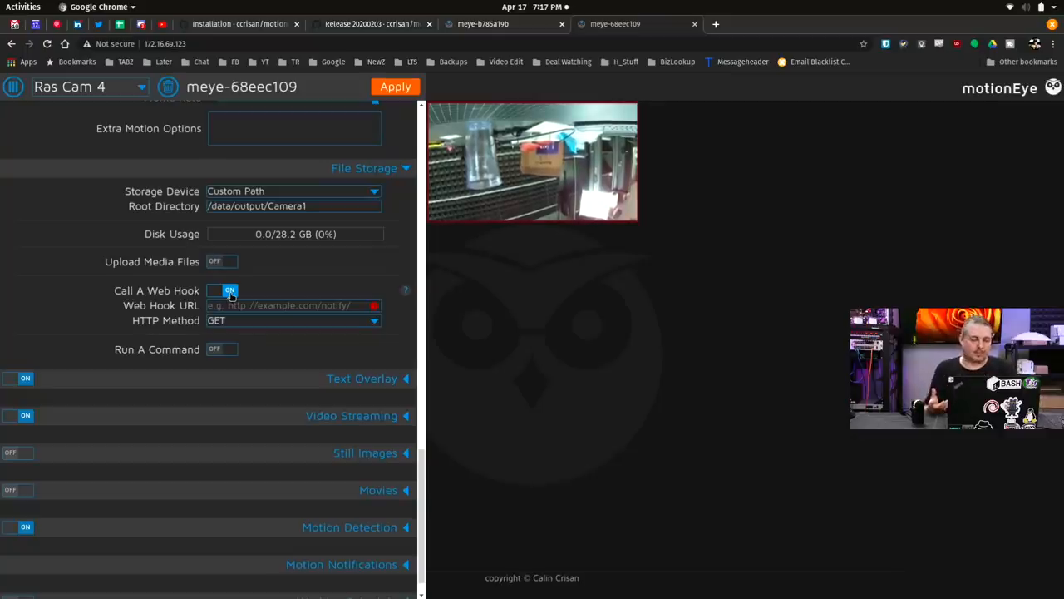
left_click(221, 290)
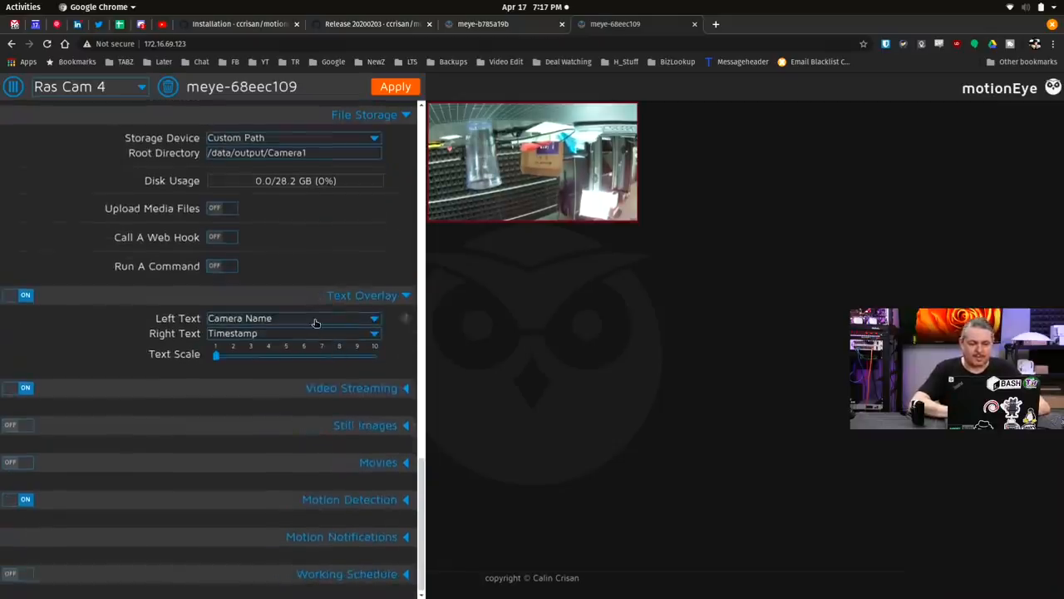
- Keep Timestamp as the right overlay text, set text scale to 4, and apply
left_click(291, 332)
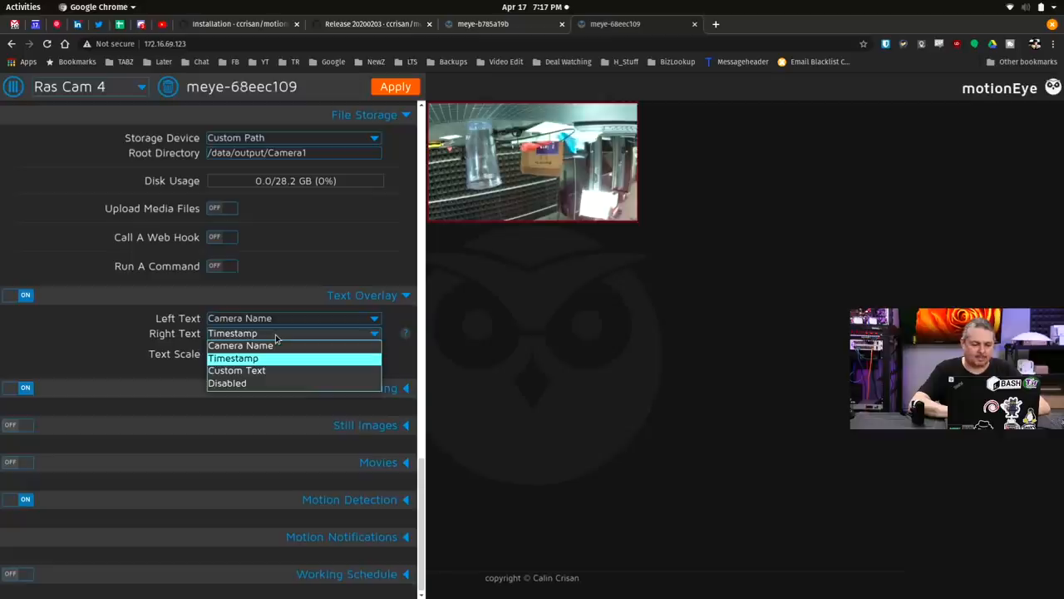
left_click(233, 357)
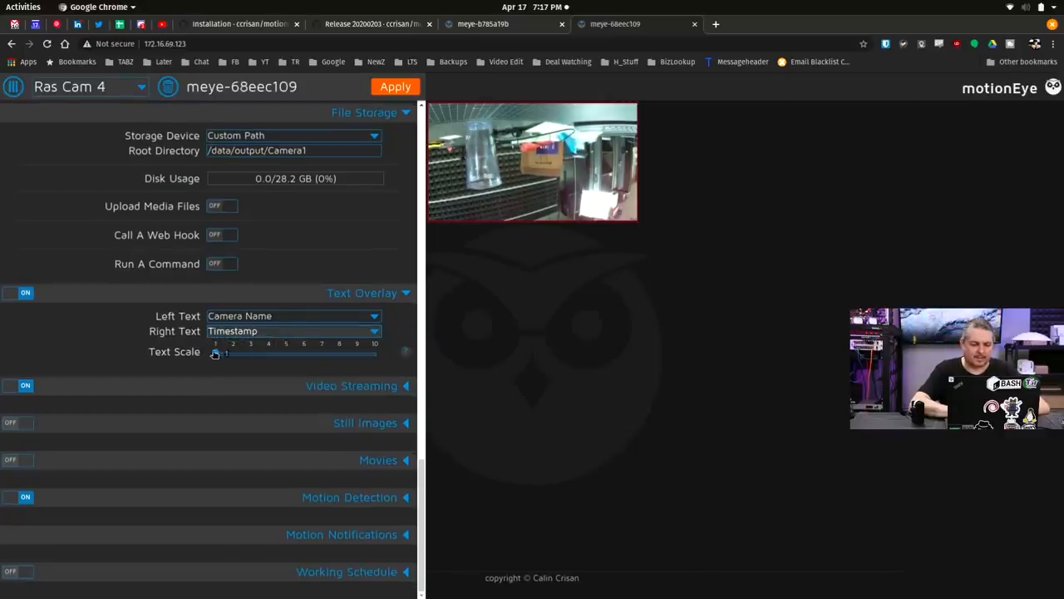
left_click_drag(220, 352, 269, 353)
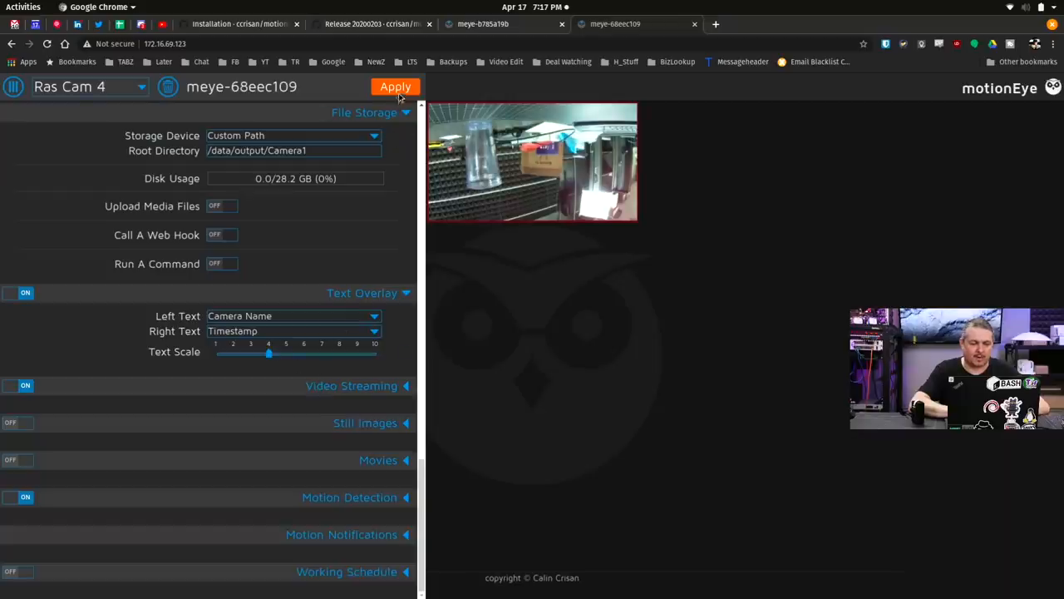
left_click(396, 86)
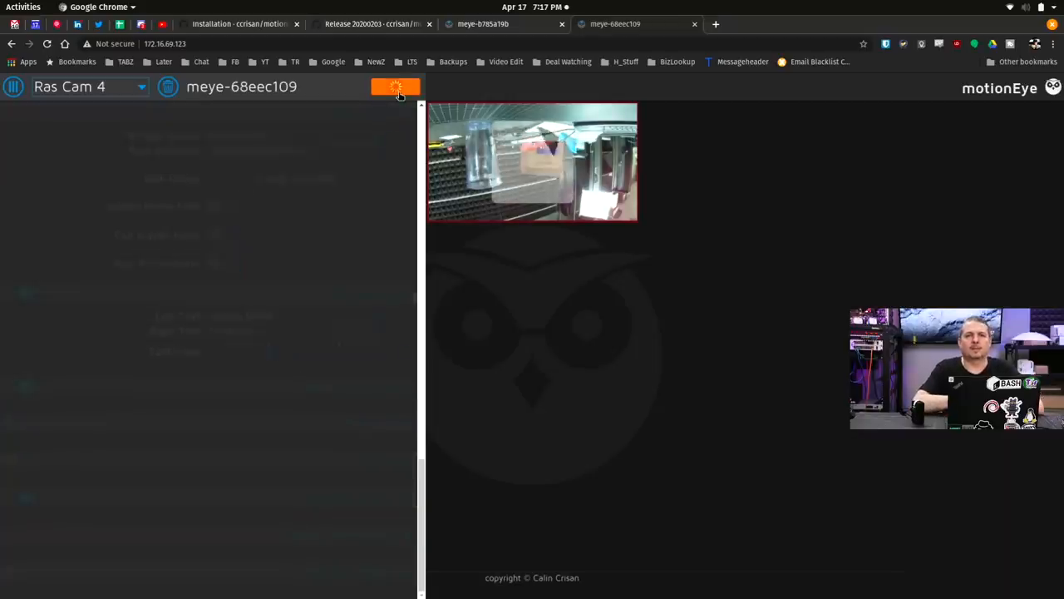
left_click(395, 86)
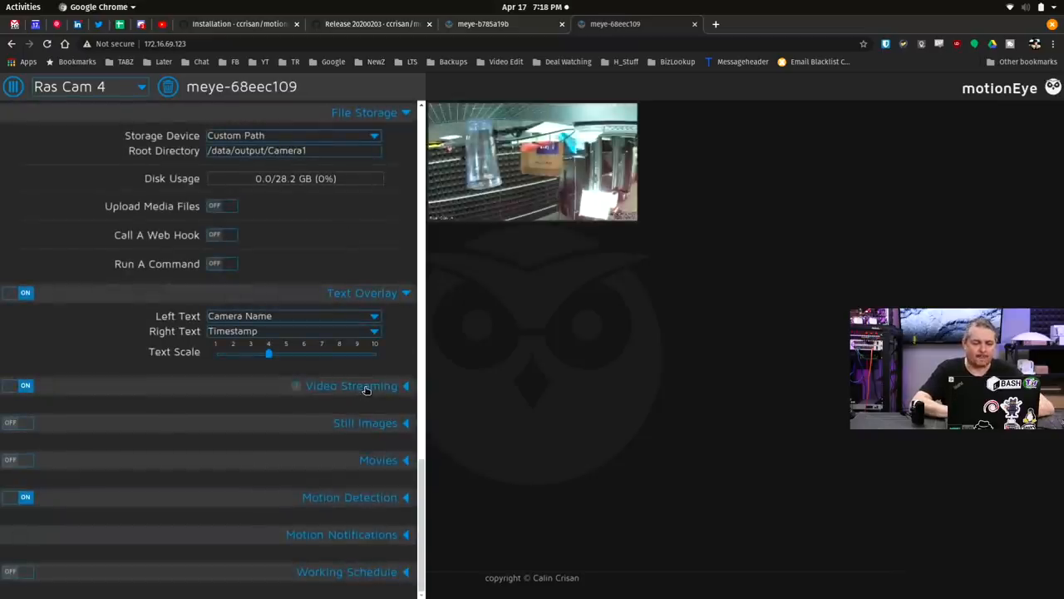
- Expand Video Streaming and view the 172.16.69.123:8081 stream in a temporary browser tab
left_click(351, 385)
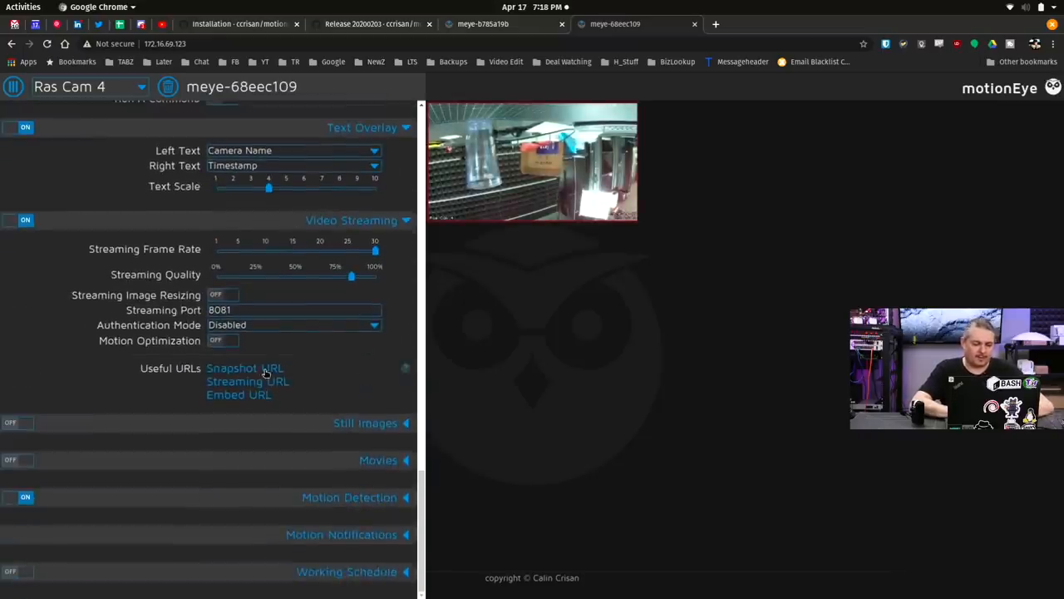
left_click(247, 381)
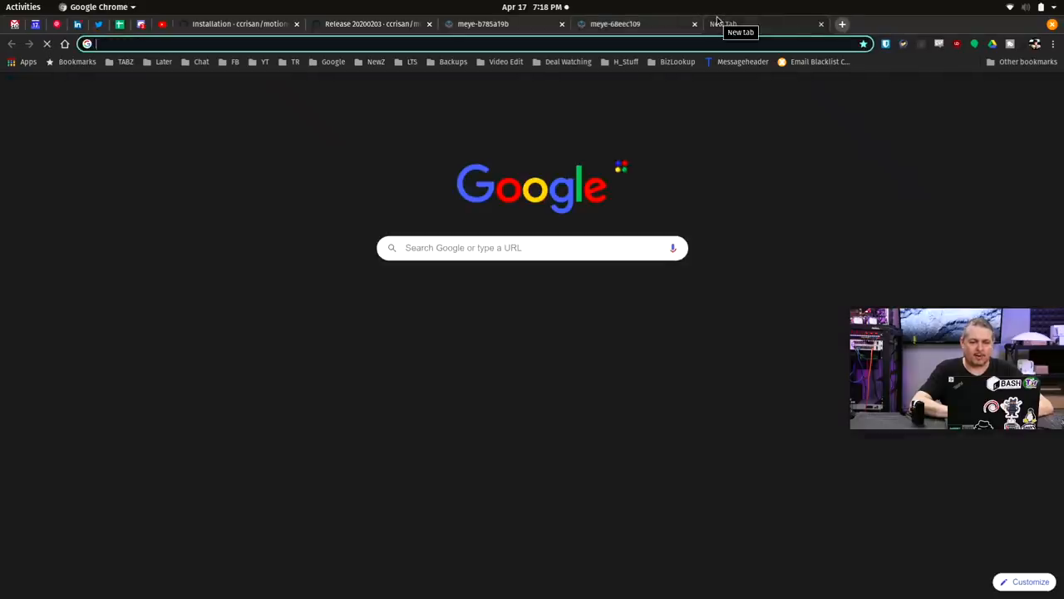
type("172.16.69.123:8081")
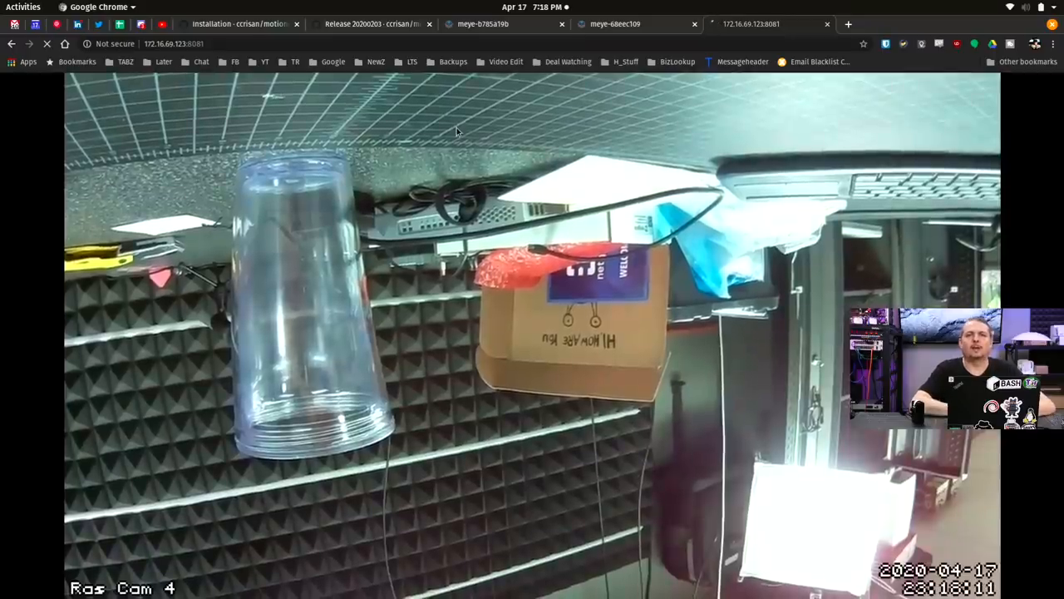
left_click(174, 44)
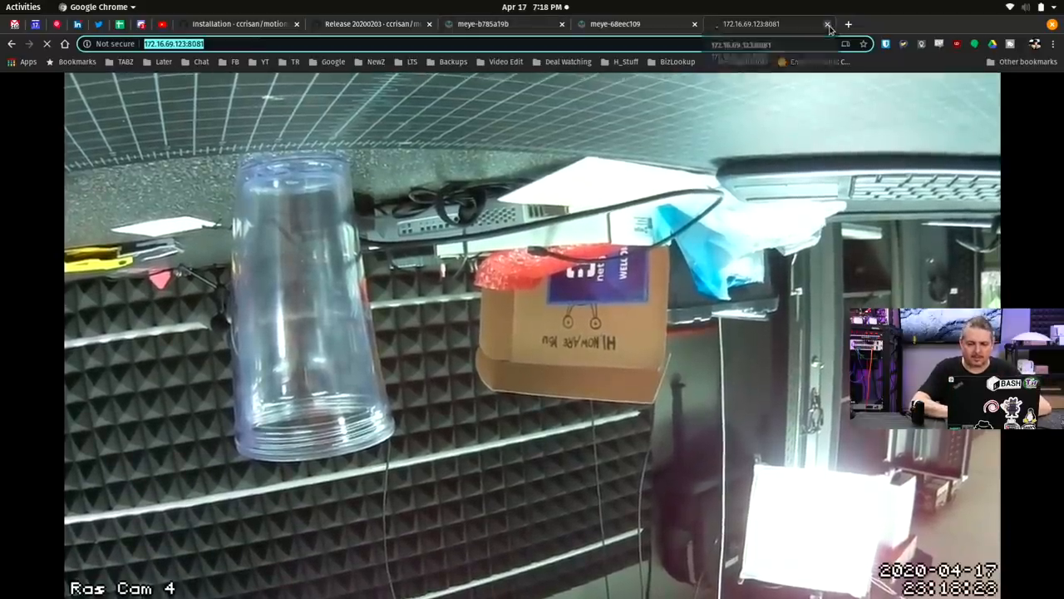
left_click(828, 23)
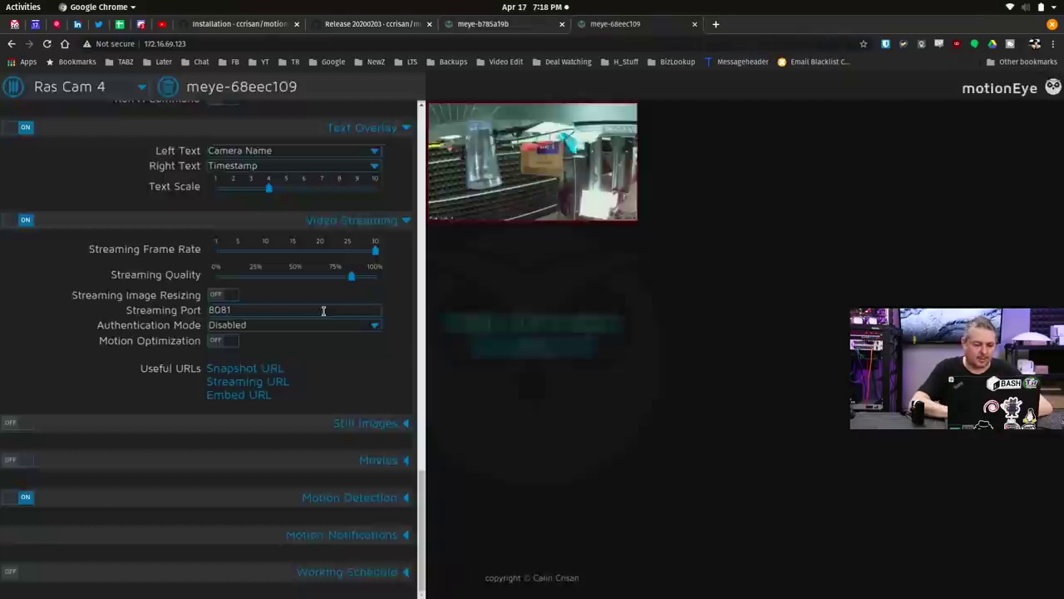
- Show Ras Cam 4's snapshot URL and scroll down to the still image settings
left_click(247, 381)
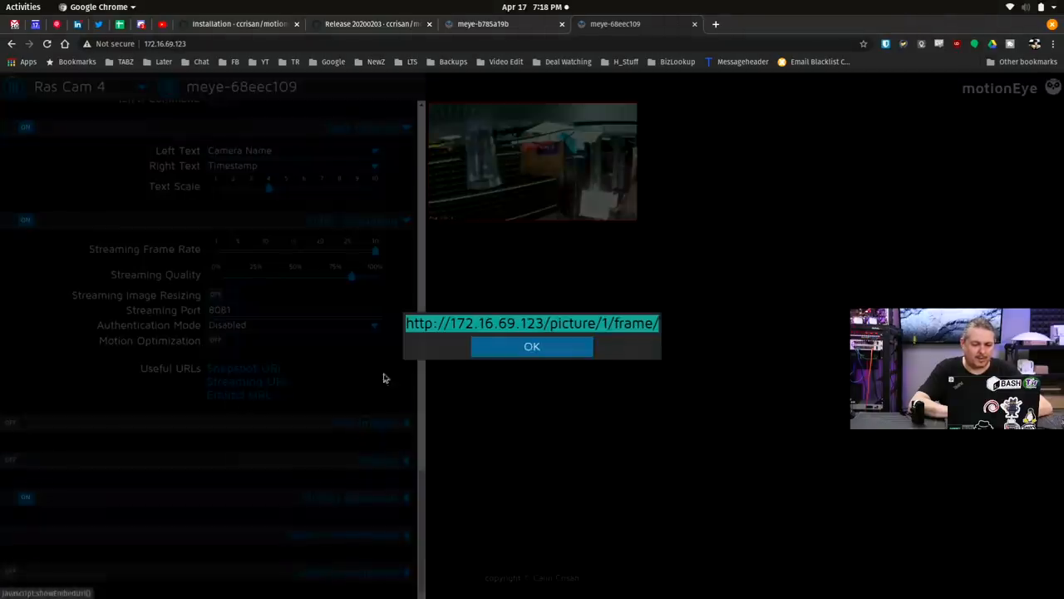
mouse_move(746, 30)
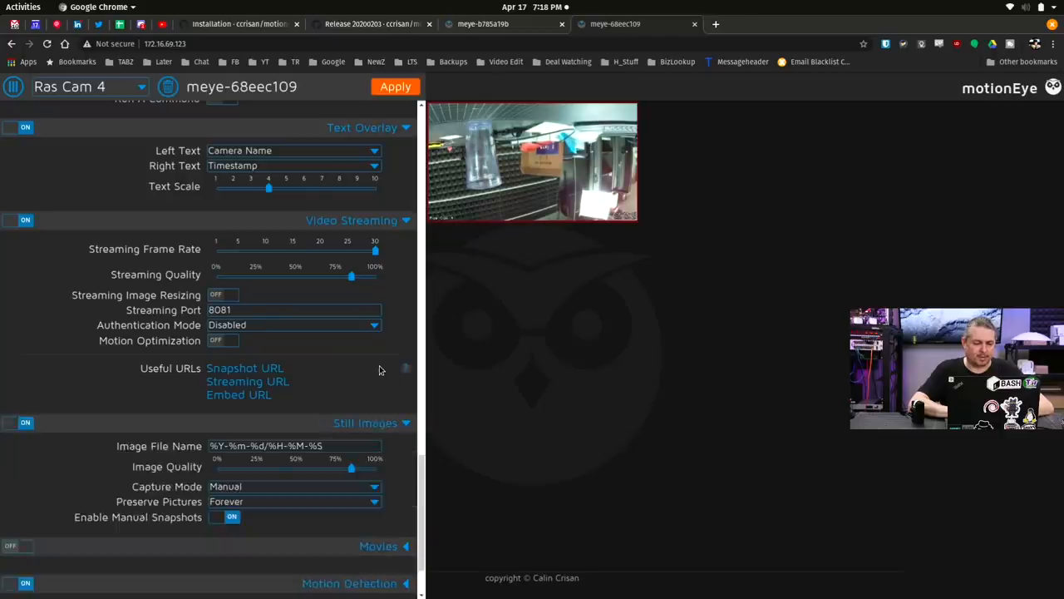
scroll("down", 3)
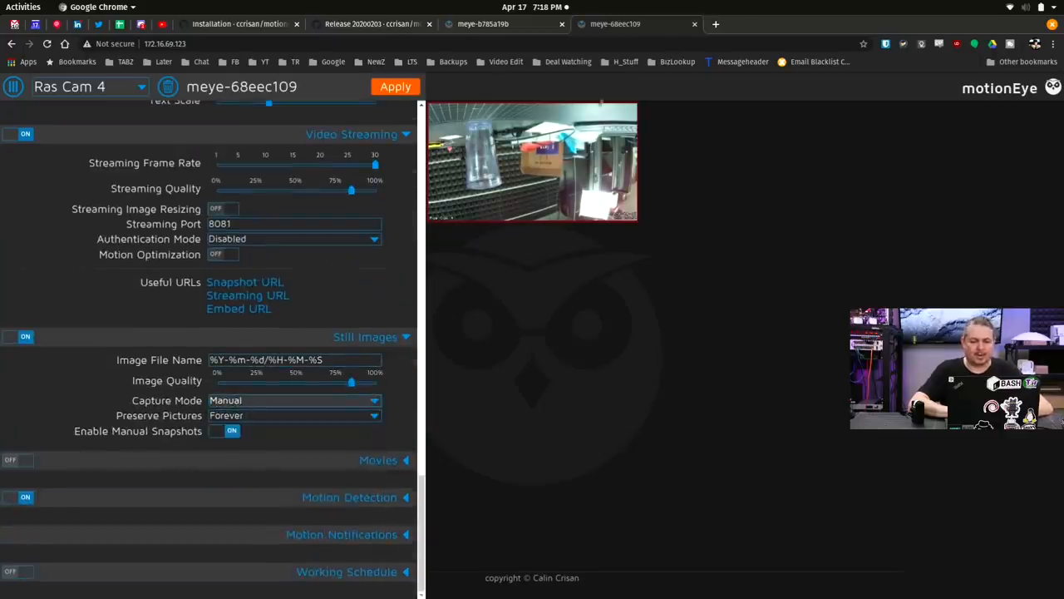
- View Ras Cam 4's feed full-size, then scroll the settings down toward Video Streaming
left_click(532, 162)
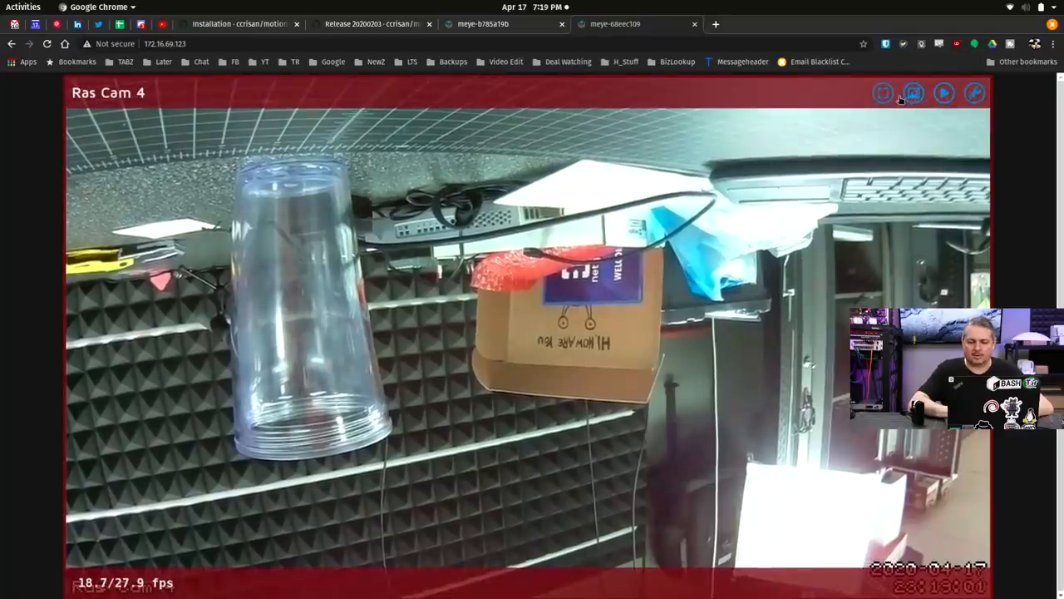
mouse_move(976, 92)
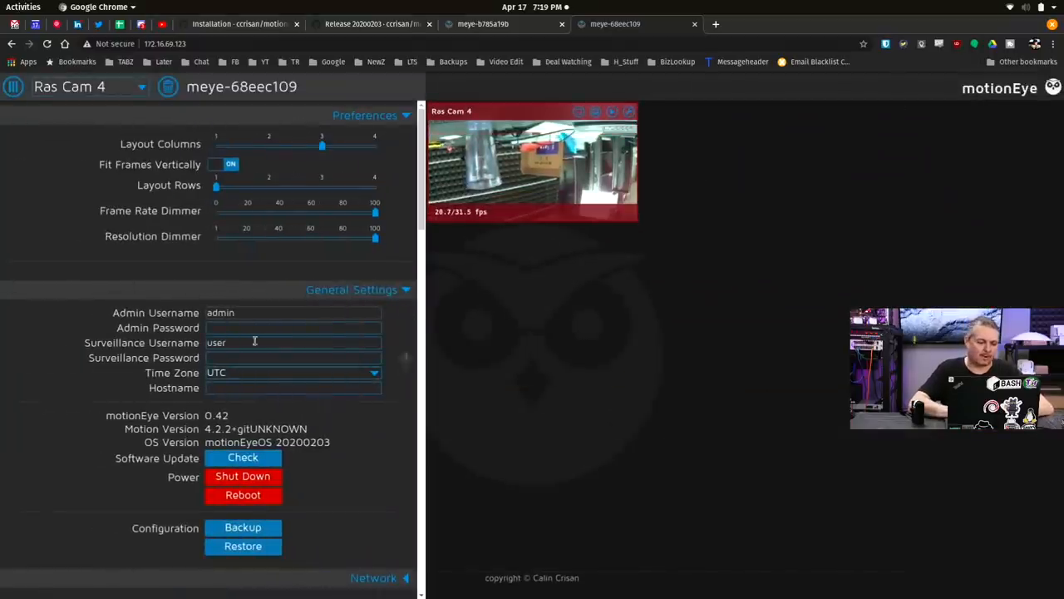
mouse_move(311, 303)
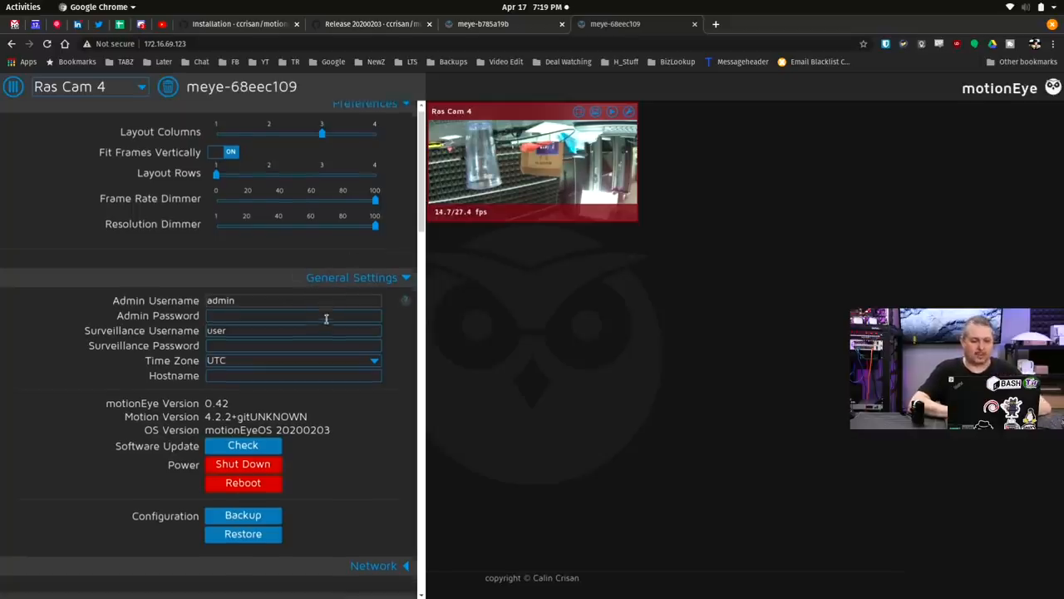
scroll("down", 3)
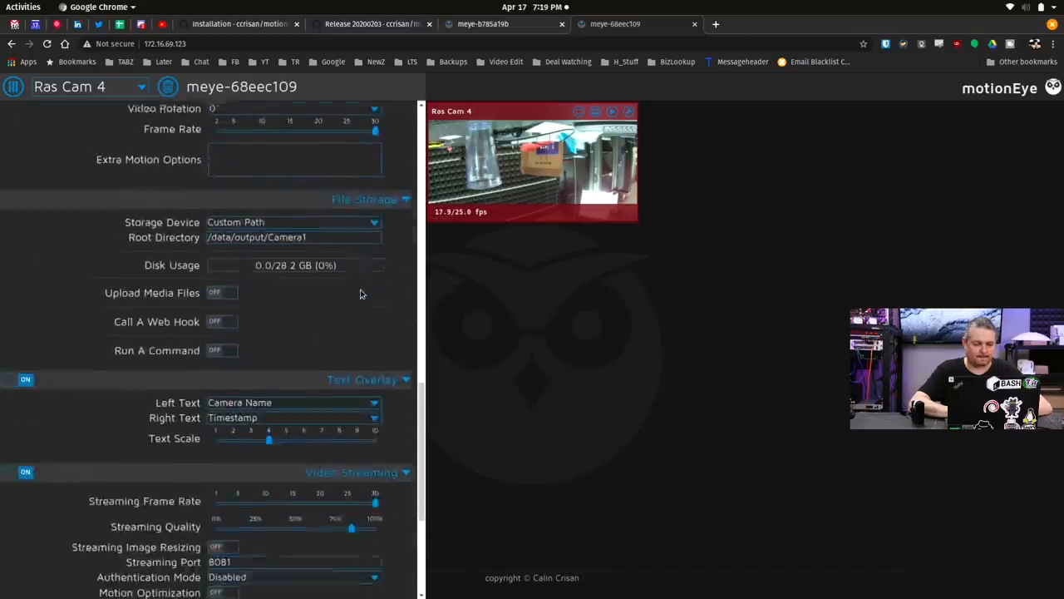
scroll("down", 3)
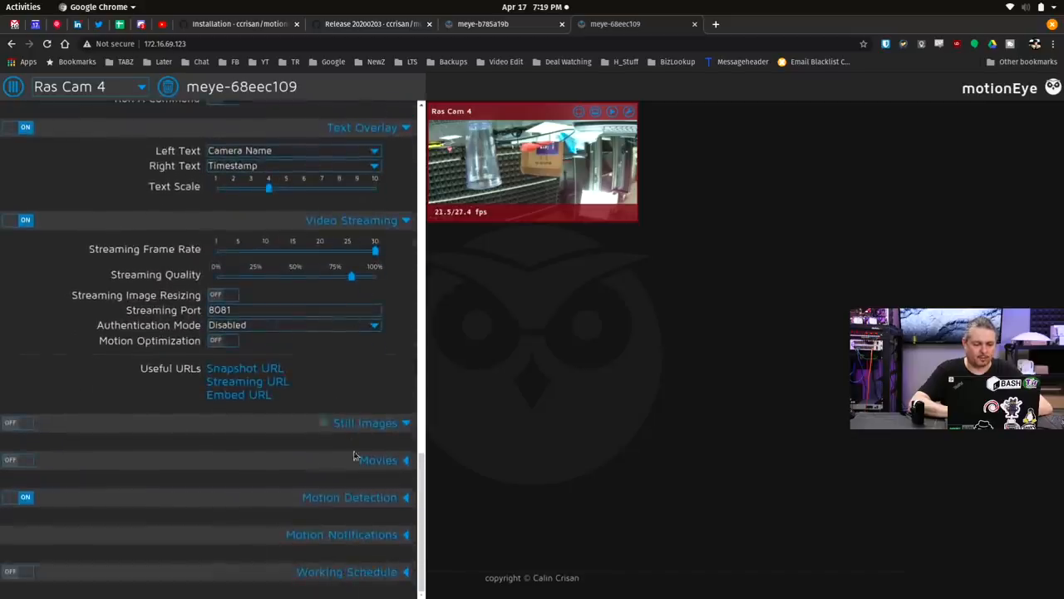
- Enable Movies with Preserve Movies set to For One Week, accepting the media-removal warning
left_click(378, 460)
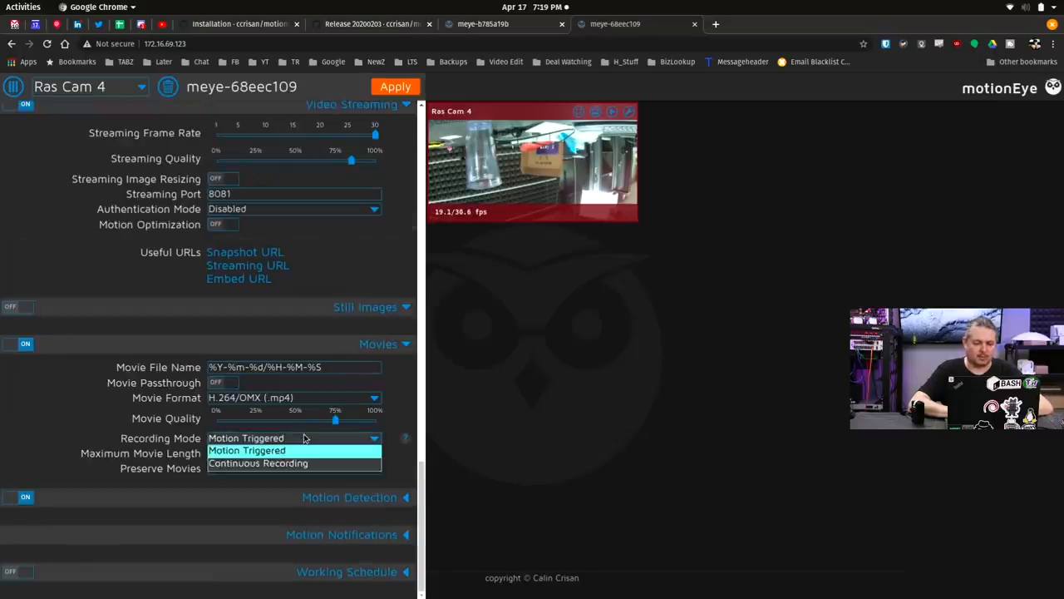
left_click(246, 449)
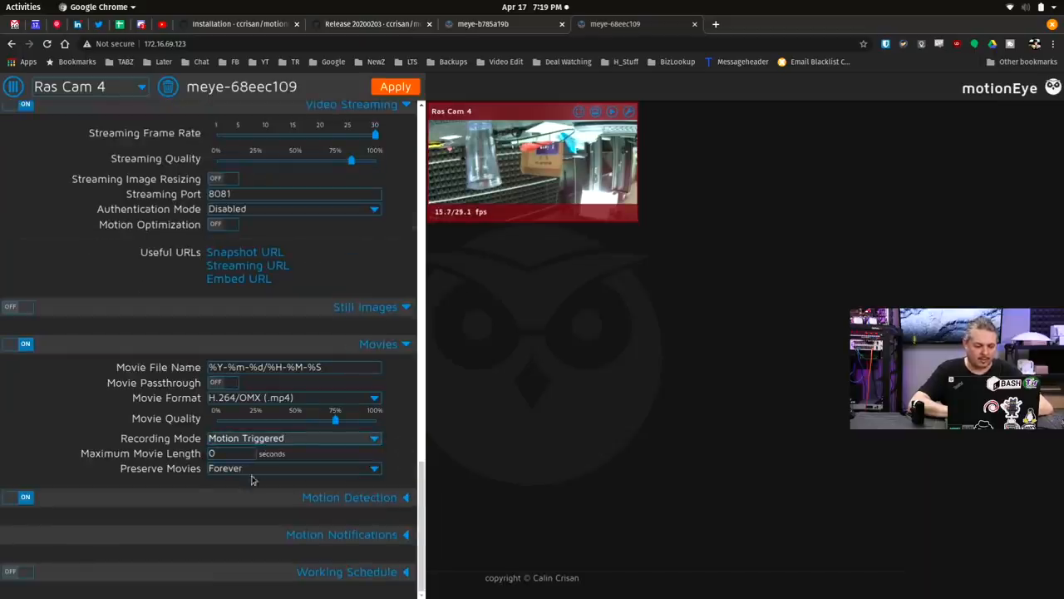
left_click(292, 468)
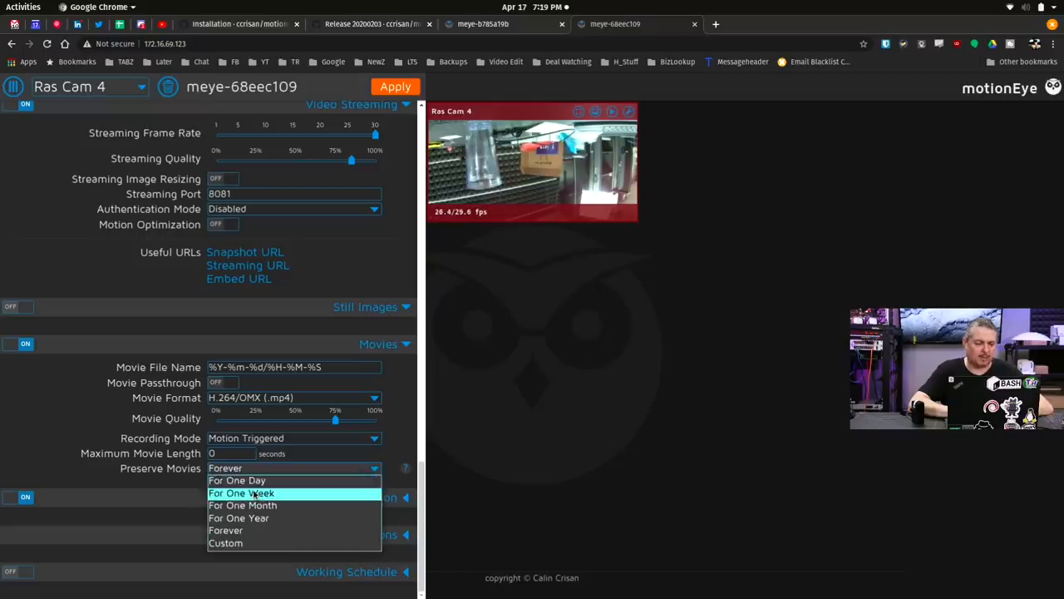
left_click(241, 493)
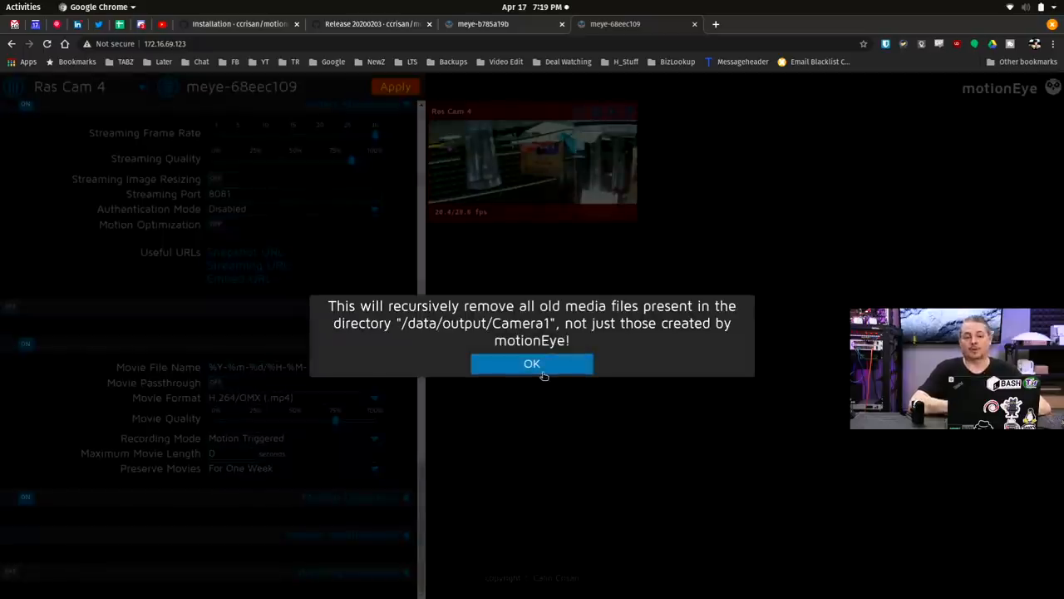
left_click(531, 363)
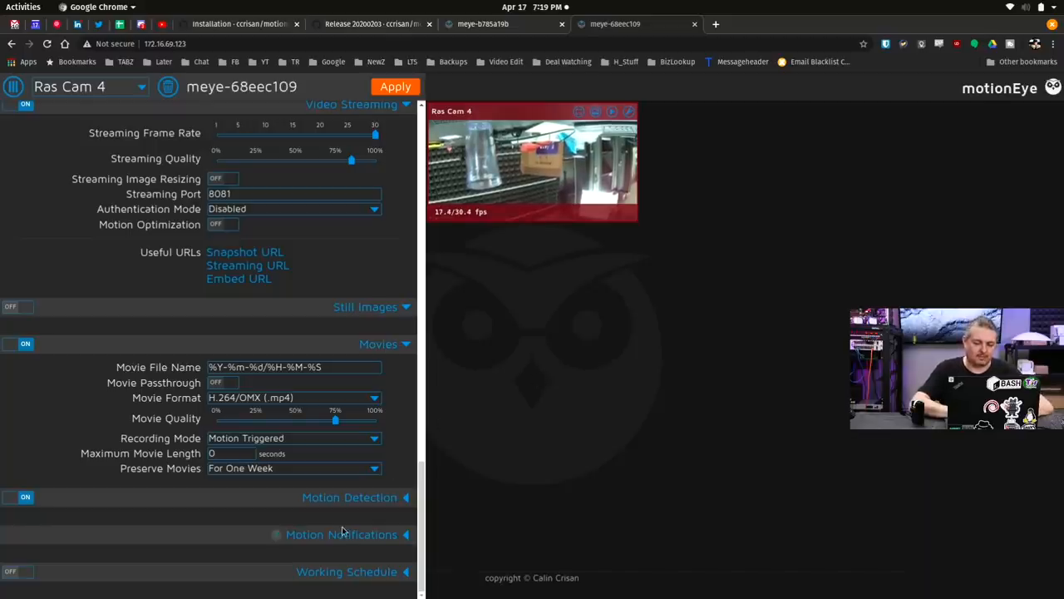
- Expand Motion Notifications and turn on Run A Command and Call A Web Hook
left_click(341, 534)
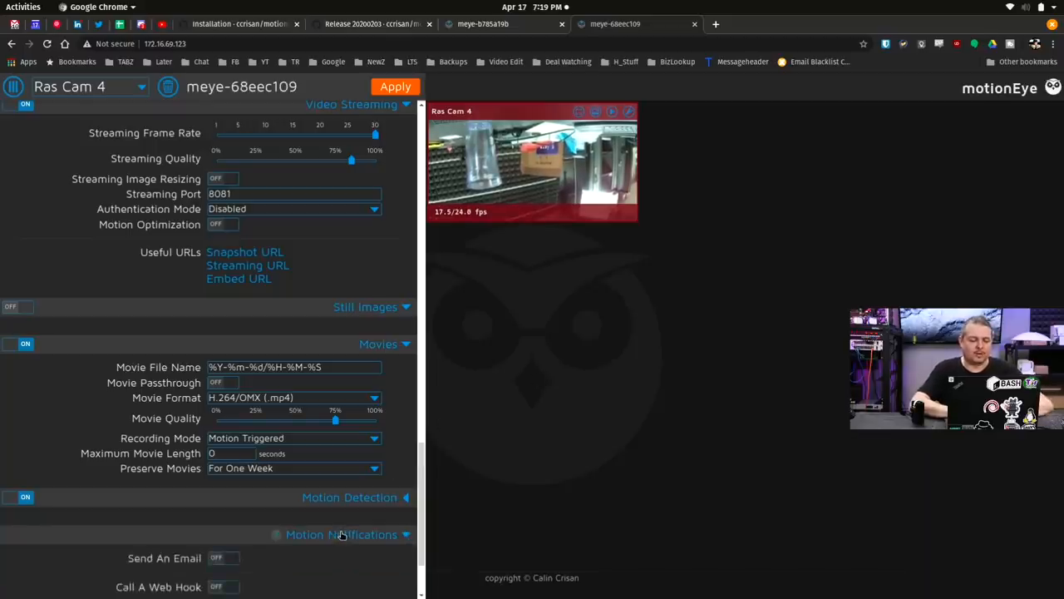
scroll("down", 3)
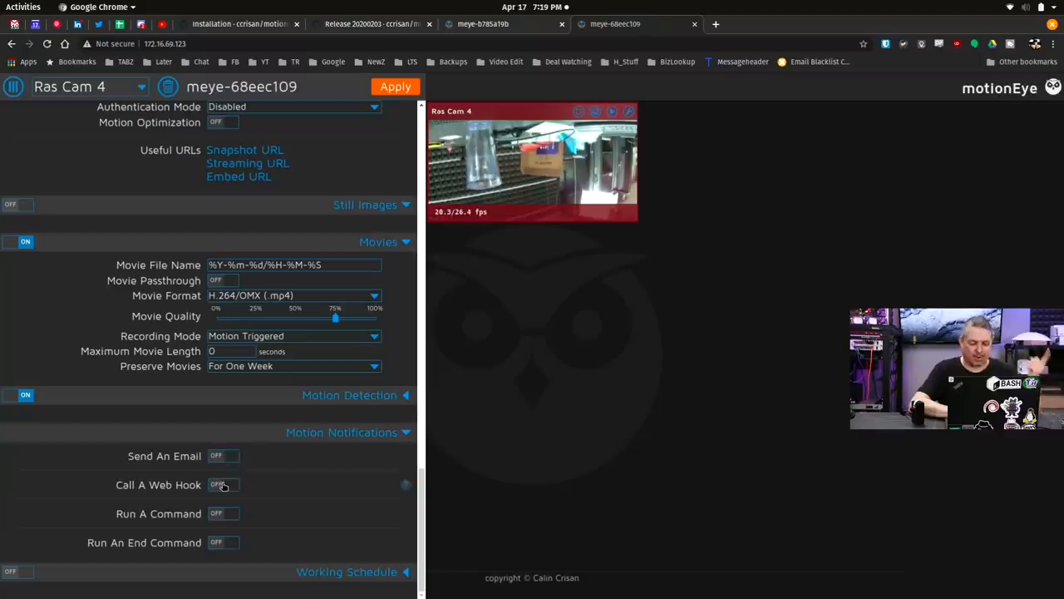
left_click(223, 513)
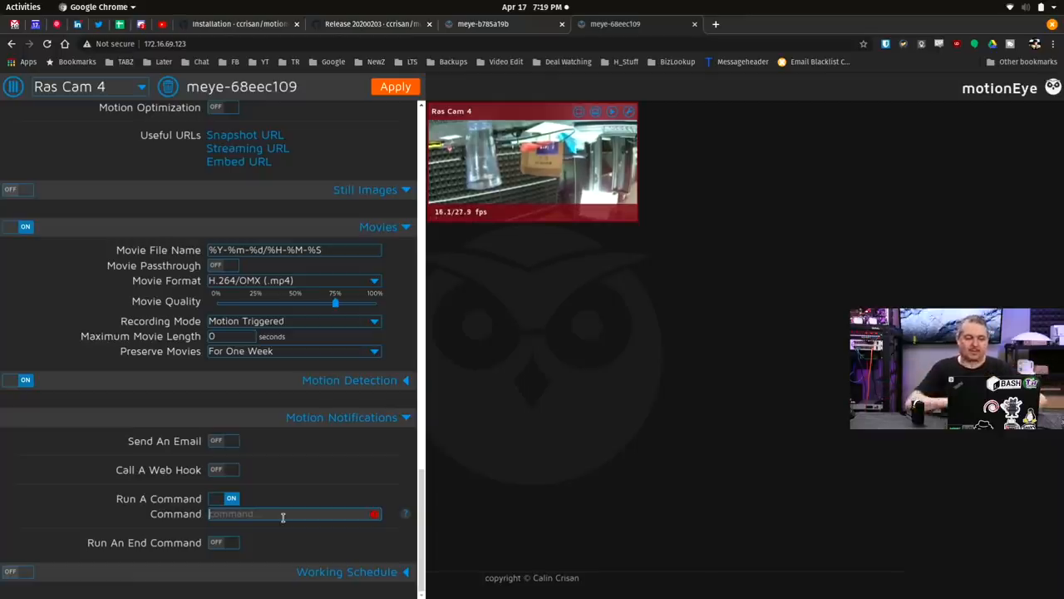
left_click(222, 469)
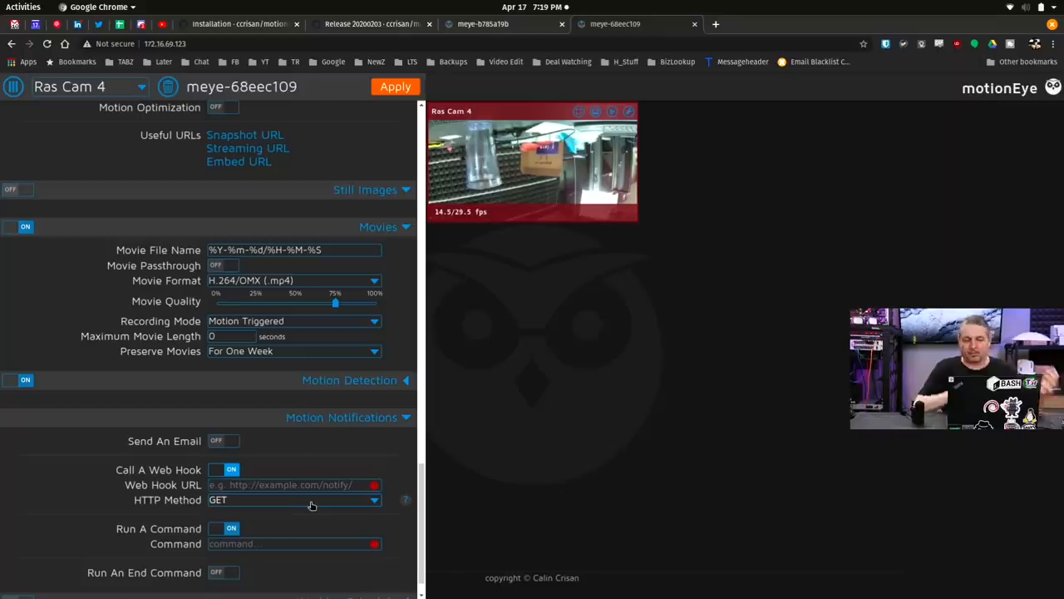
- Set the web hook HTTP method to POST (json) and turn on Run An End Command
left_click(294, 500)
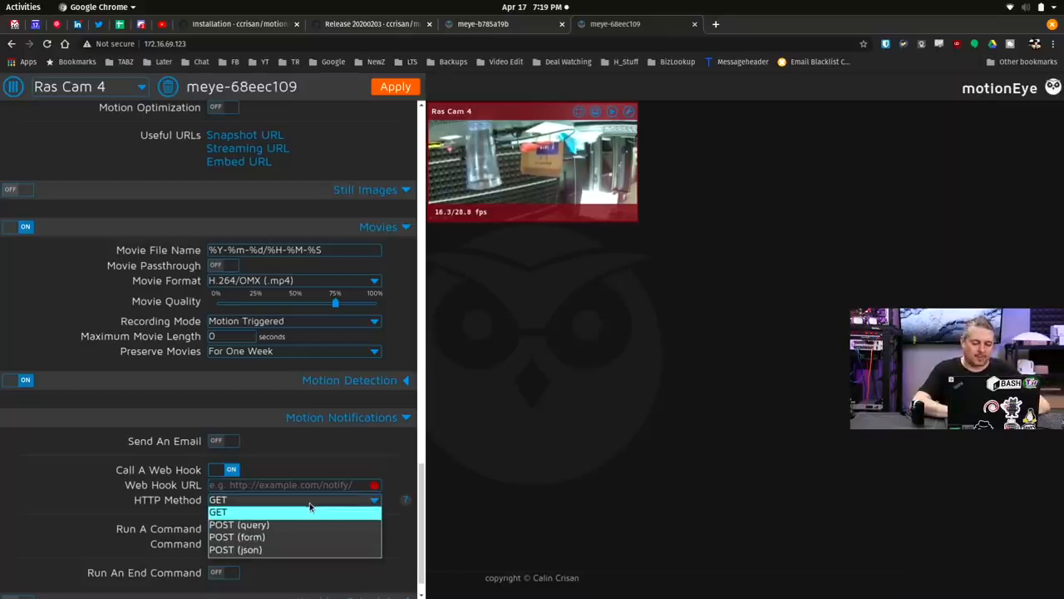
mouse_move(294, 550)
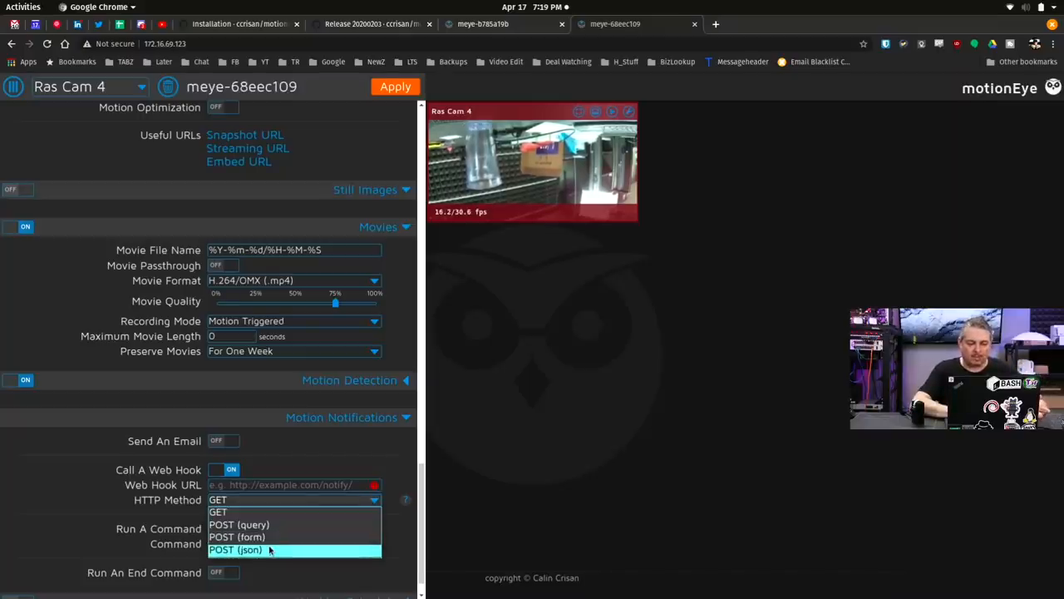
left_click(237, 548)
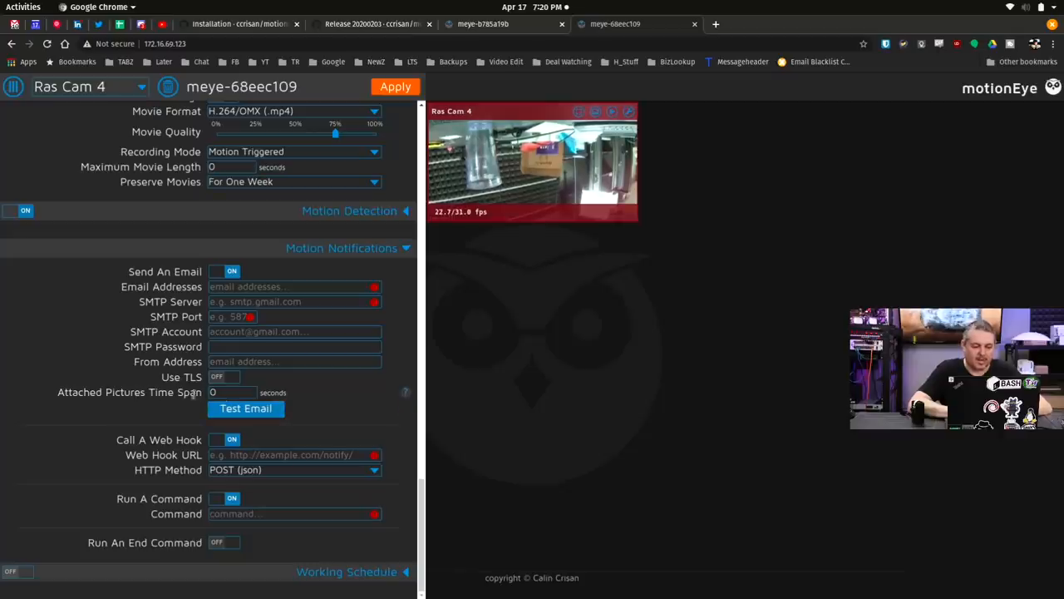
left_click(231, 392)
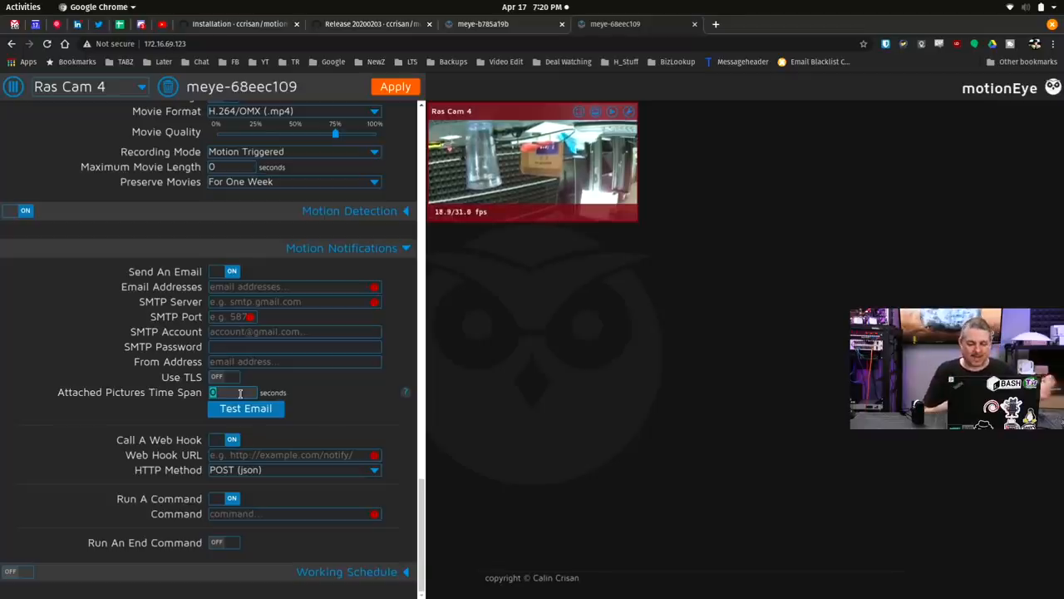
left_click(223, 542)
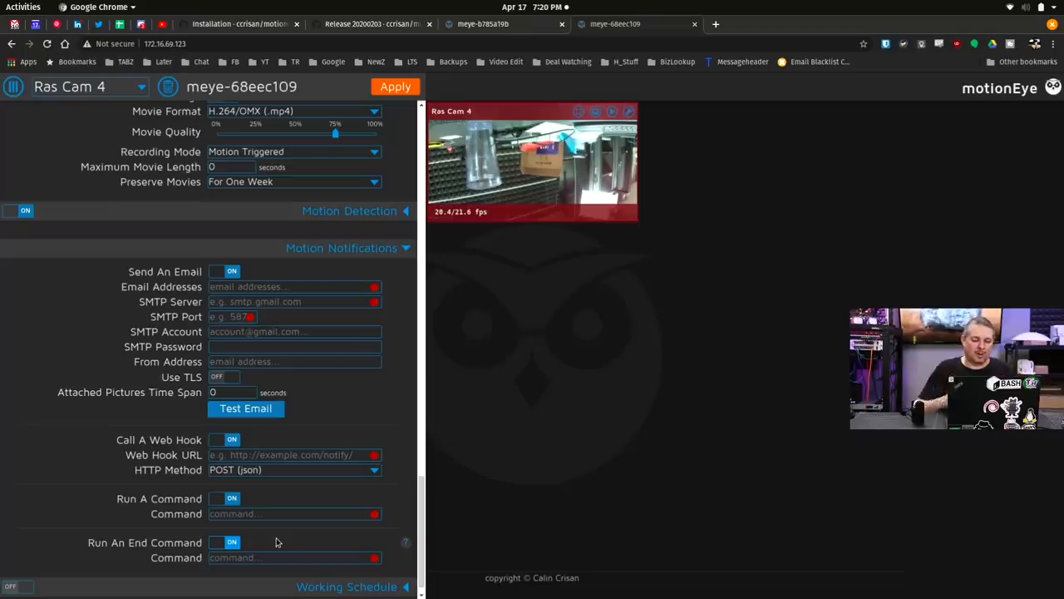
scroll("up", 3)
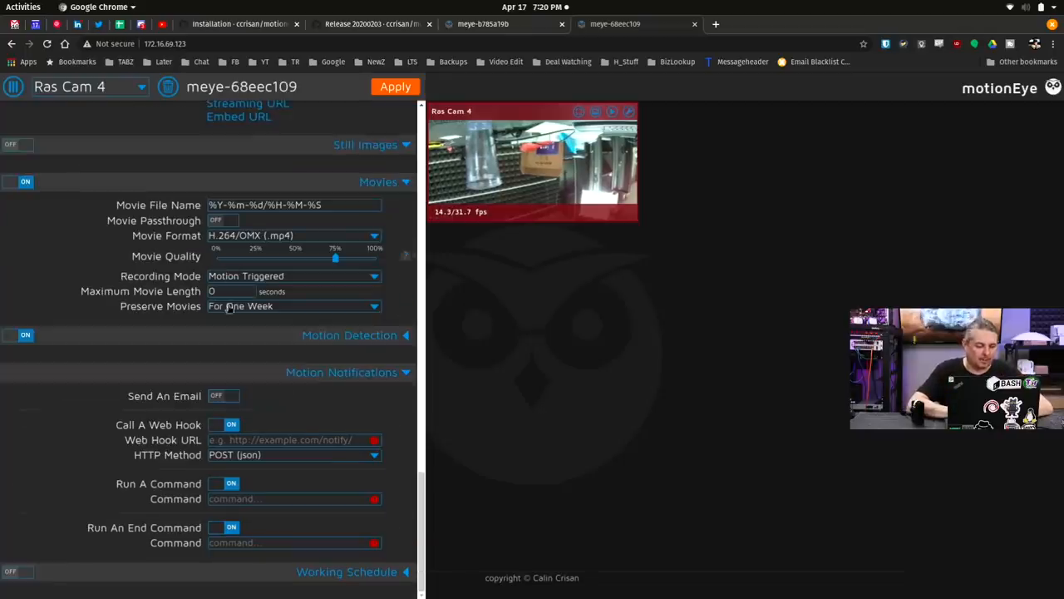
scroll("up", 3)
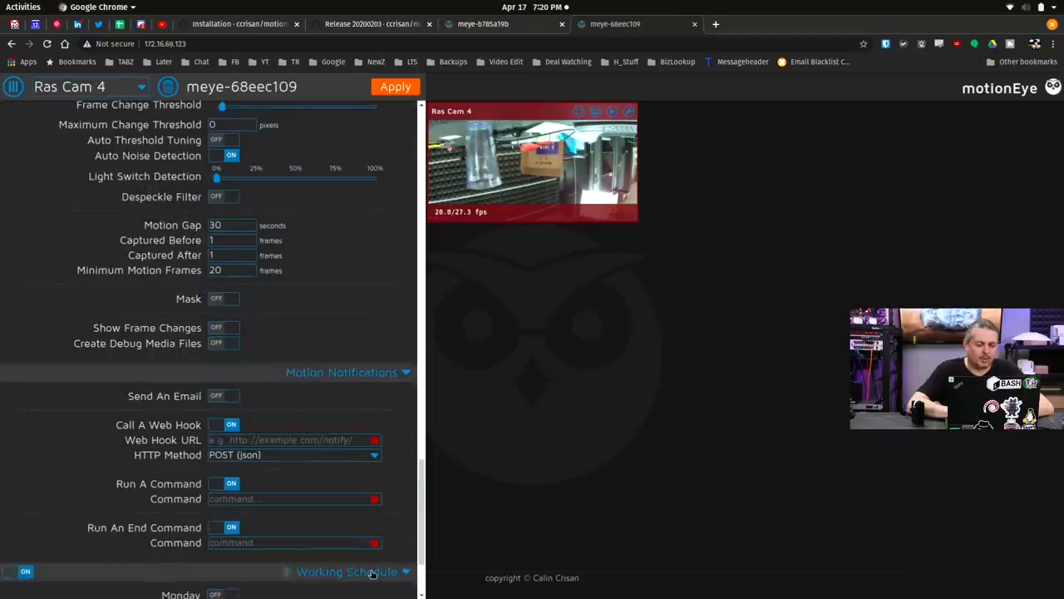
- Scroll through Ras Cam 4's Working Schedule and Motion Detection settings
scroll("down", 3)
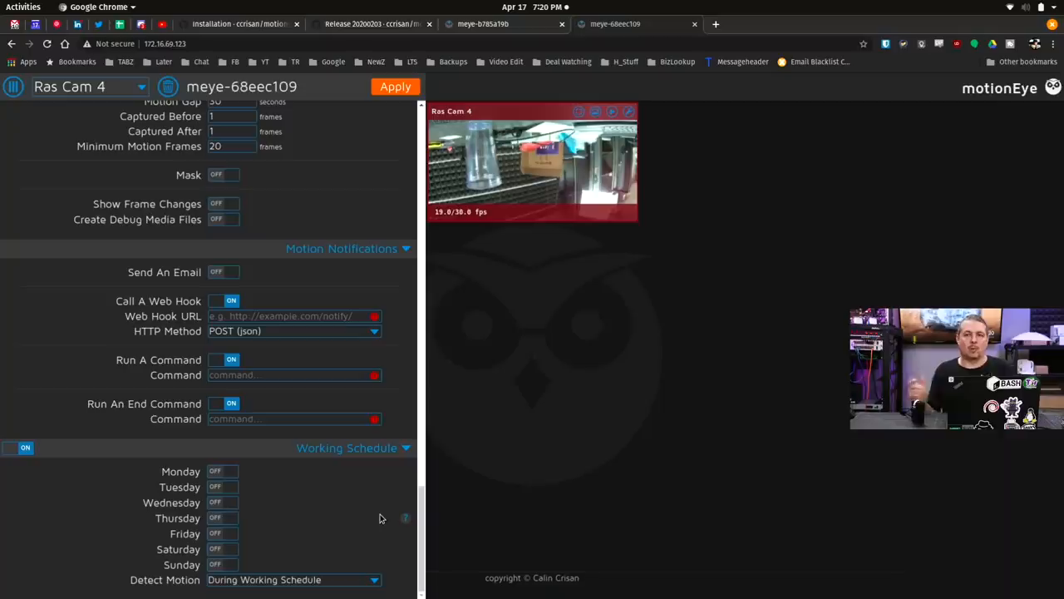
scroll("up", 3)
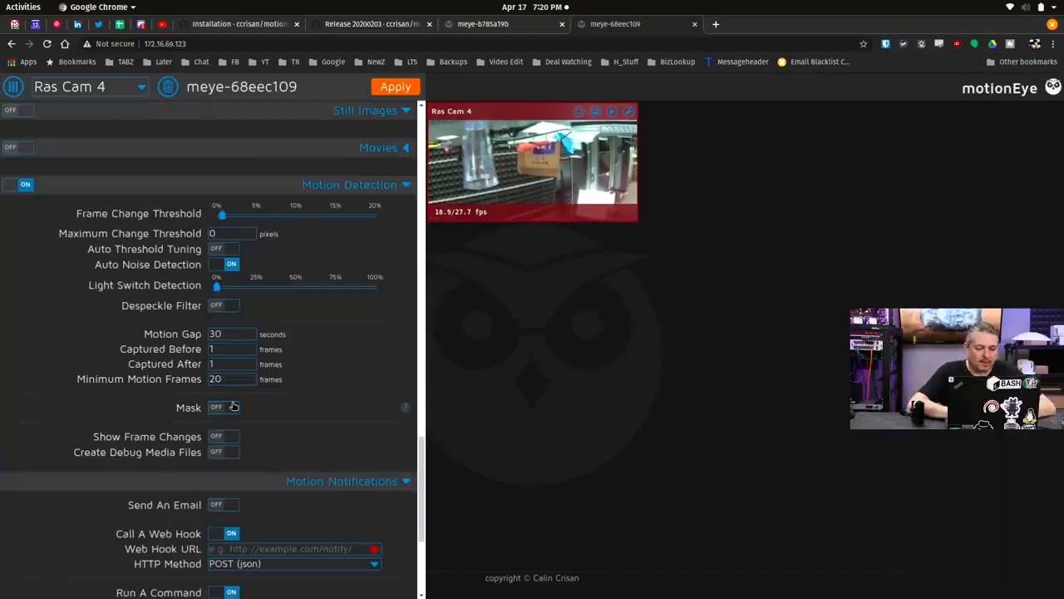
- Enable an editable motion mask on Ras Cam 4, paint it, then discard the changes
left_click(223, 406)
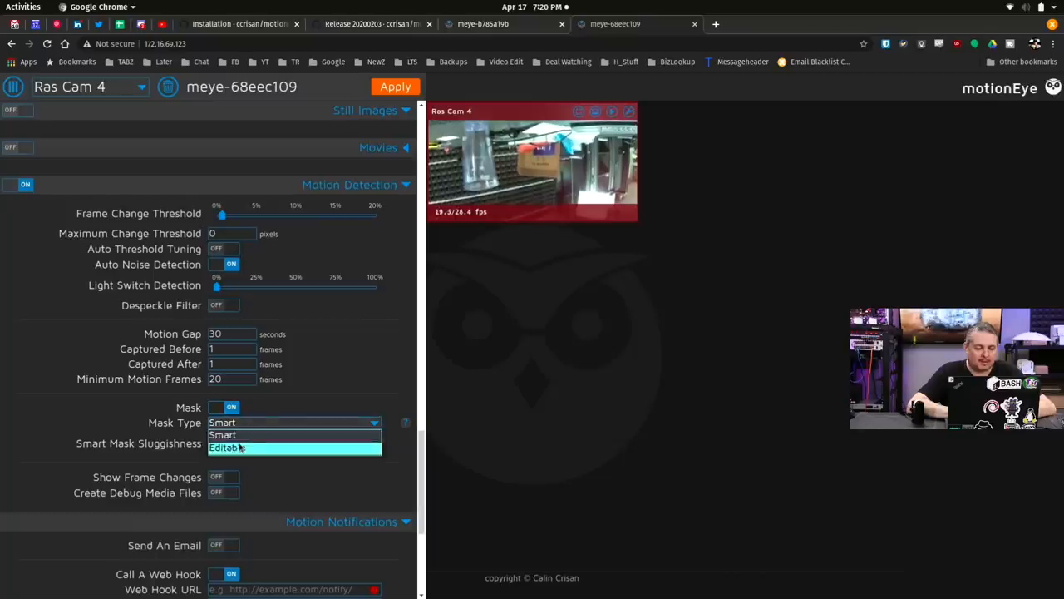
left_click(227, 448)
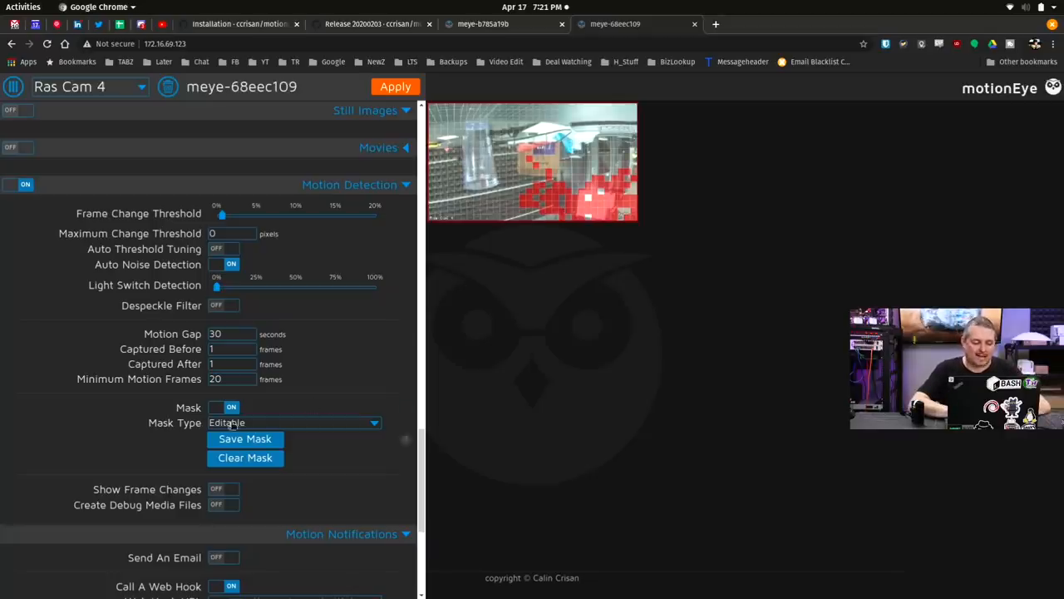
left_click(223, 407)
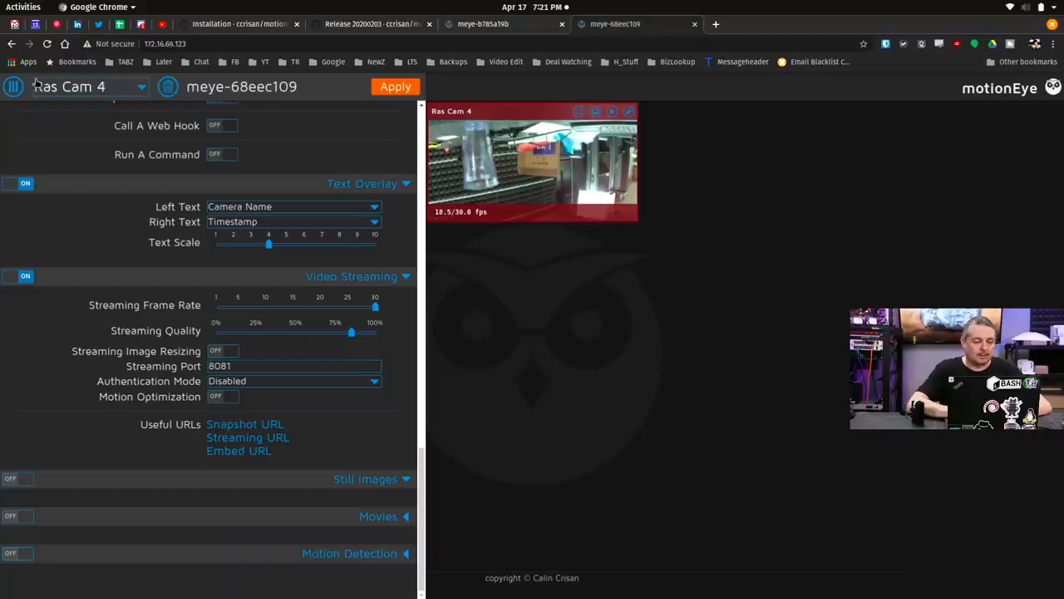
- Change PiZeromCam's video resolution from 1920x1080 to 640x480 and apply it
left_click(87, 86)
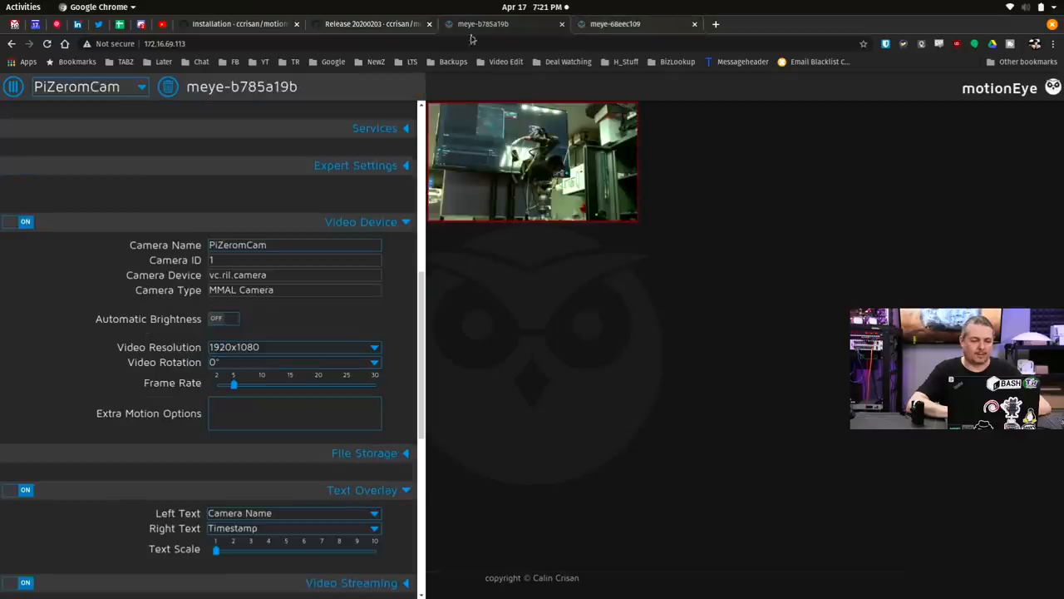
mouse_move(585, 198)
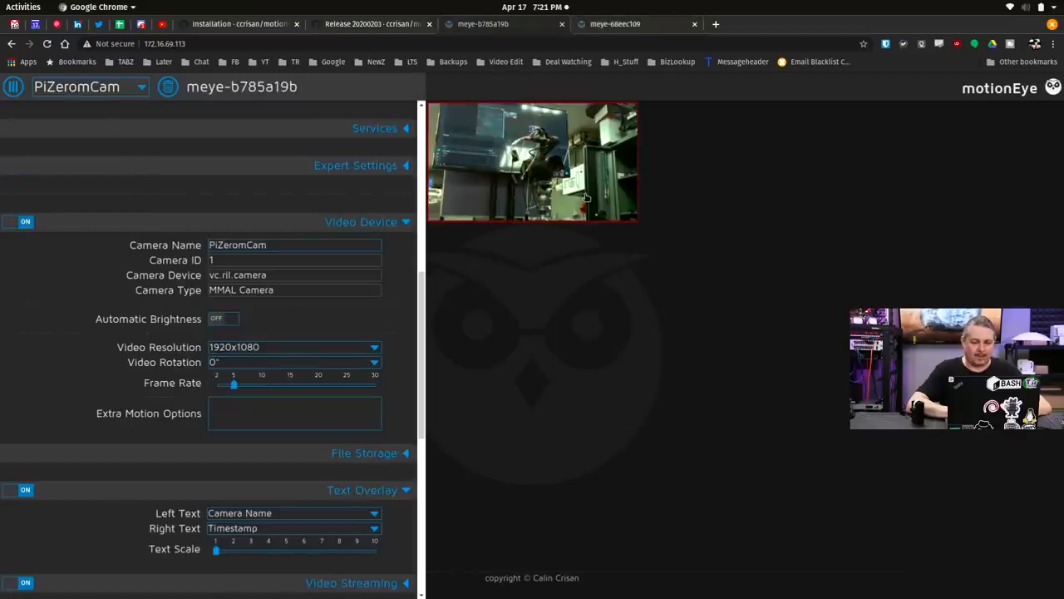
mouse_move(649, 366)
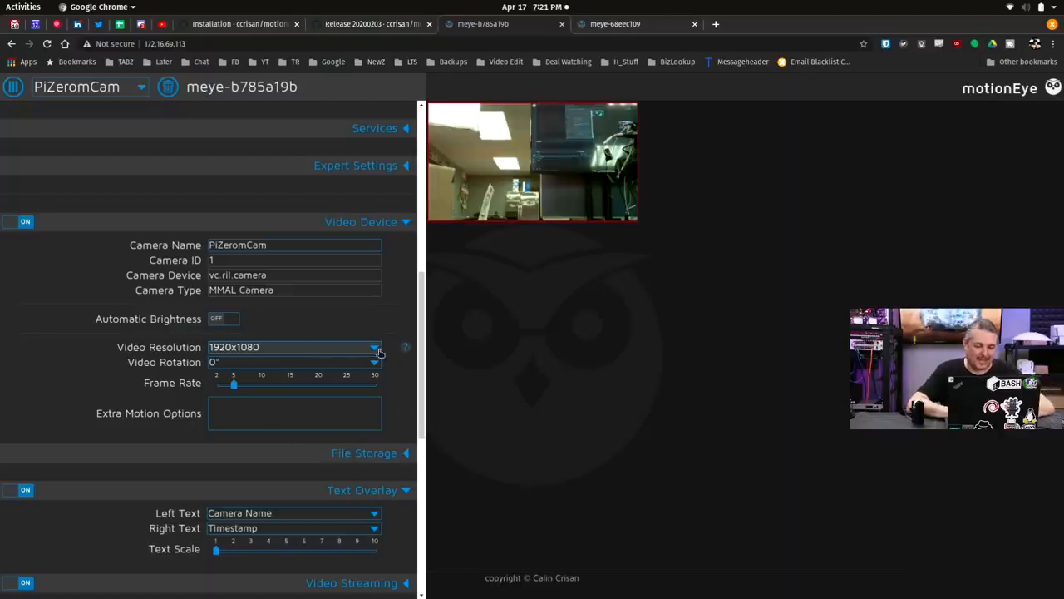
left_click(374, 346)
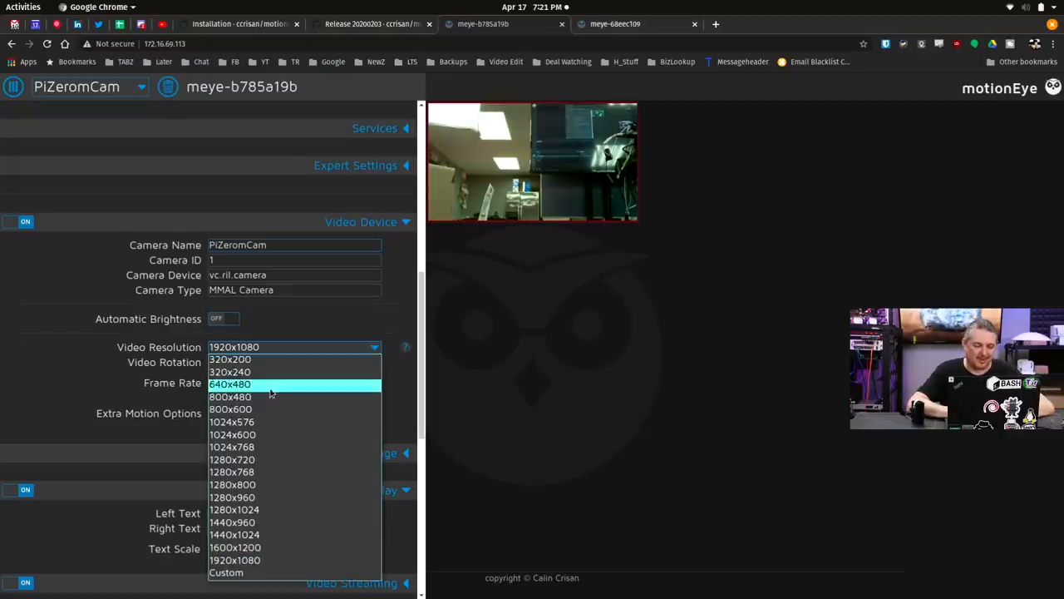
left_click(229, 383)
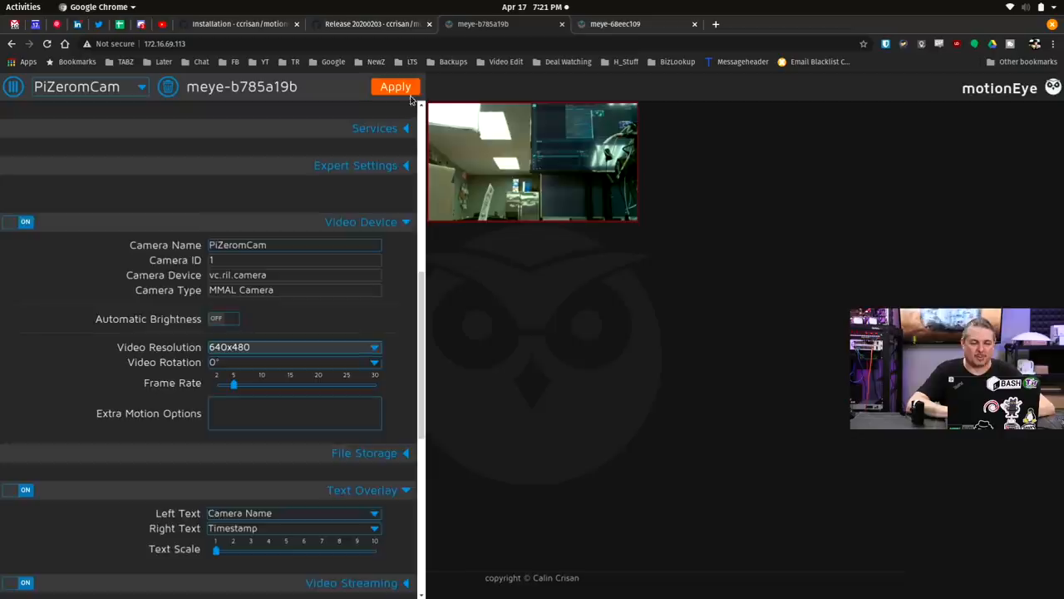
left_click(396, 86)
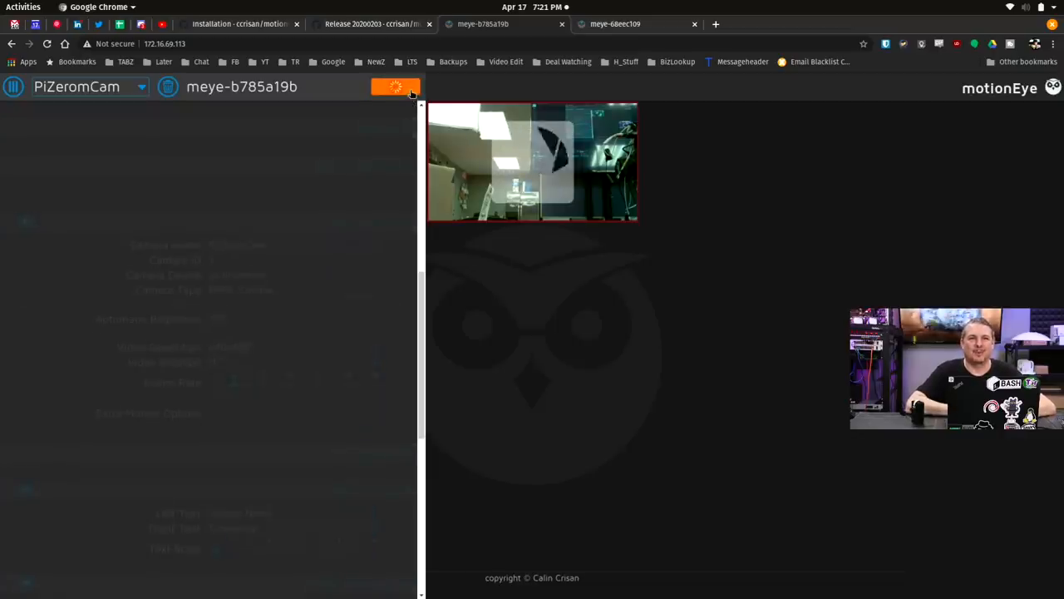
left_click(395, 87)
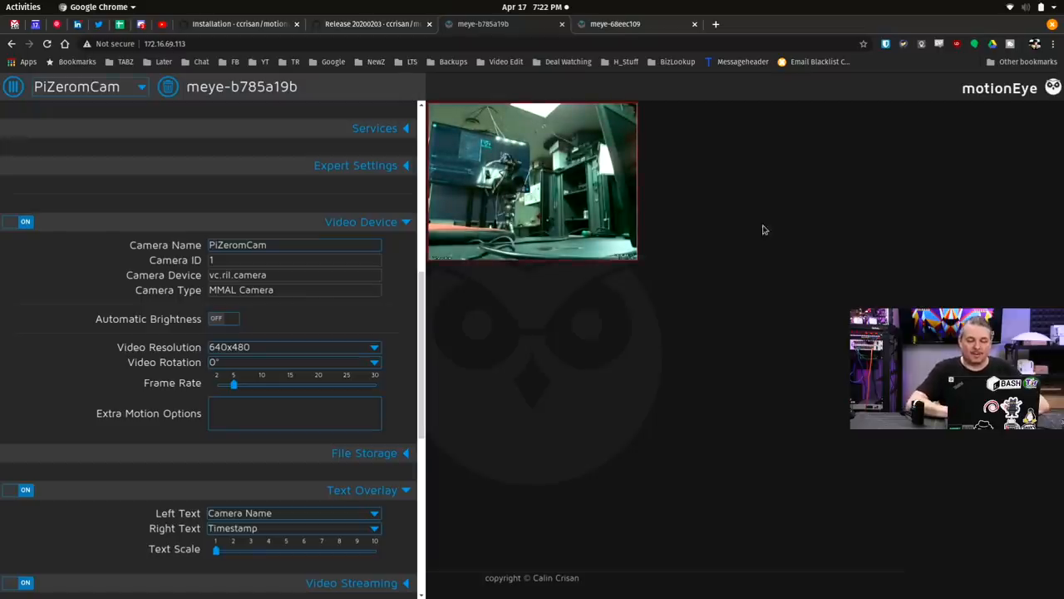
mouse_move(279, 119)
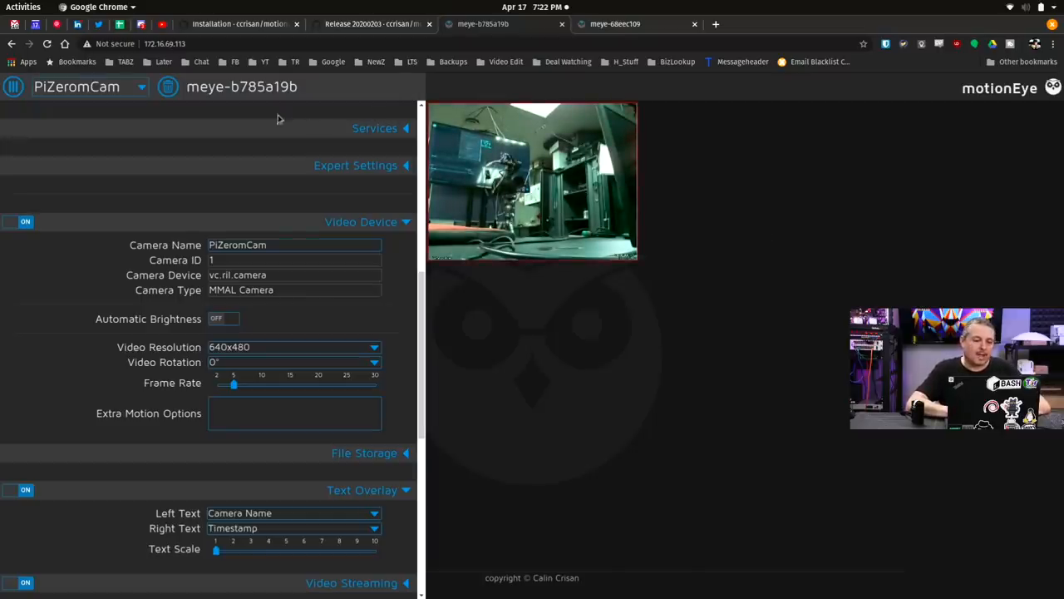
- View the PiZeromCam feed on the meye-b785a19b tab, then return to meye-68eec109's Ras Cam 4
left_click(14, 86)
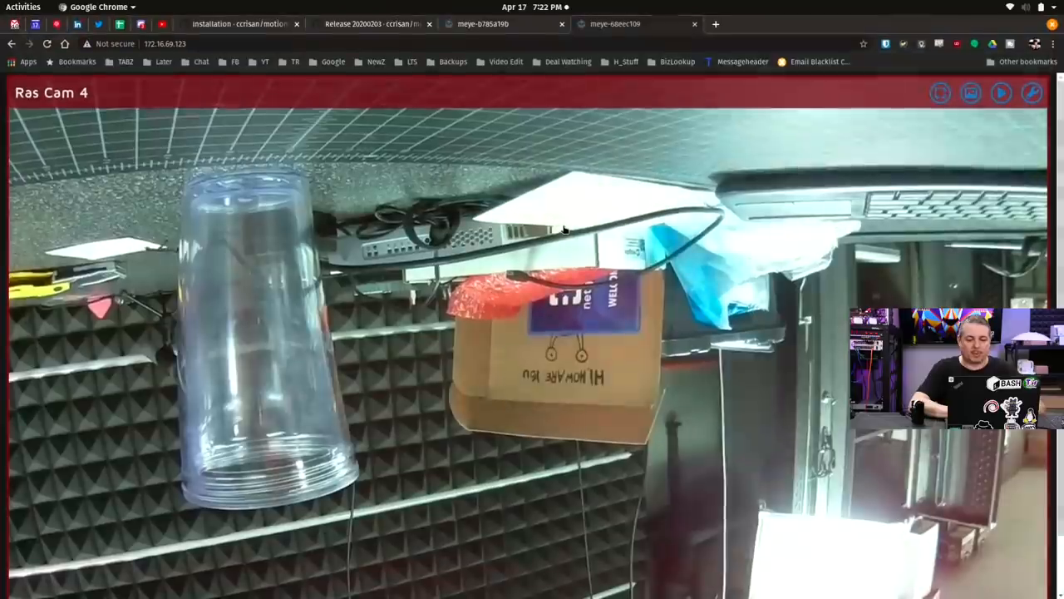
left_click(482, 24)
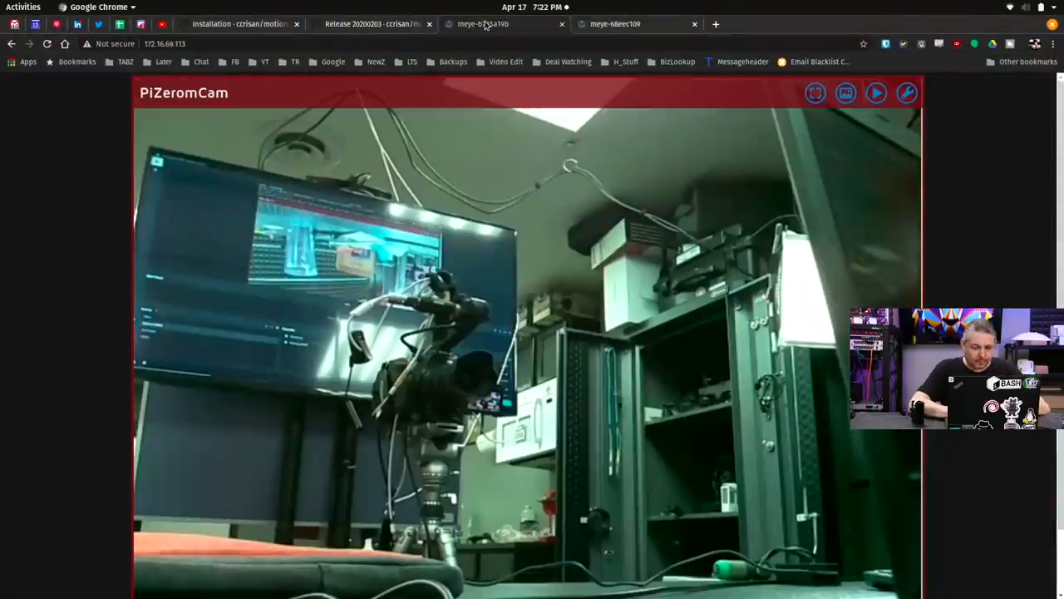
left_click(166, 44)
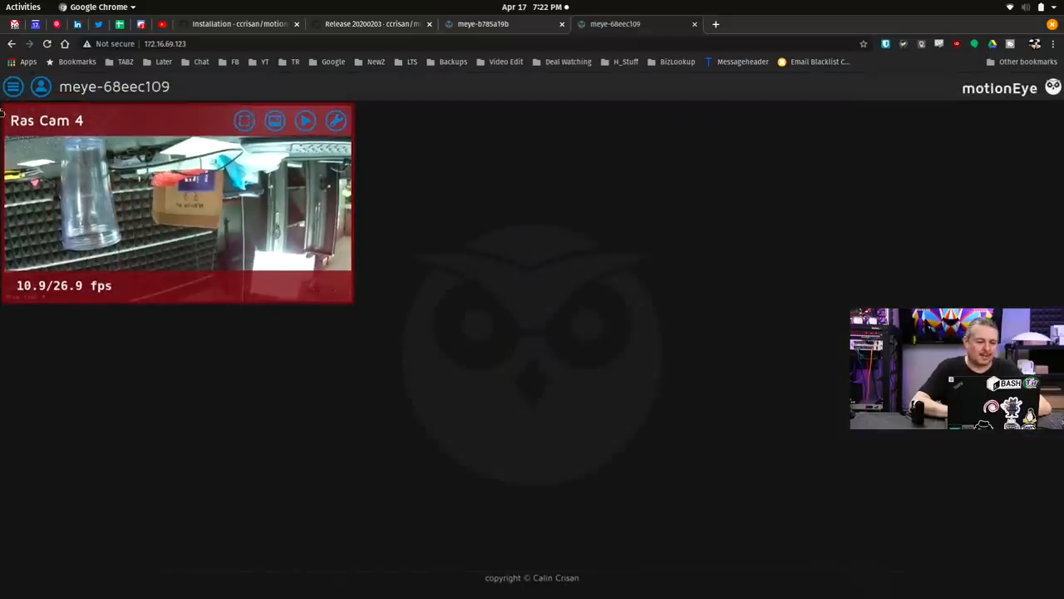
left_click(13, 87)
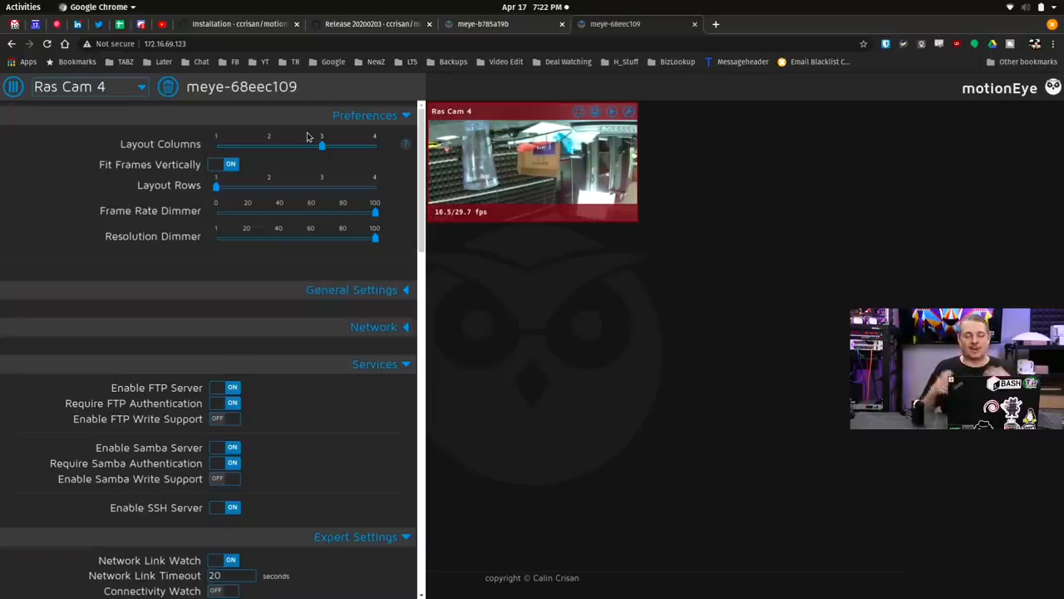
mouse_move(253, 102)
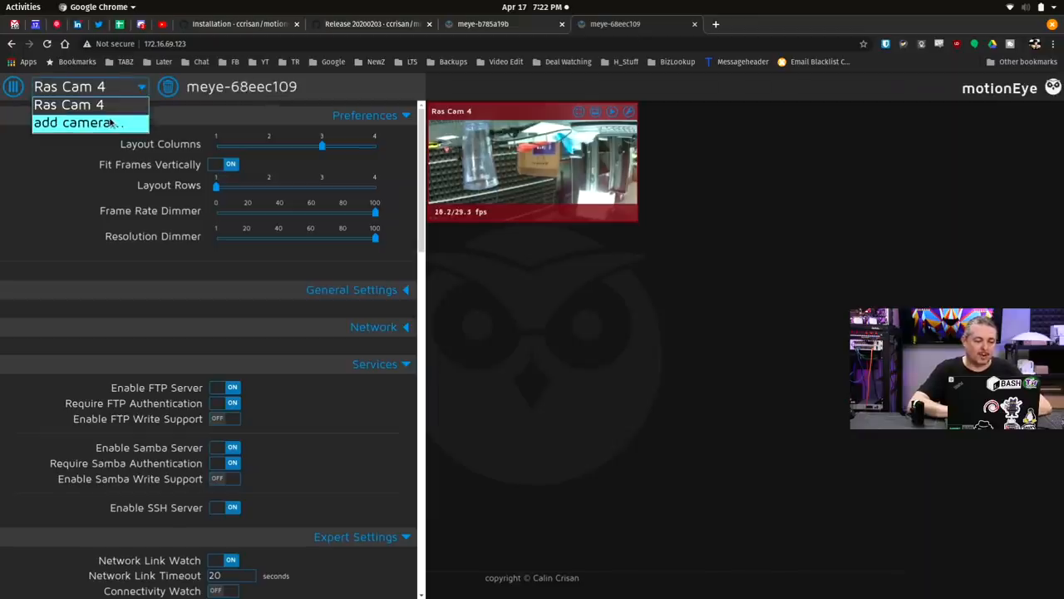
left_click(77, 123)
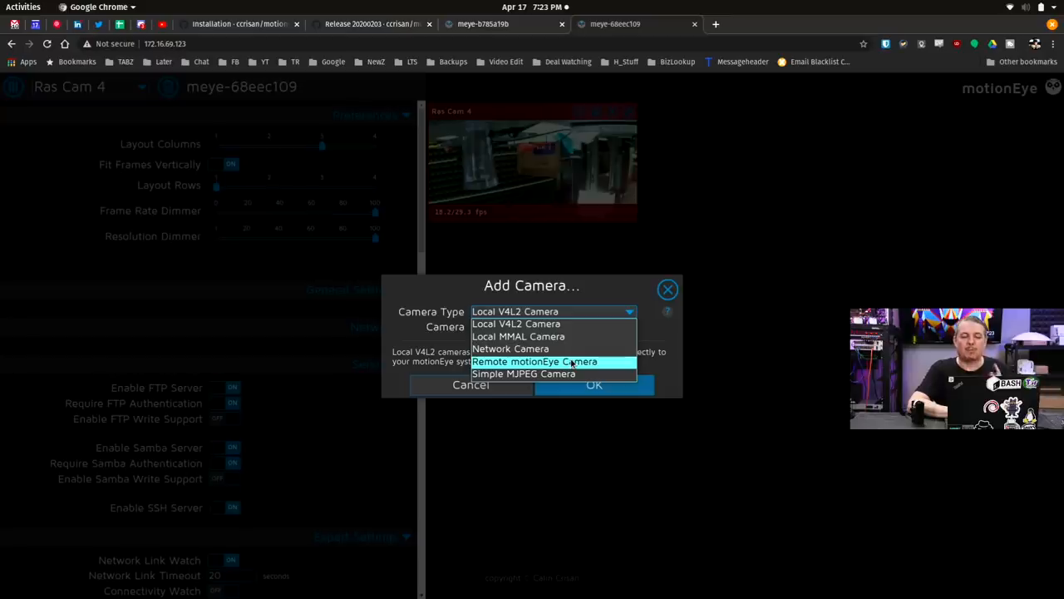
left_click(534, 361)
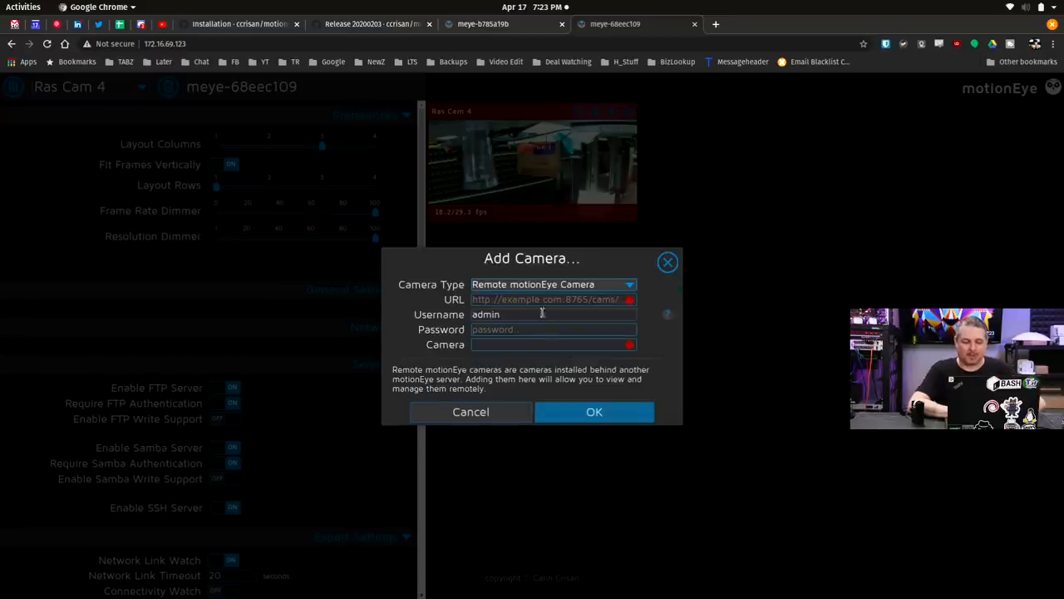
type("http://172.16.69.113/")
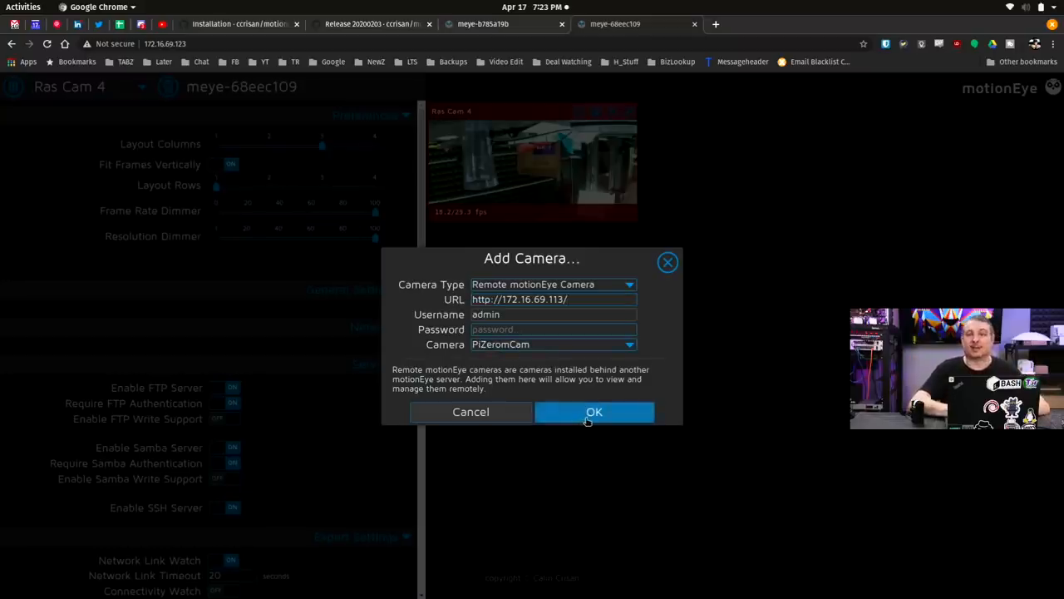
left_click(594, 411)
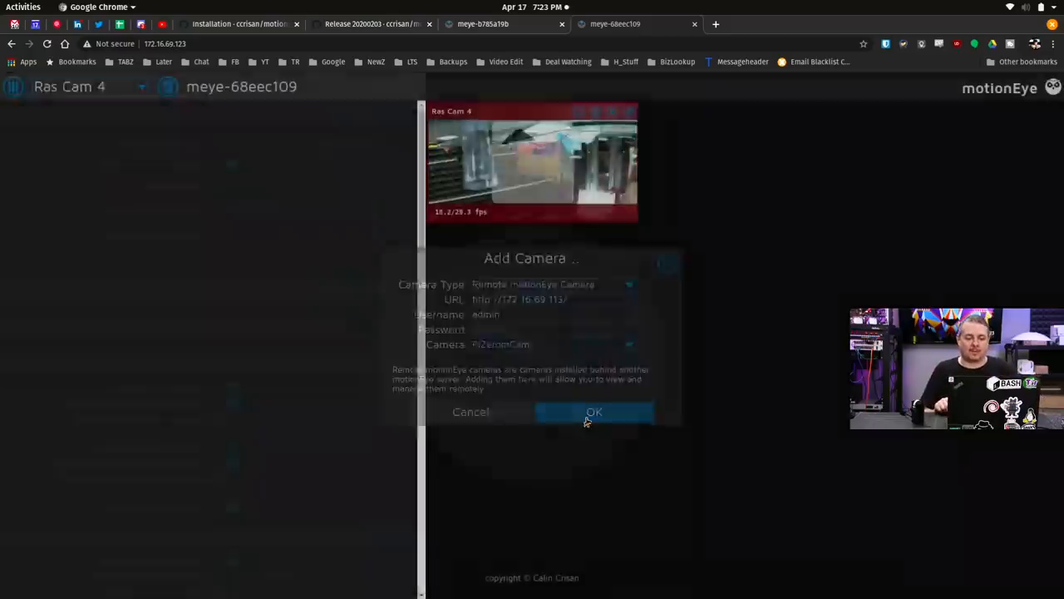
left_click(594, 412)
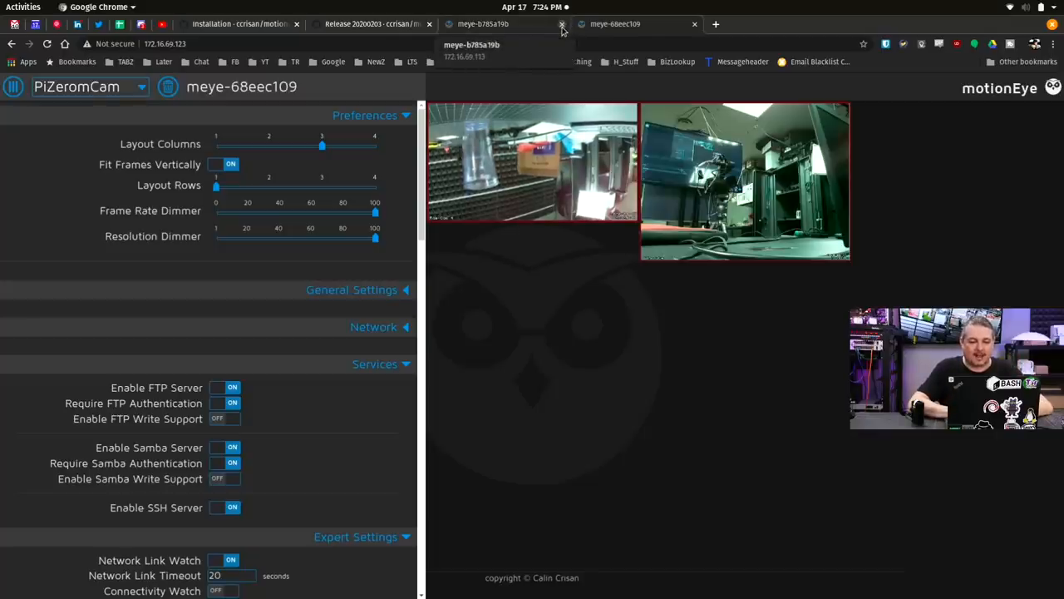
- Close the separate meye-b785a19b PiZero camera browser tab
left_click(563, 23)
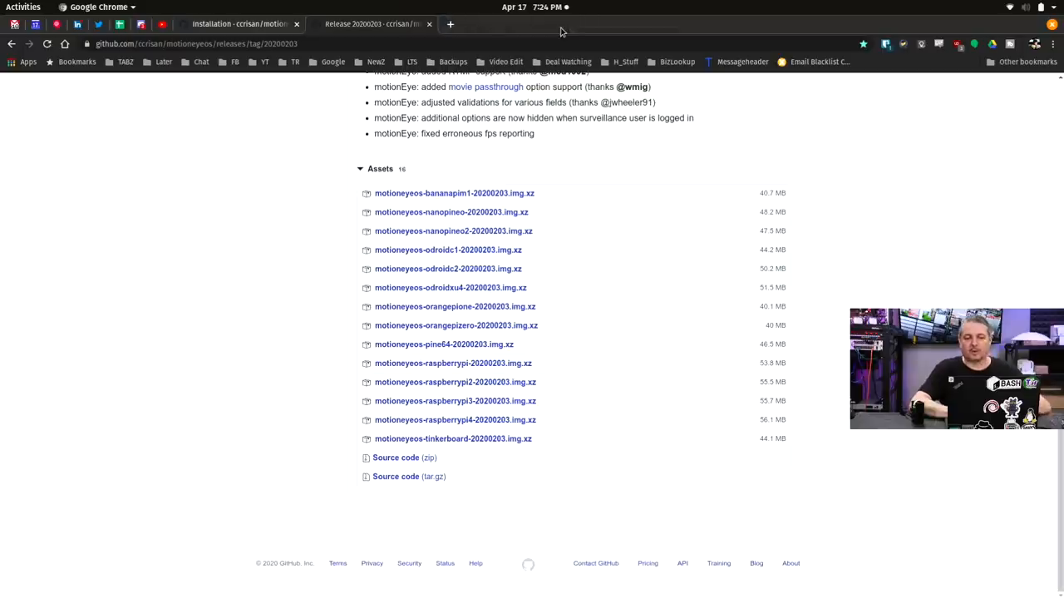
mouse_move(451, 23)
type("192.168.1.11")
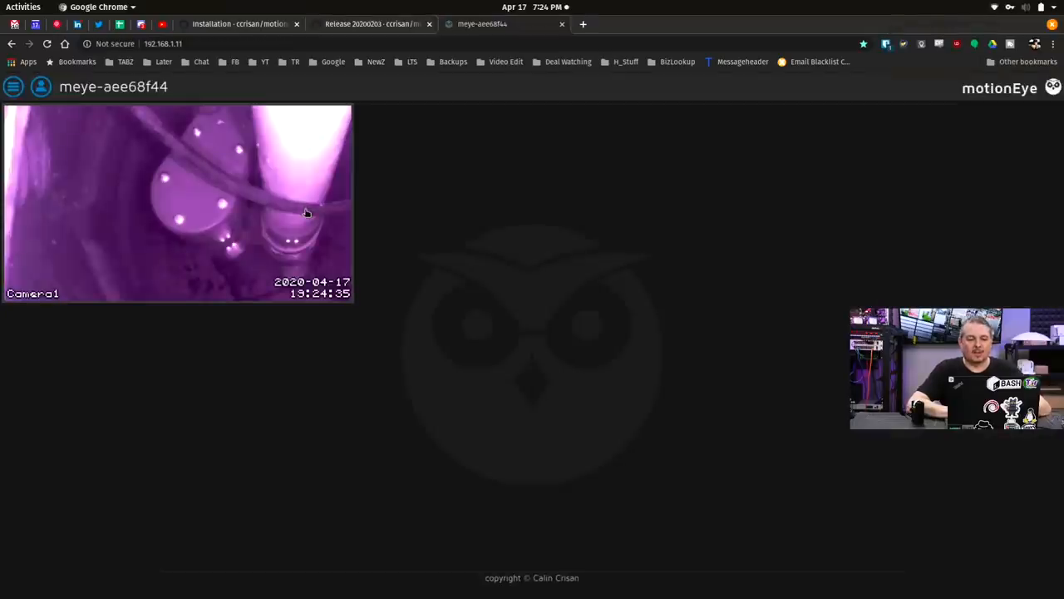
mouse_move(126, 193)
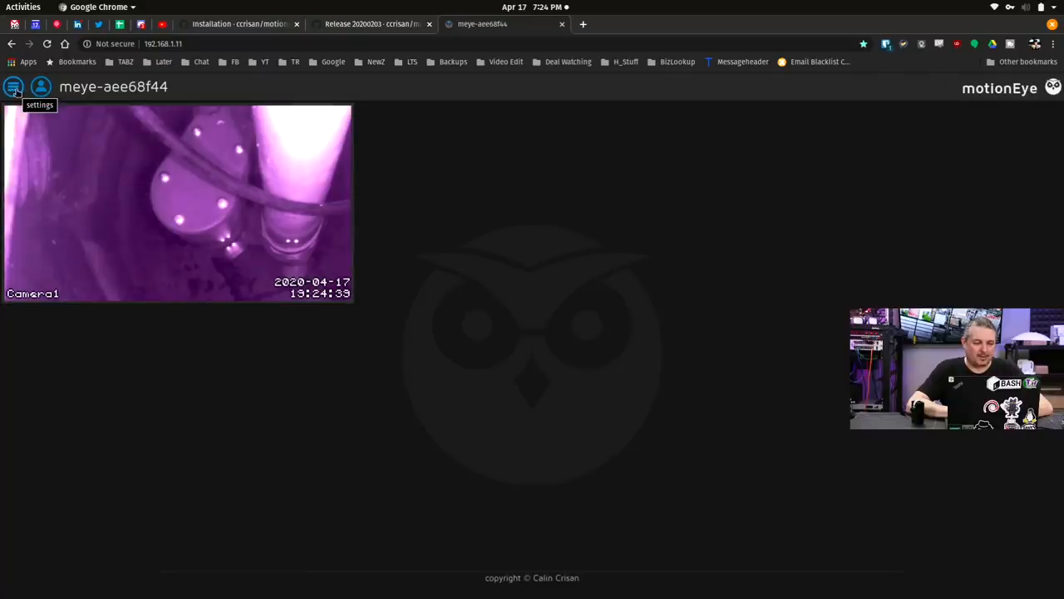
- Log in as admin on meye-aee68f44 and scroll through its settings panel
left_click(14, 86)
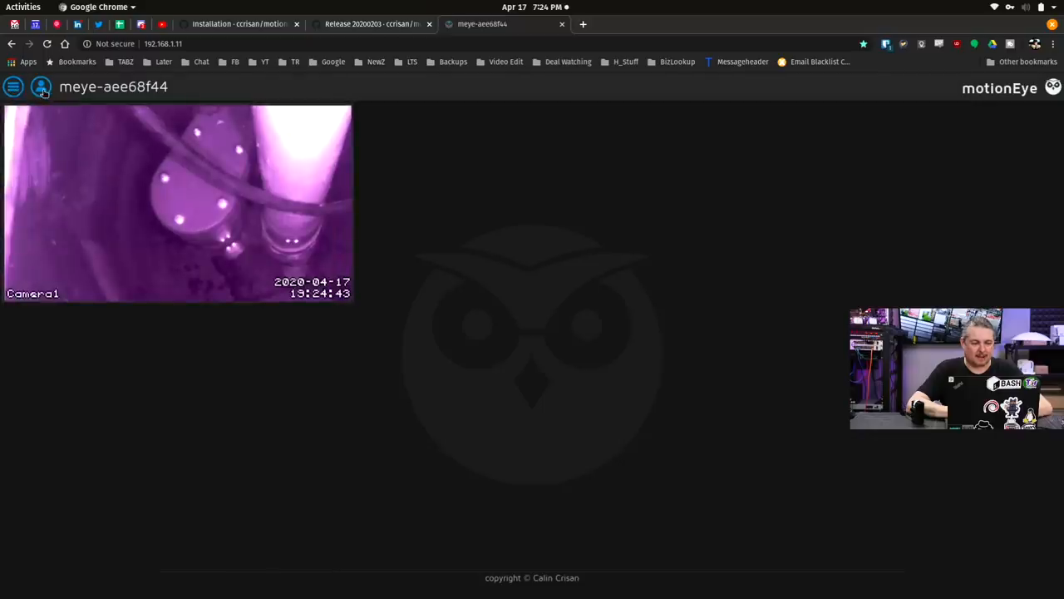
left_click(40, 86)
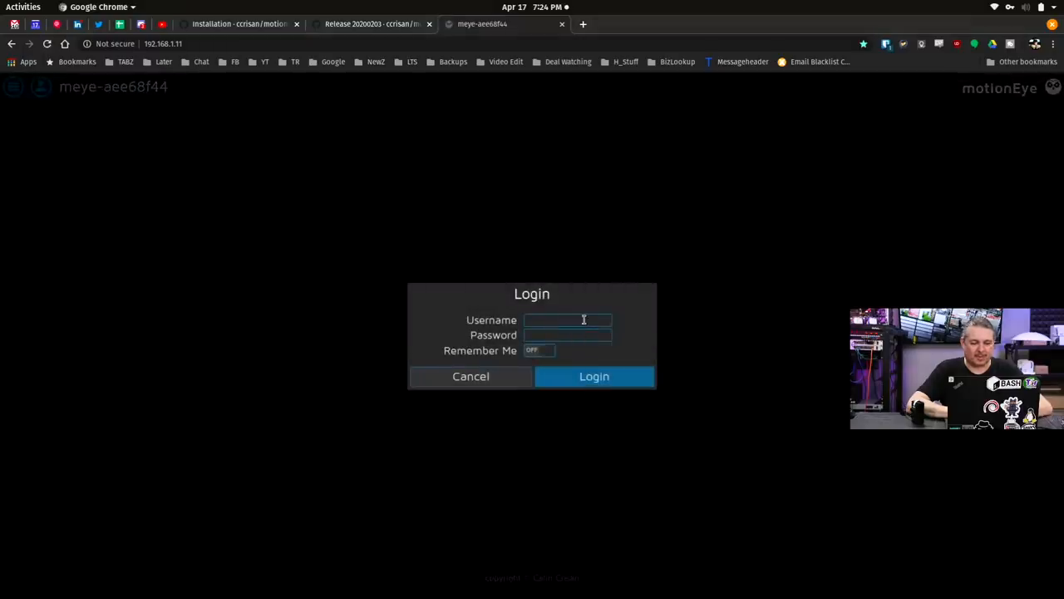
left_click(593, 376)
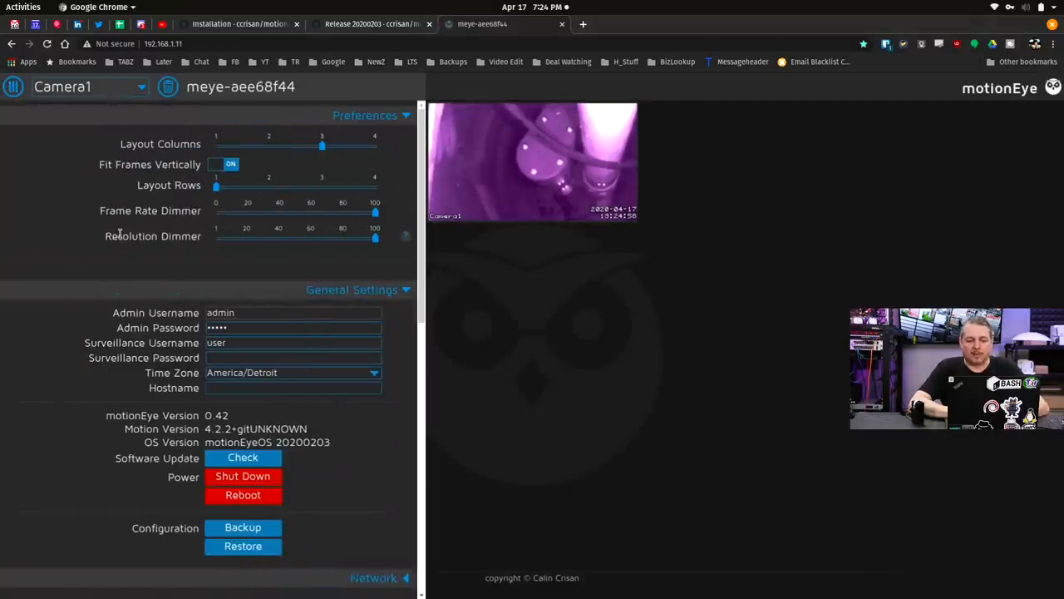
scroll("down", 3)
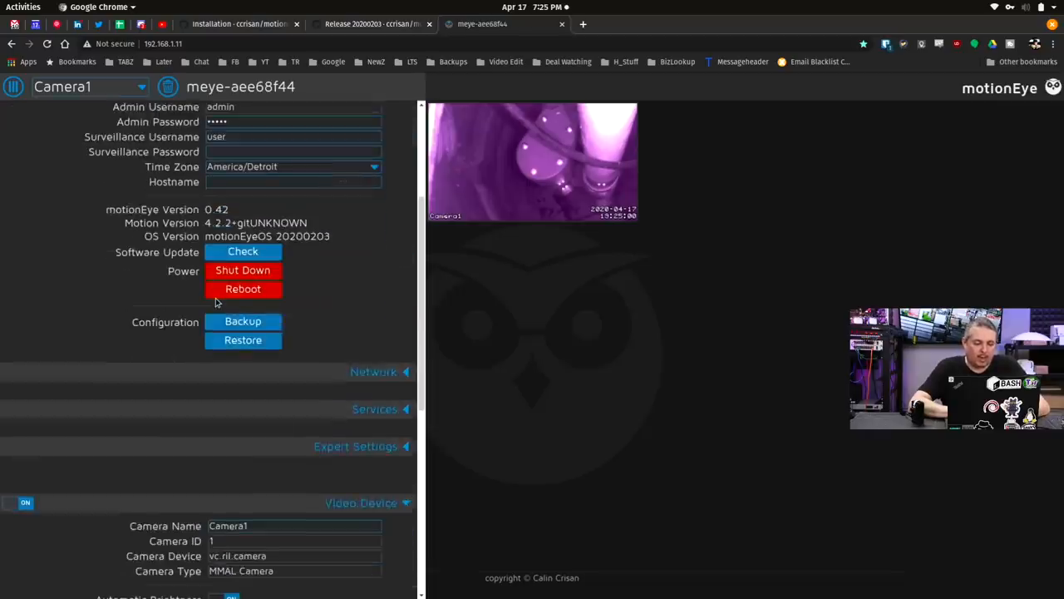
scroll("down", 3)
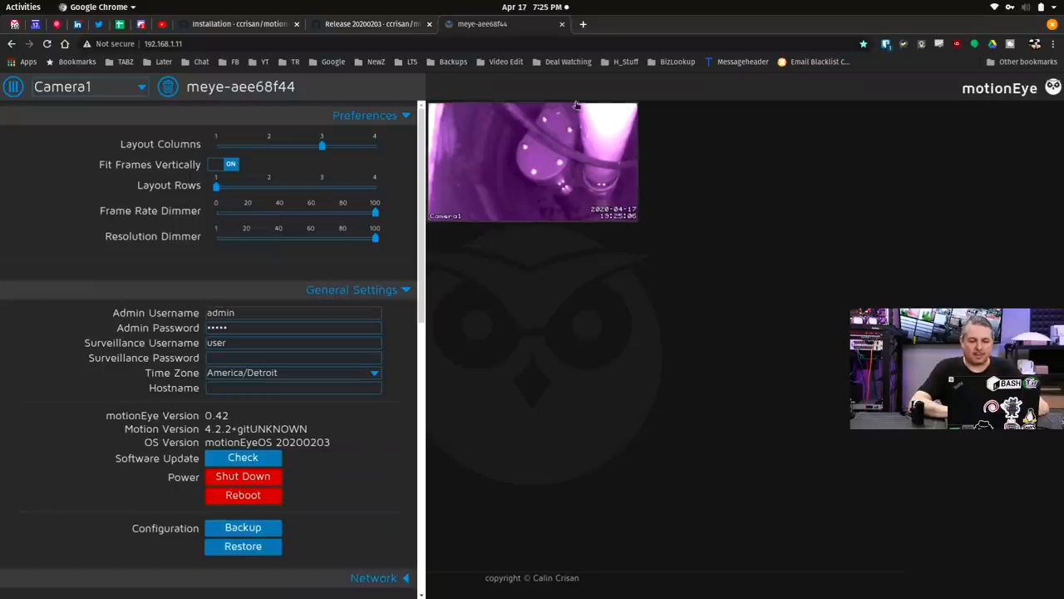
mouse_move(543, 183)
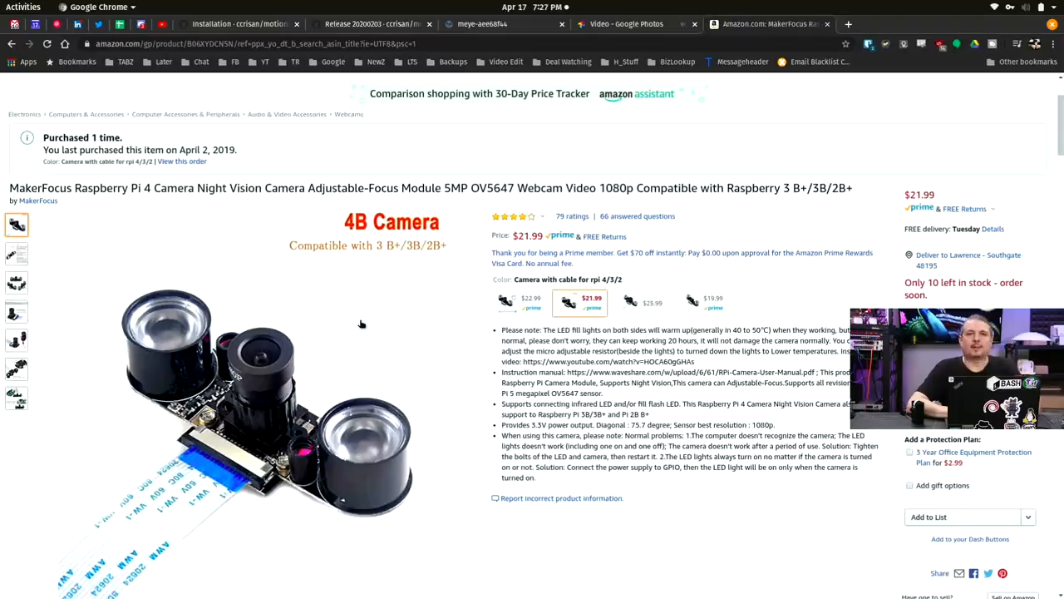
- Scroll the Amazon night-vision camera listing and view its Camera kit option
scroll("down", 3)
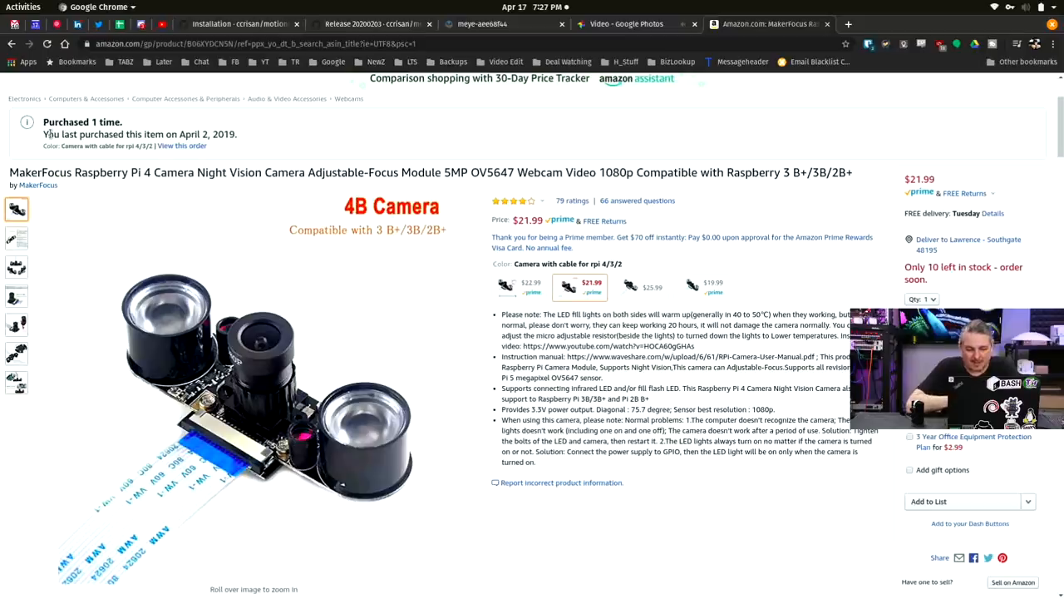
mouse_move(254, 375)
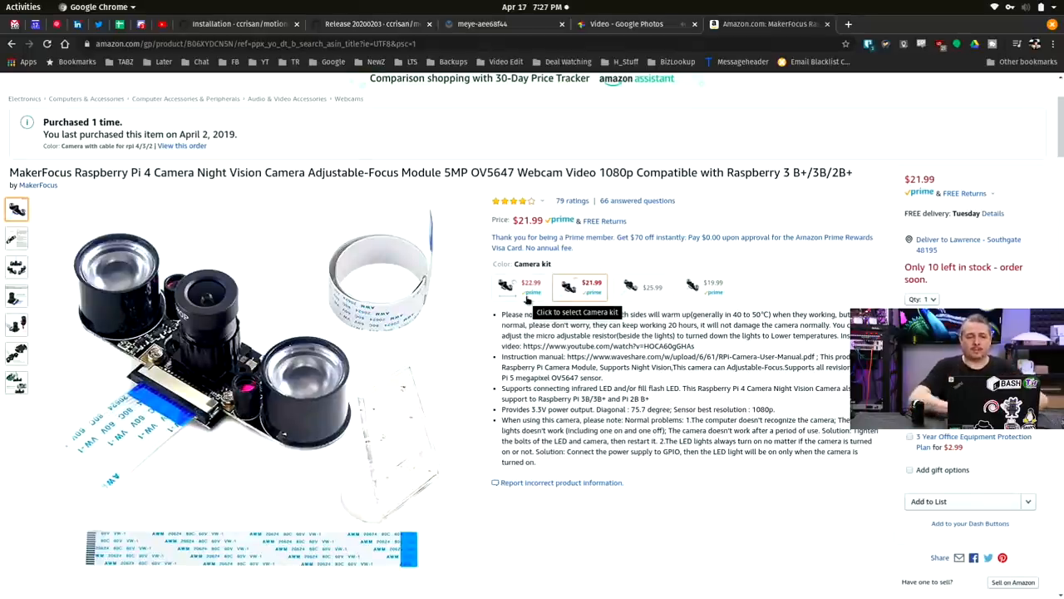
left_click(499, 23)
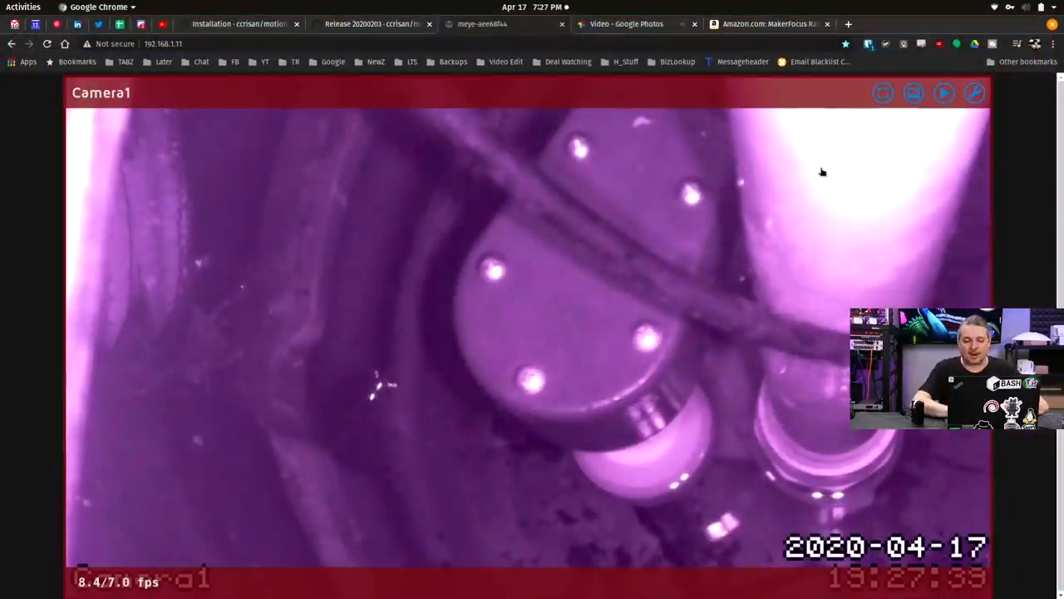
left_click(765, 23)
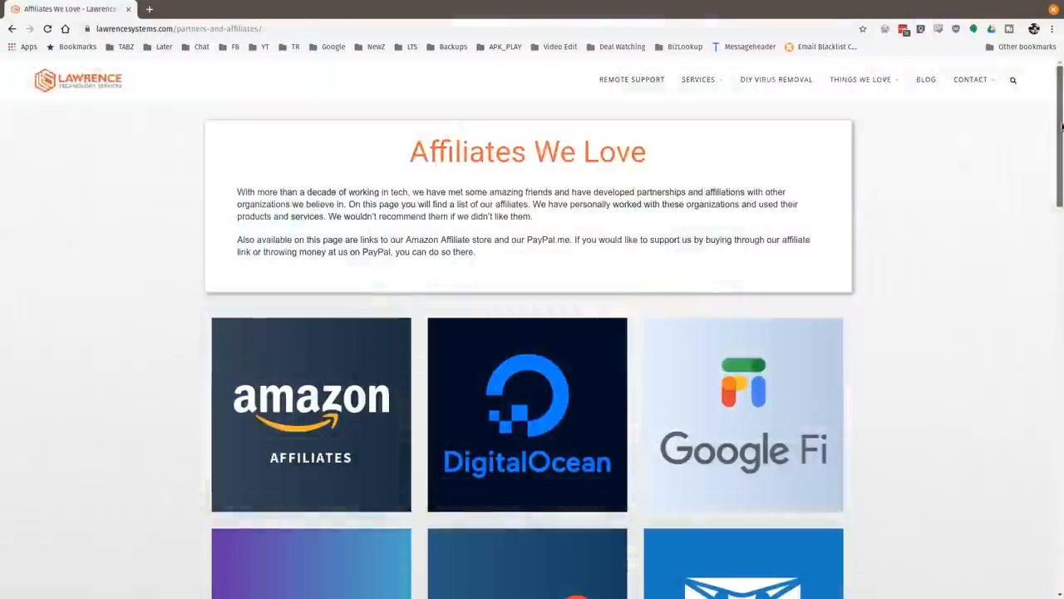
- Scroll down the Lawrence Systems Affiliates page to see partners like Linode, Netgate and PayPal
scroll("down", 3)
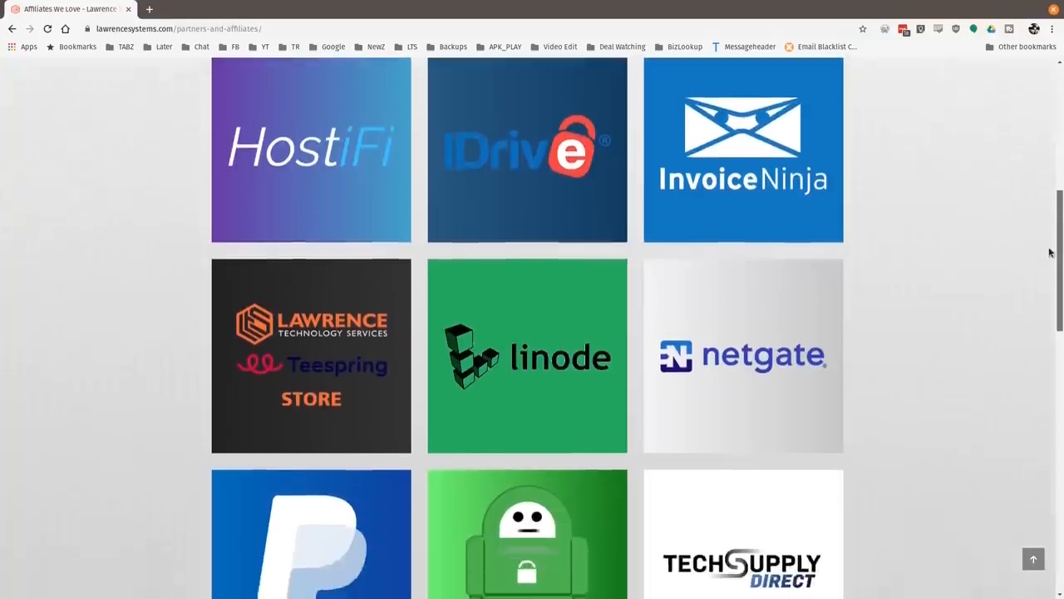
scroll("down", 3)
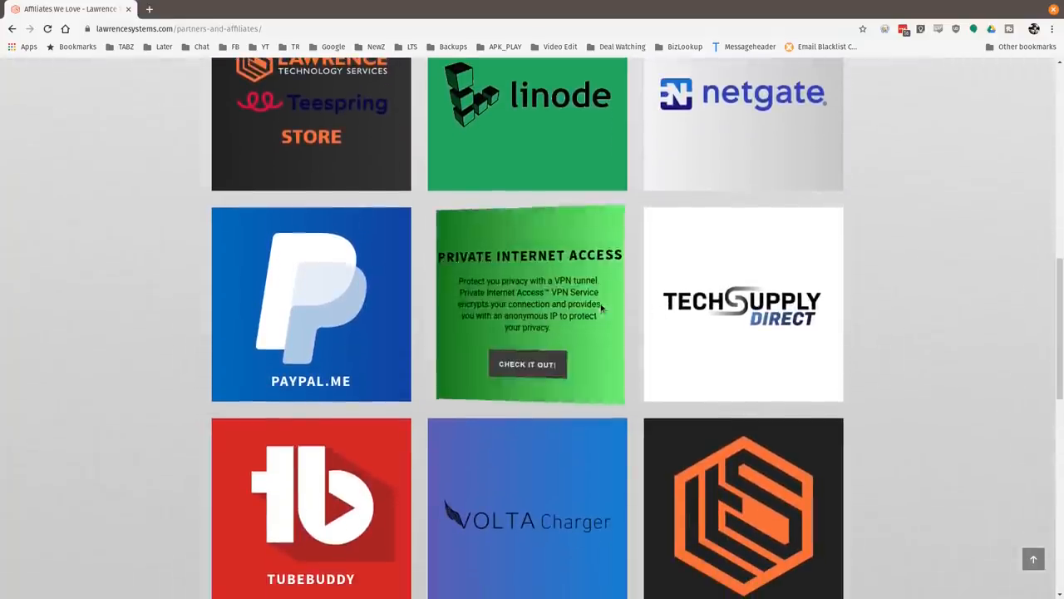